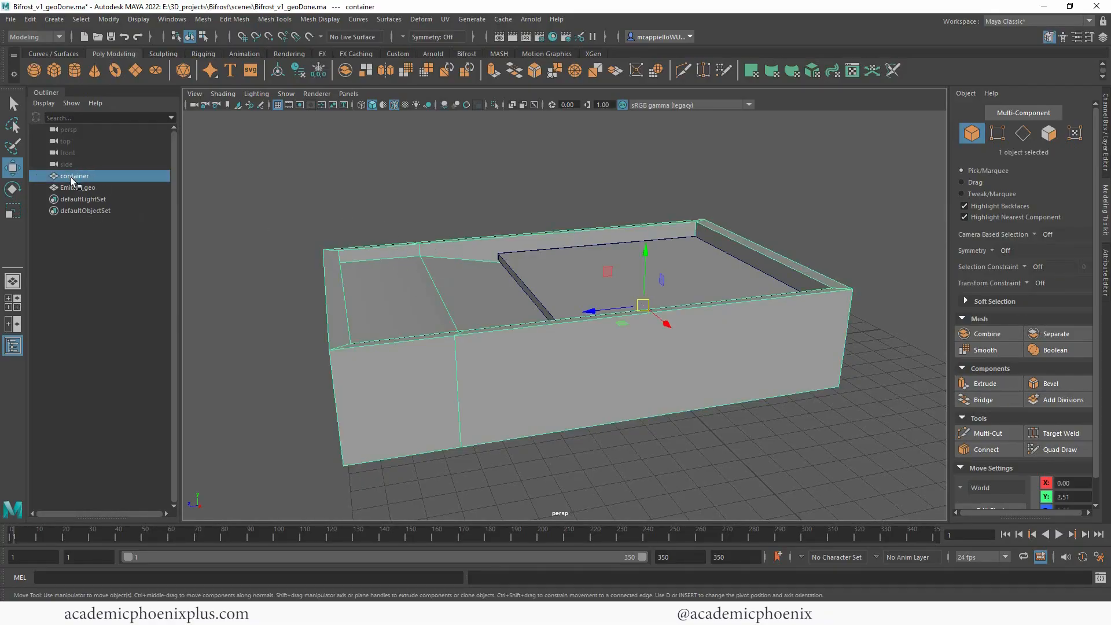
- Rename the container mesh to container_geo and enable X-Ray display with Emitter_geo selected
{"action": "double_click", "coordinate": [74, 176]}
{"action": "type", "text": "_geo"}
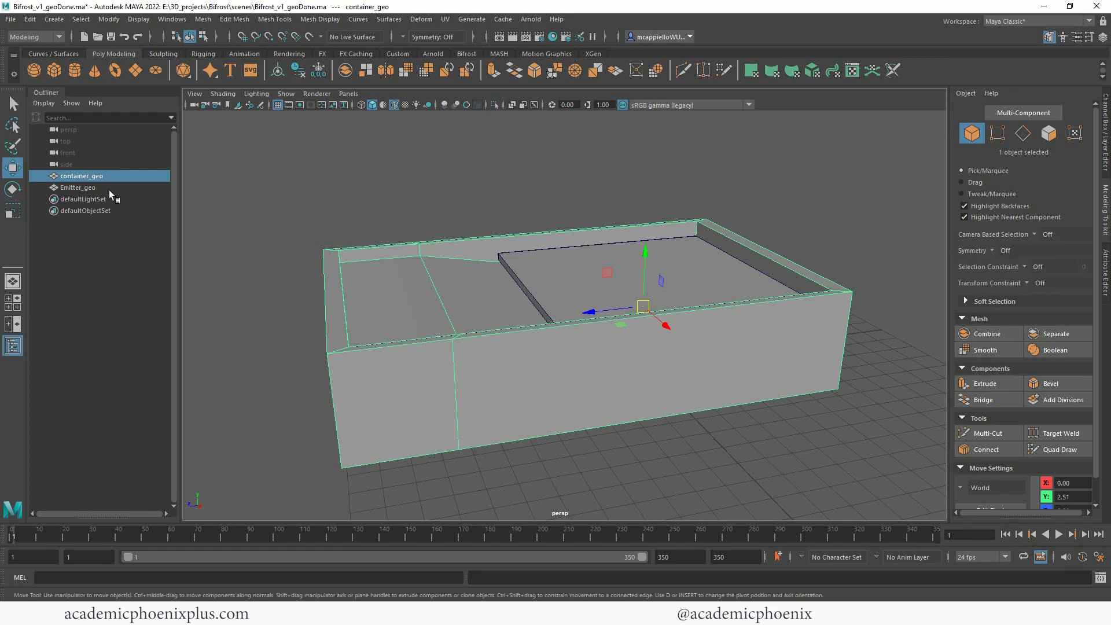
{"action": "left_click", "coordinate": [78, 187]}
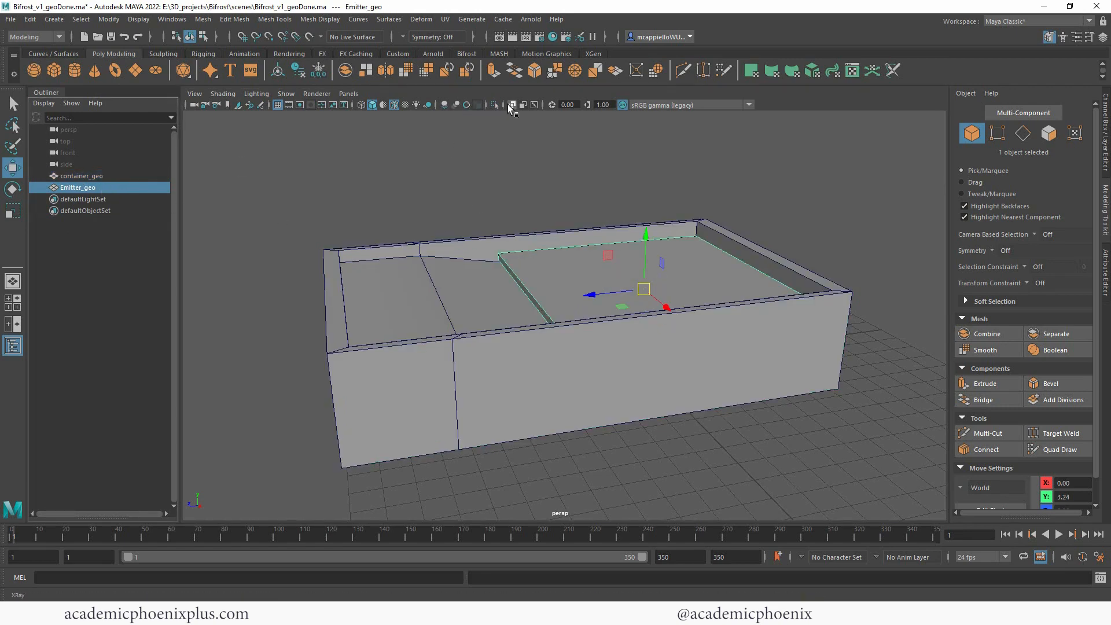
{"action": "left_click", "coordinate": [514, 106]}
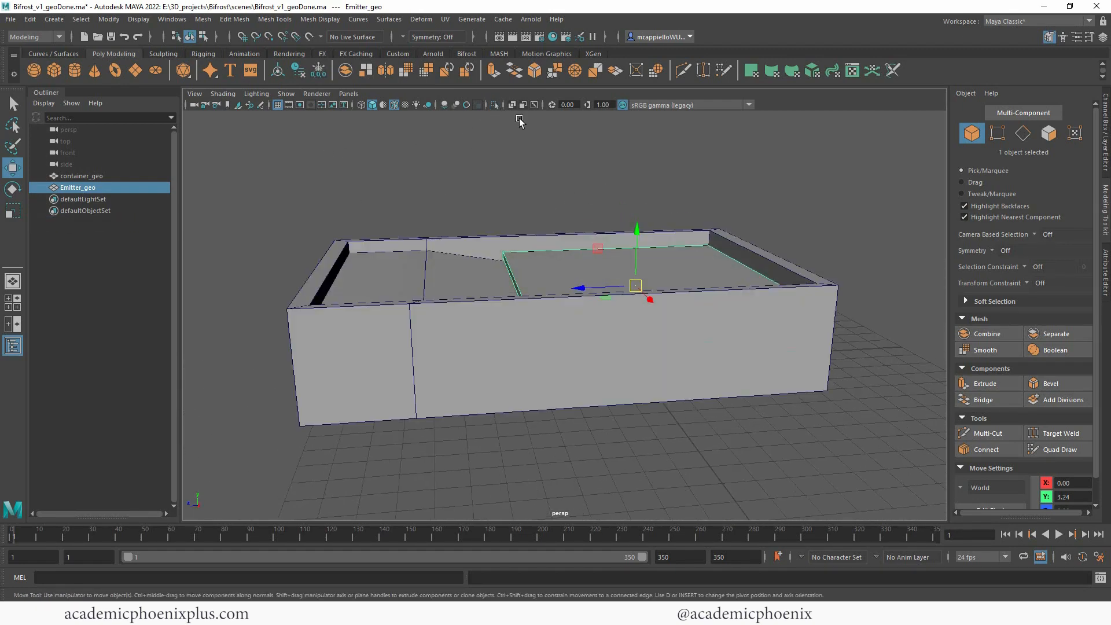
- Create a Bifrost liquid from Emitter_geo via the Bifrost shelf in the FX menu set, viewed in wireframe
{"action": "left_click", "coordinate": [467, 54]}
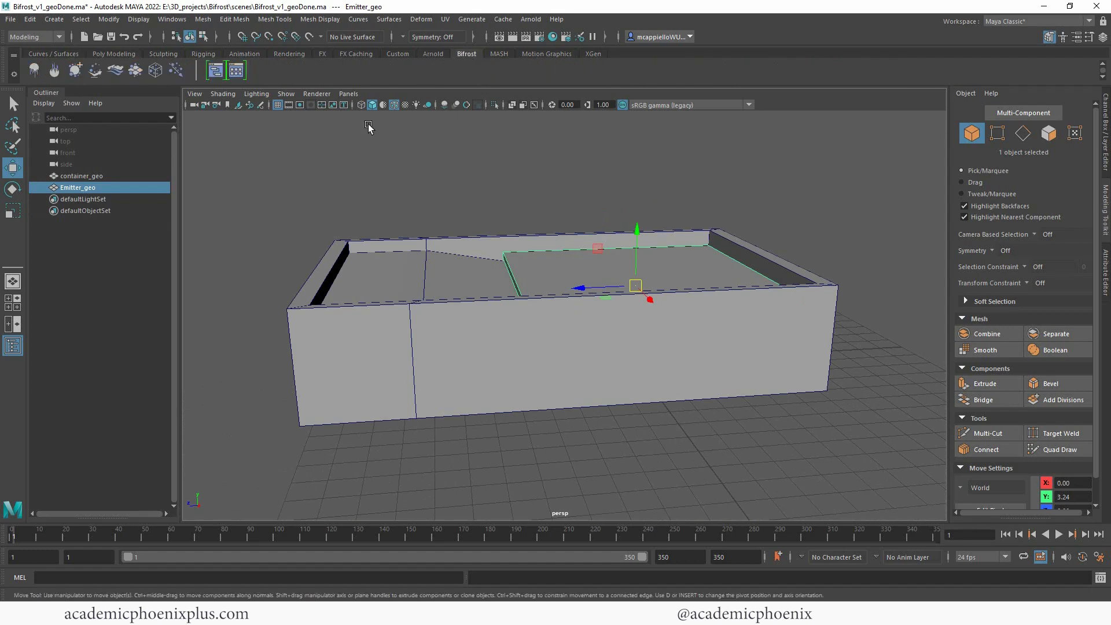
{"action": "left_click", "coordinate": [33, 37]}
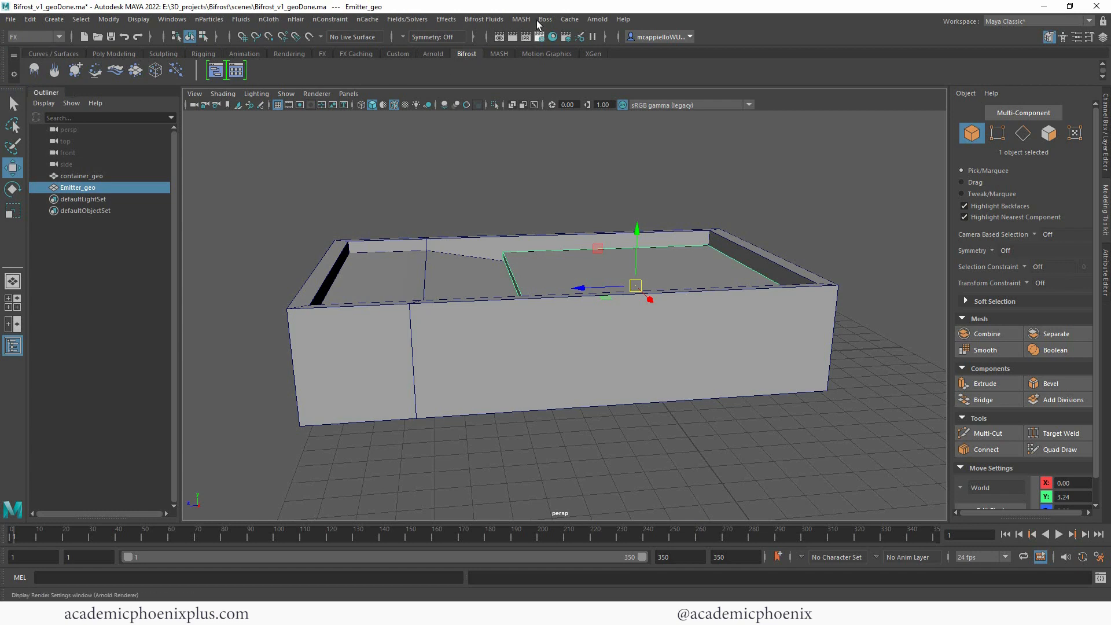
{"action": "mouse_move", "coordinate": [570, 11]}
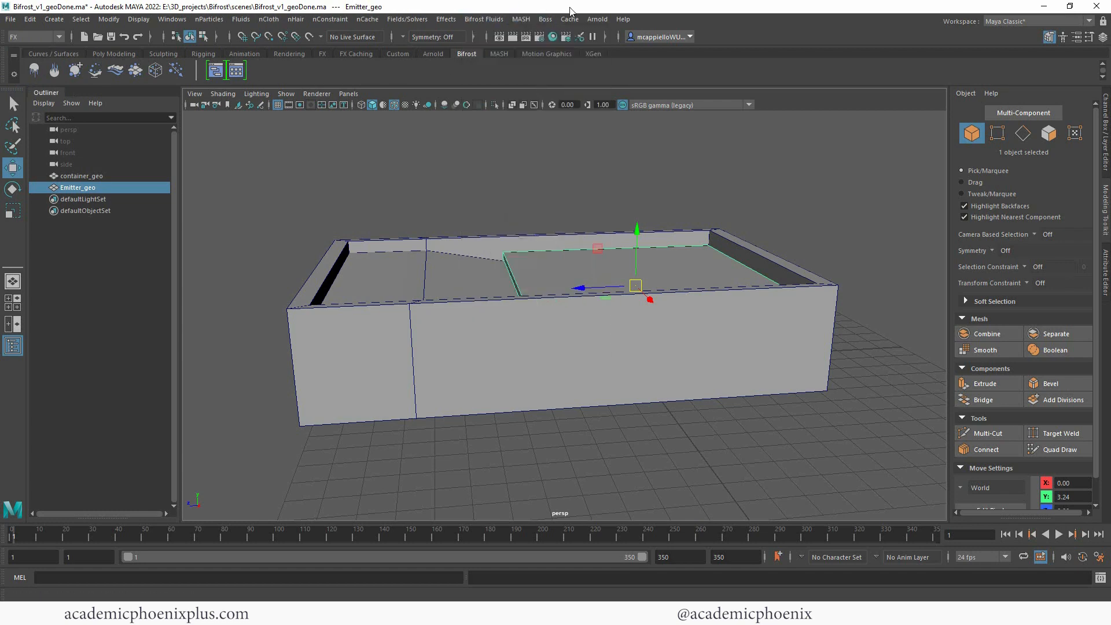
{"action": "left_click", "coordinate": [445, 19]}
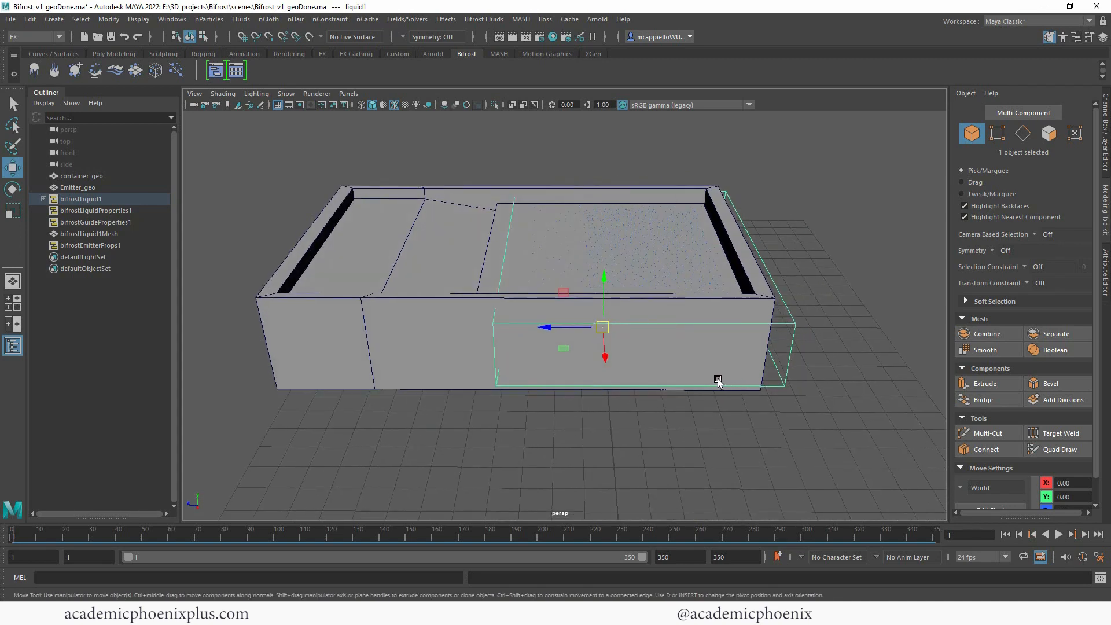
{"action": "key", "text": "4"}
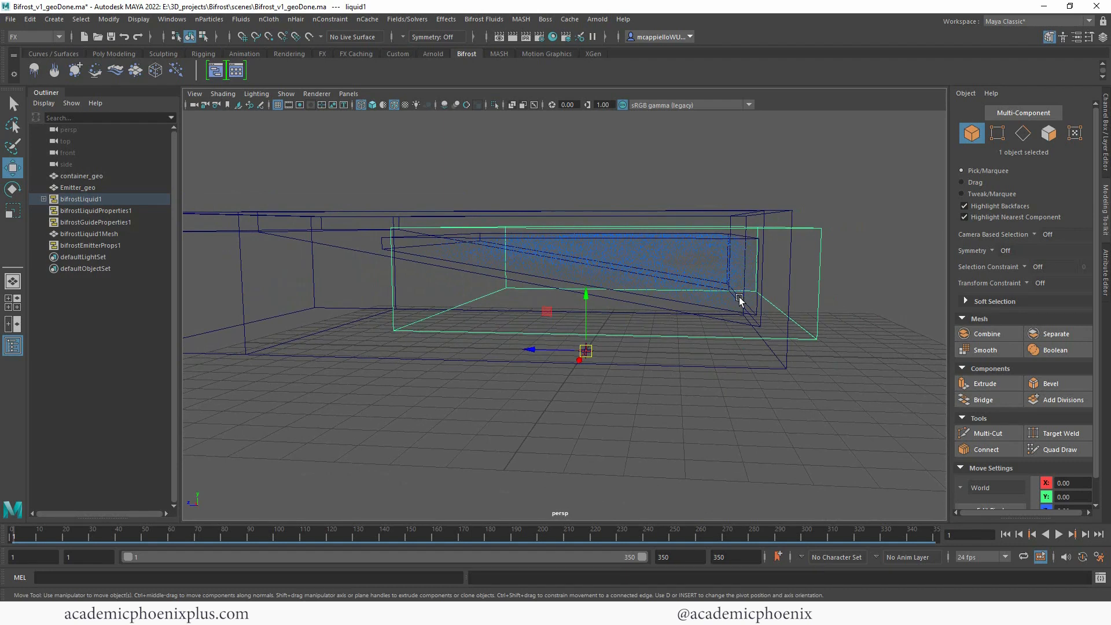
- Select bifrostLiquid1 in the Outliner and expand it to reveal liquid1
{"action": "left_click", "coordinate": [78, 188]}
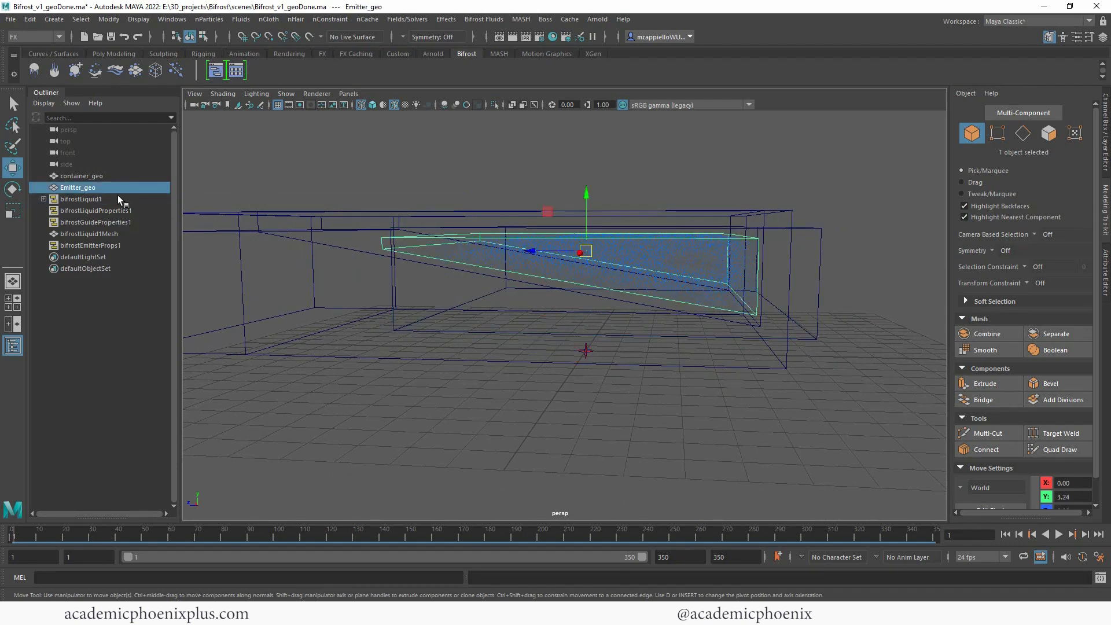
{"action": "left_click", "coordinate": [81, 199]}
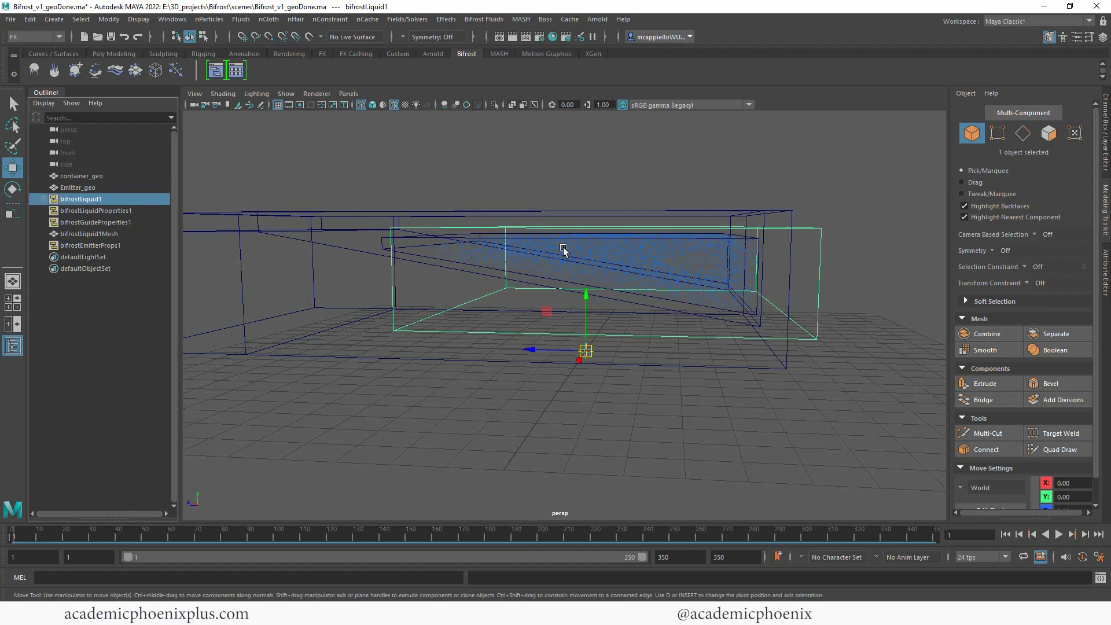
{"action": "left_click", "coordinate": [45, 199]}
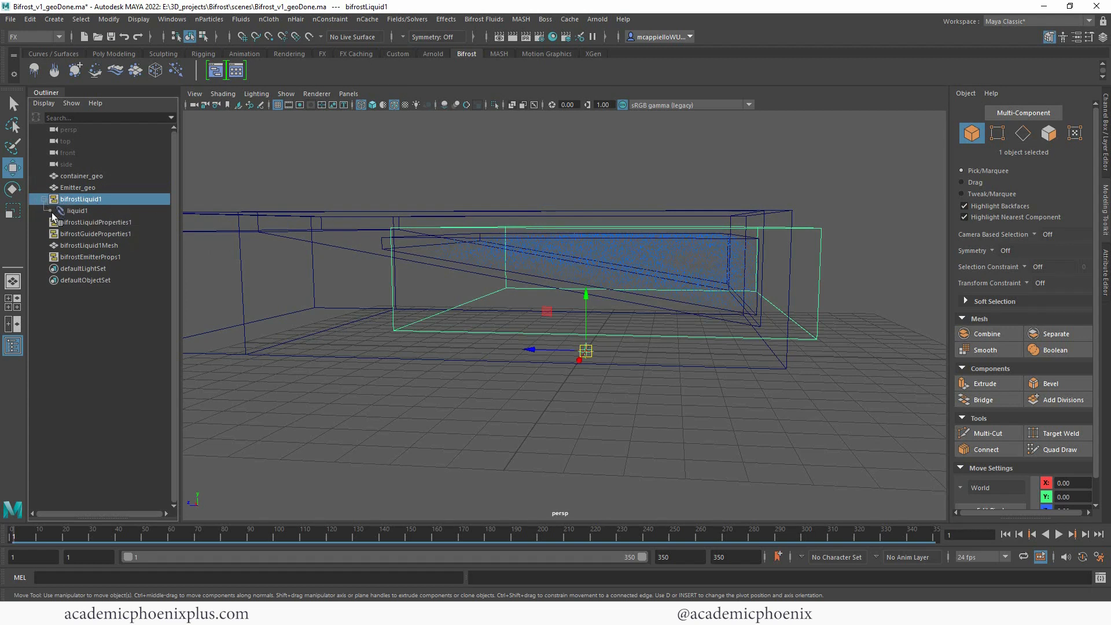
{"action": "left_click", "coordinate": [91, 257]}
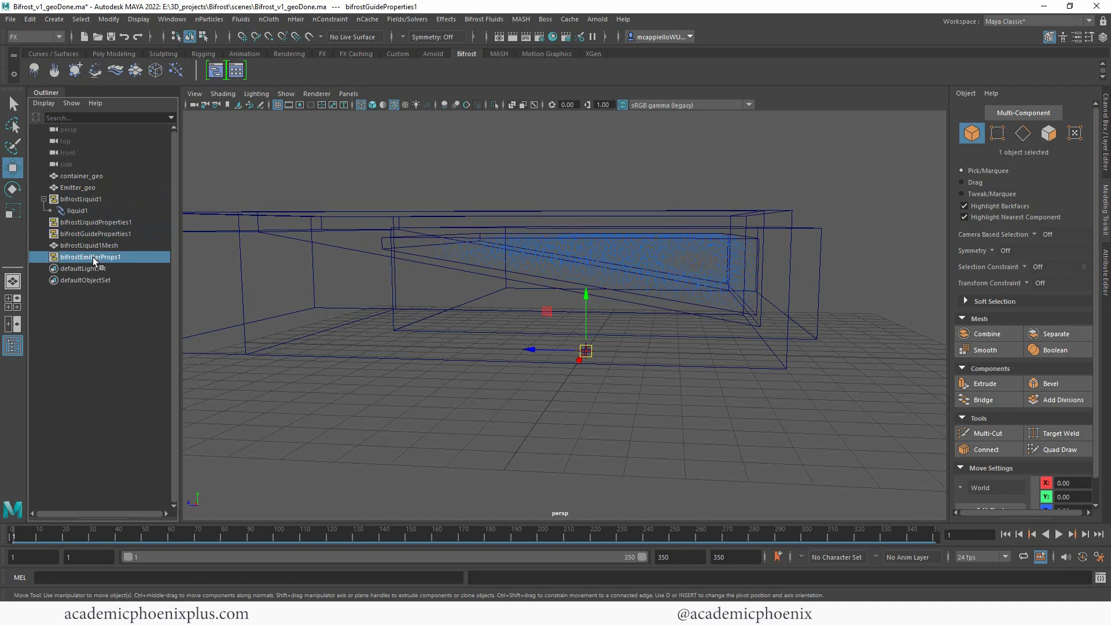
- Set the liquidShape1 particle Point Size to 2 in the Attribute Editor
{"action": "left_click", "coordinate": [80, 199]}
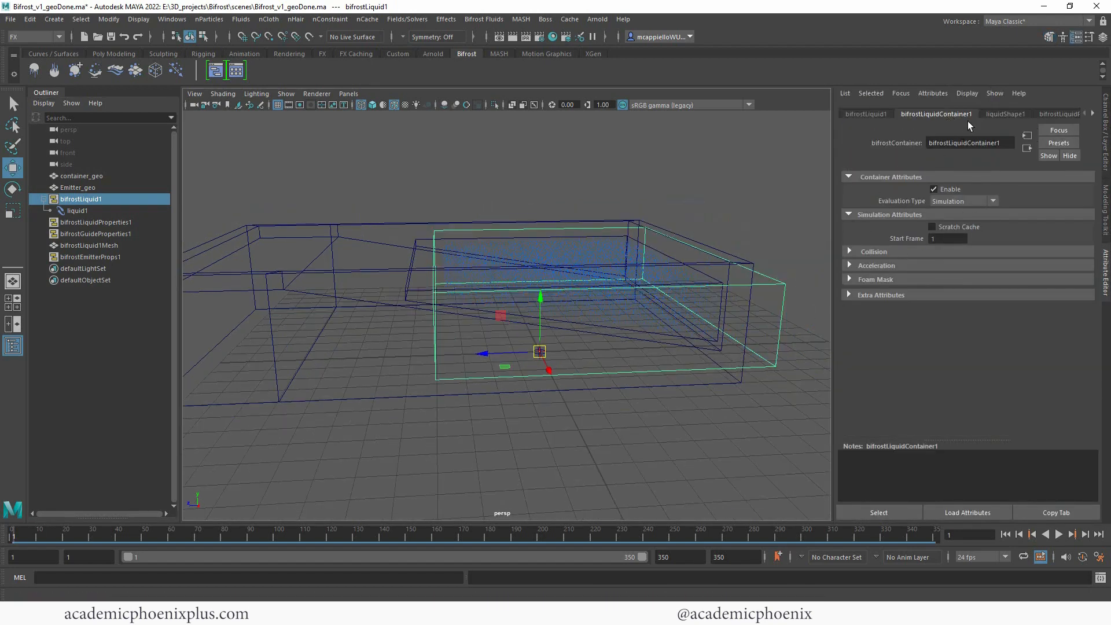
{"action": "left_click", "coordinate": [1005, 114]}
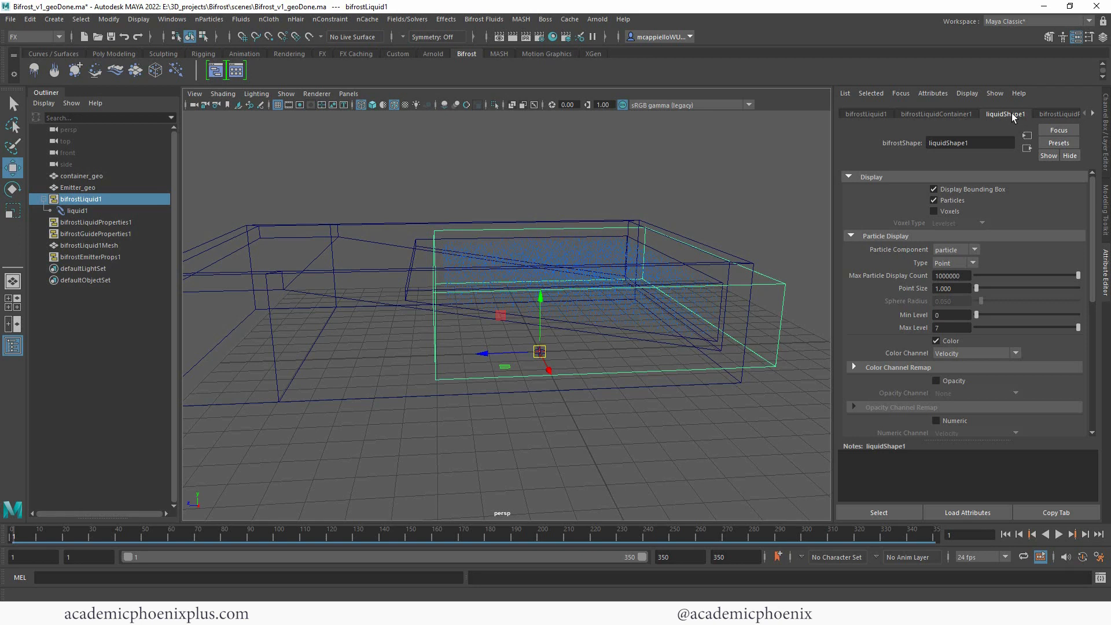
{"action": "triple_click", "coordinate": [951, 288]}
{"action": "type", "text": "3"}
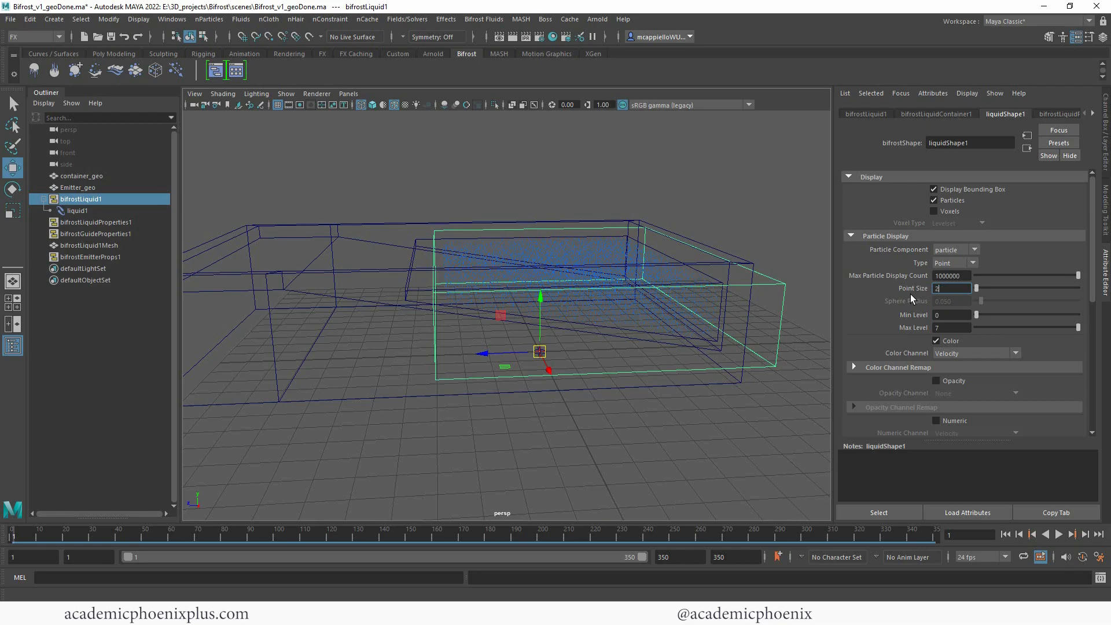
{"action": "key", "text": "Return"}
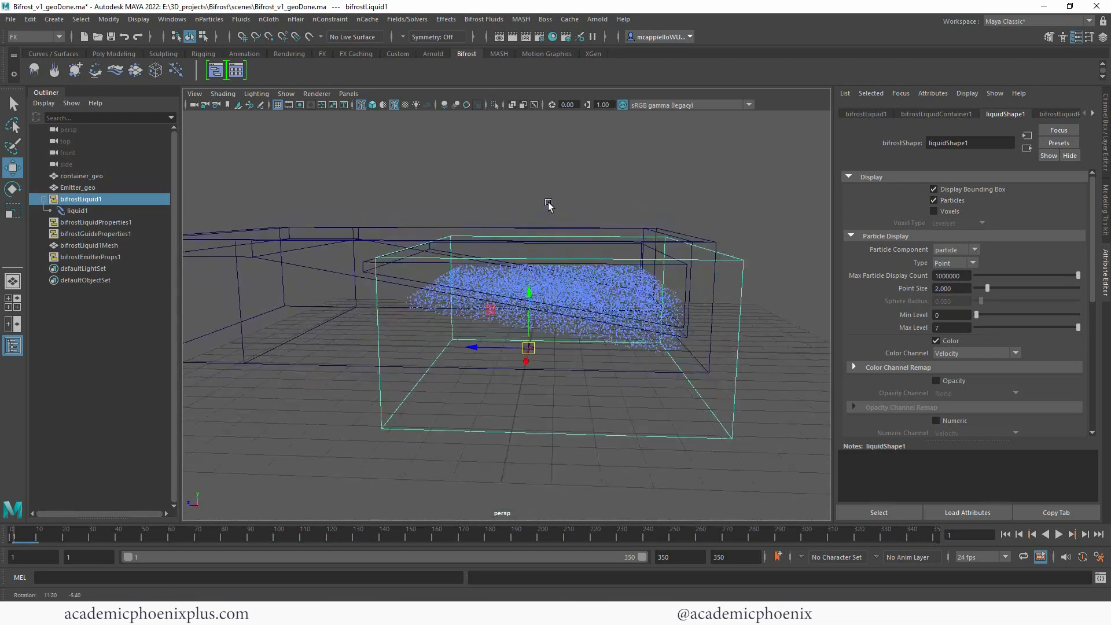
- Rewind and play the simulation to watch the liquid settle, then stop playback
{"action": "left_click", "coordinate": [1005, 535]}
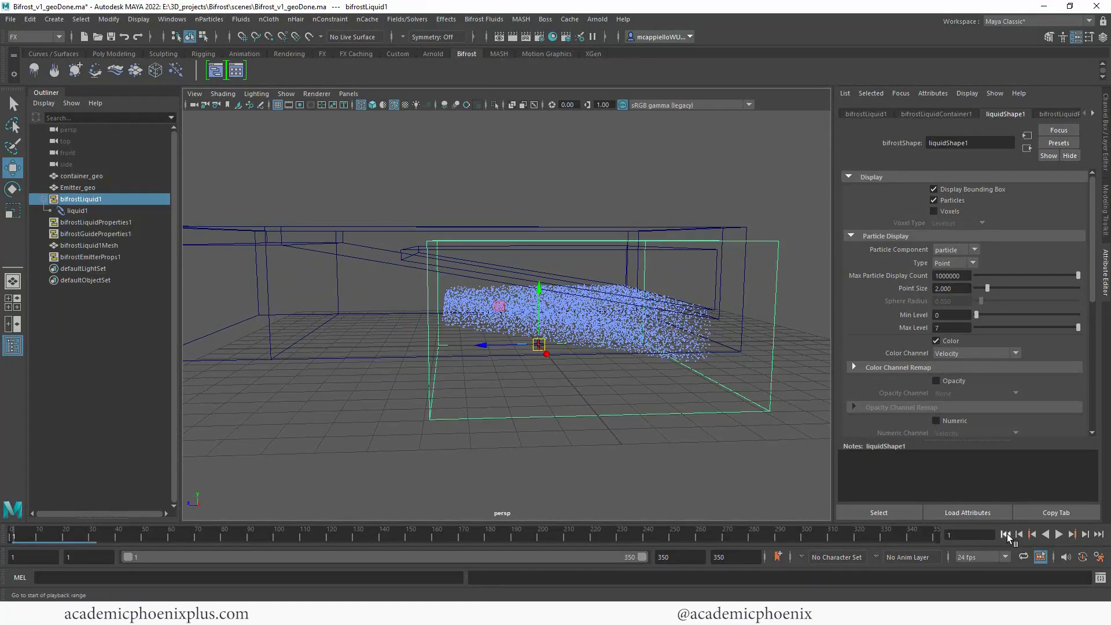
{"action": "left_click", "coordinate": [1057, 535]}
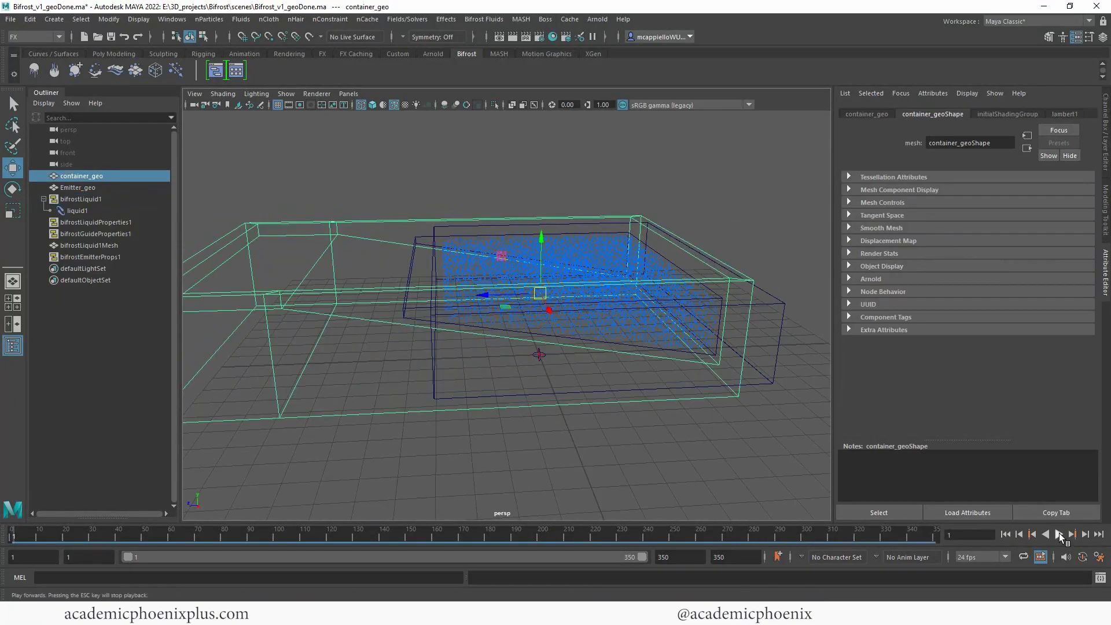
{"action": "left_click", "coordinate": [1057, 535]}
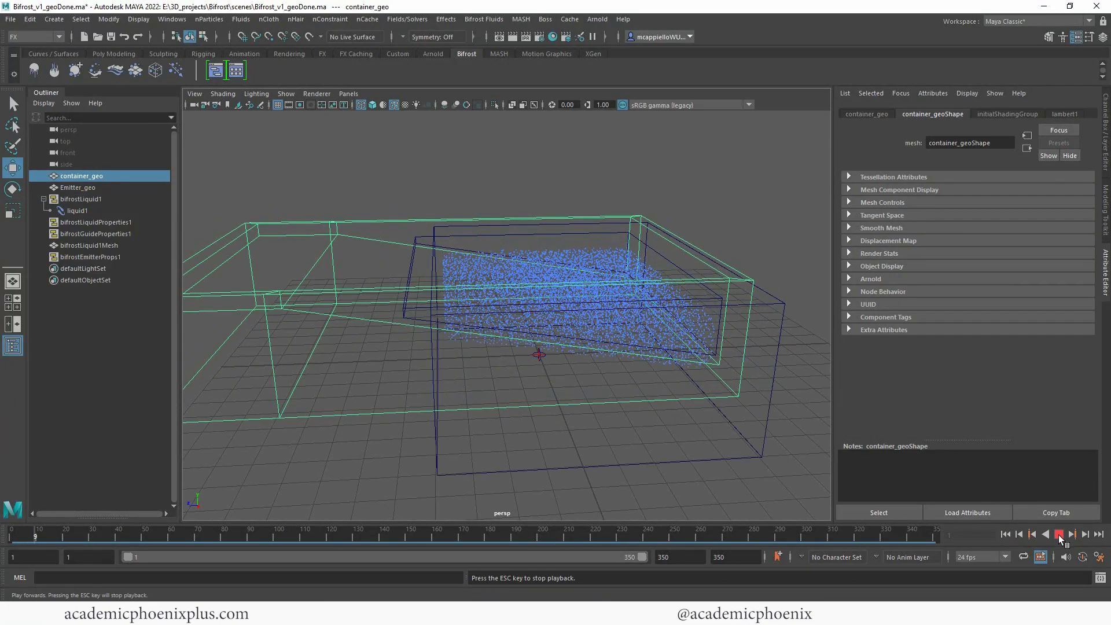
{"action": "left_click", "coordinate": [1059, 534]}
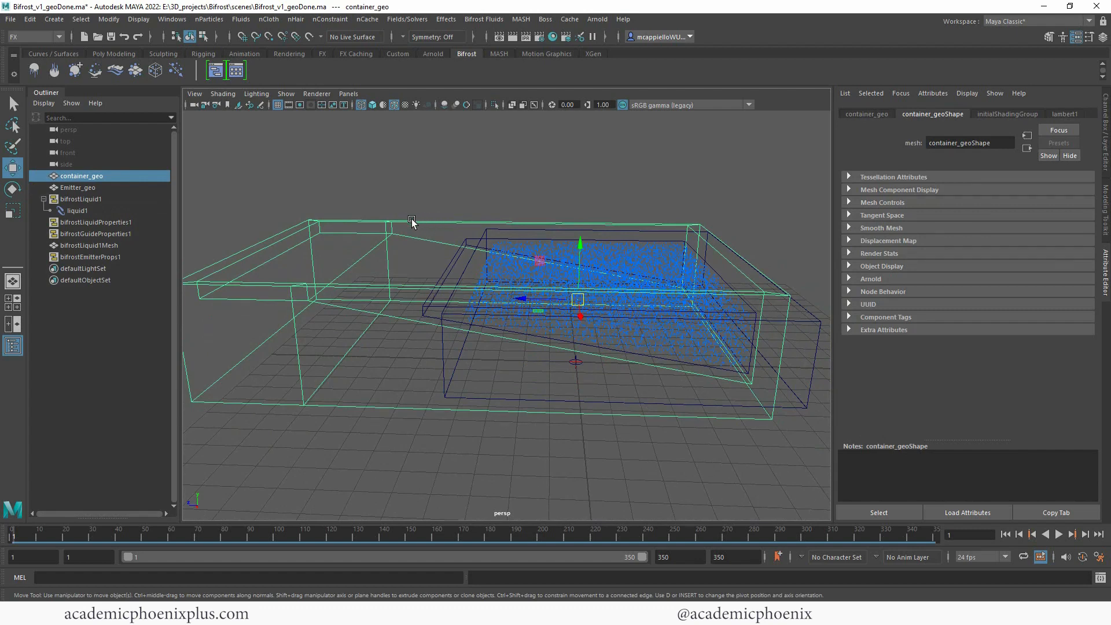
- Make container_geo a Bifrost collider for liquid1 and load its collider attributes
{"action": "left_click", "coordinate": [77, 211]}
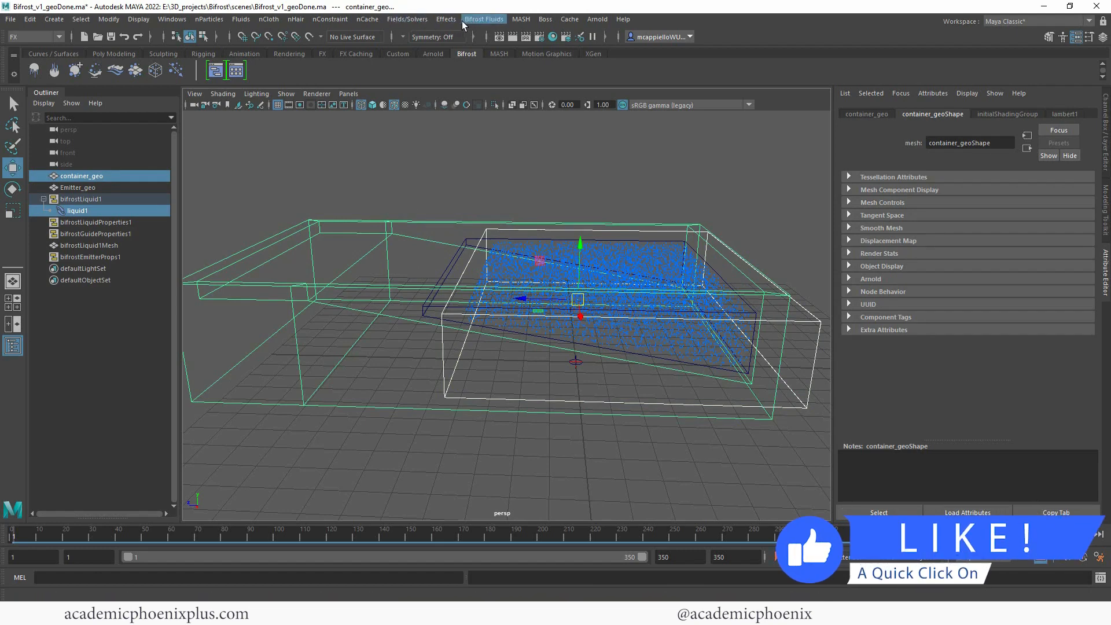
{"action": "left_click", "coordinate": [484, 19]}
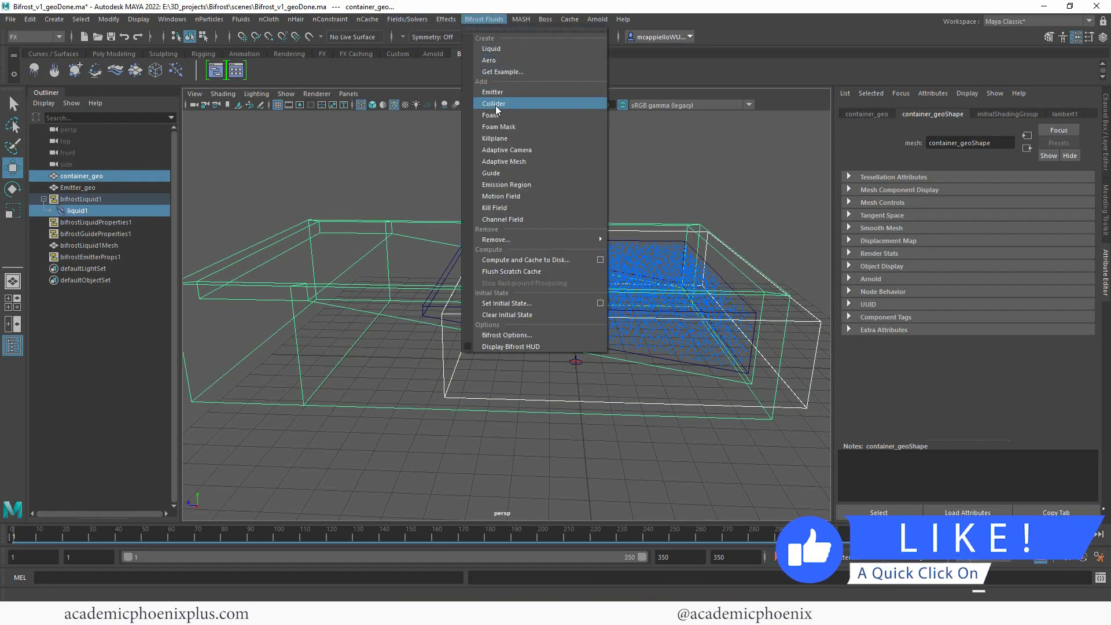
{"action": "left_click", "coordinate": [493, 103]}
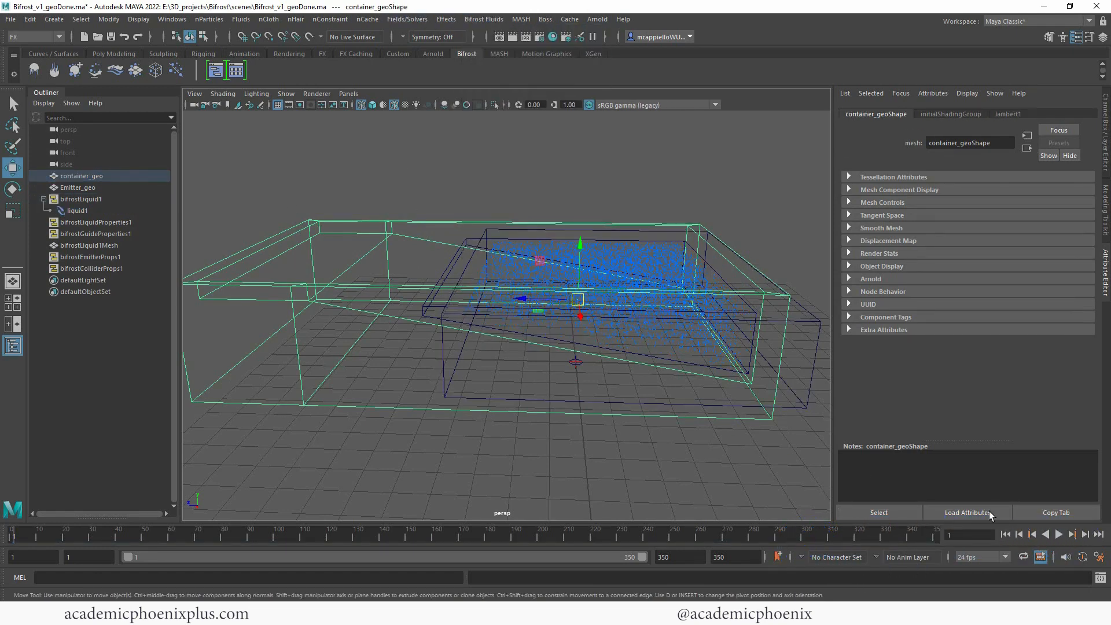
{"action": "left_click", "coordinate": [1057, 534]}
{"action": "type", "text": "250"}
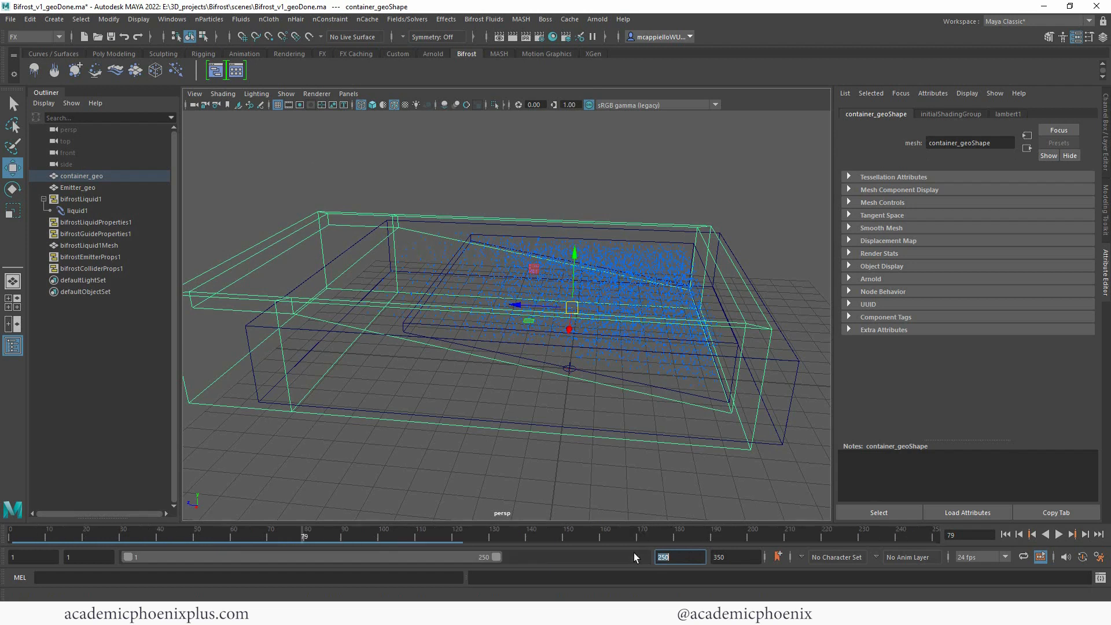
{"action": "mouse_move", "coordinate": [346, 544]}
{"action": "type", "text": "5"}
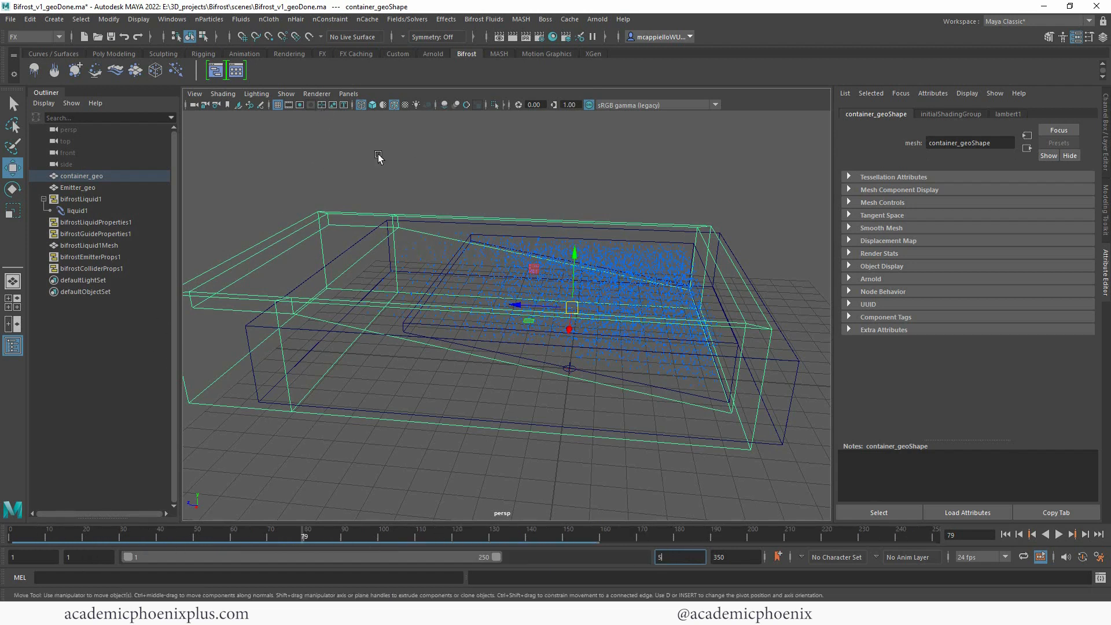
- Switch the viewport to shaded display while the liquid simulation fills the container
{"action": "key", "text": "5"}
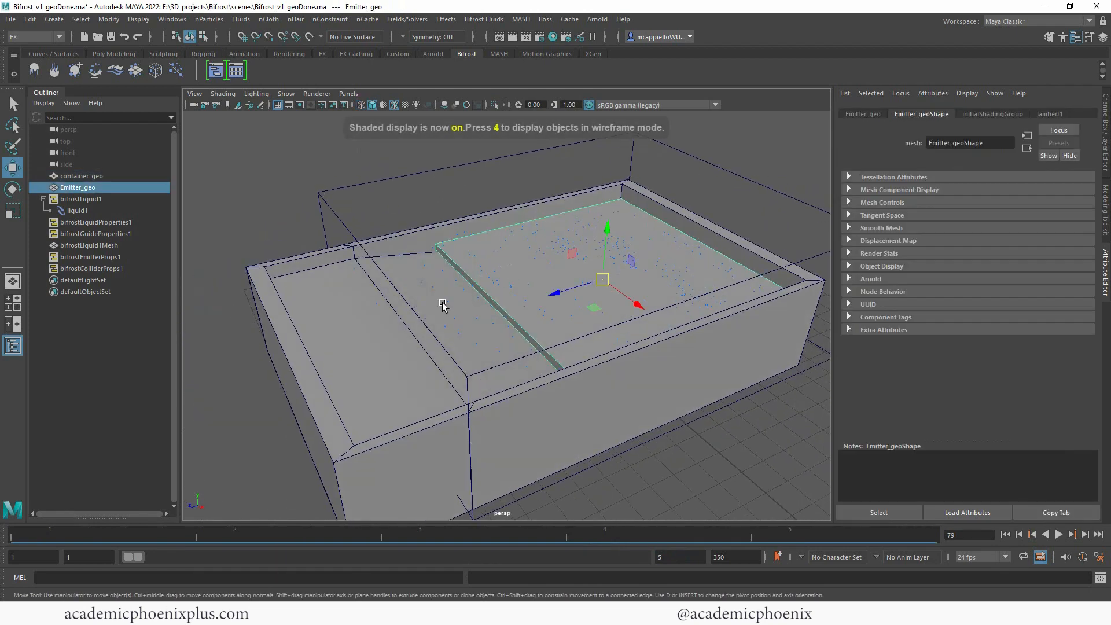
{"action": "mouse_move", "coordinate": [380, 320]}
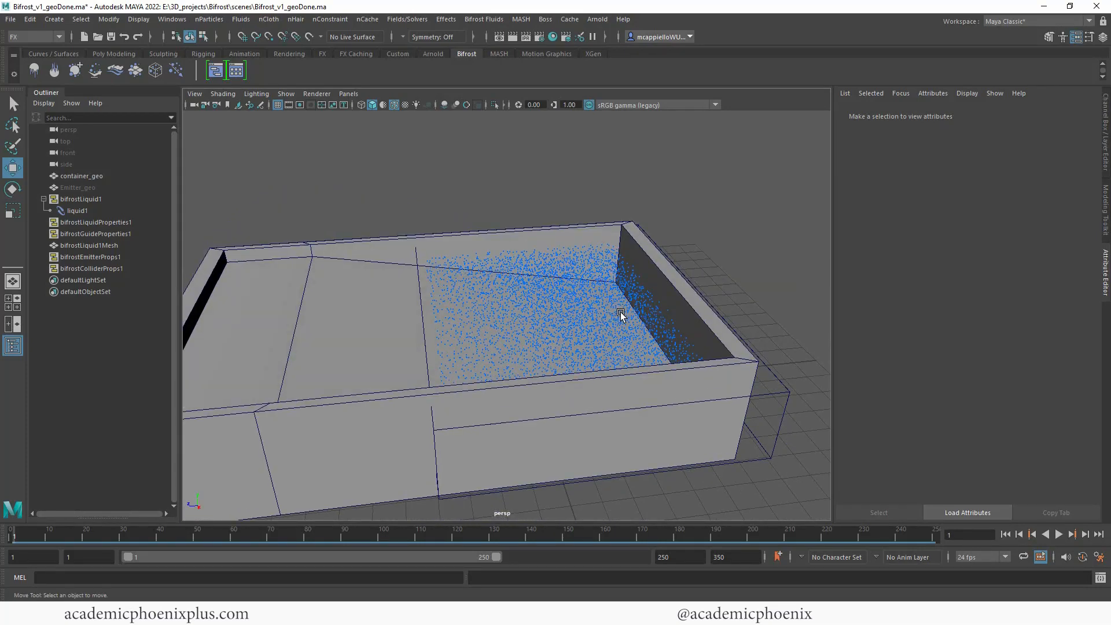
{"action": "mouse_move", "coordinate": [602, 320]}
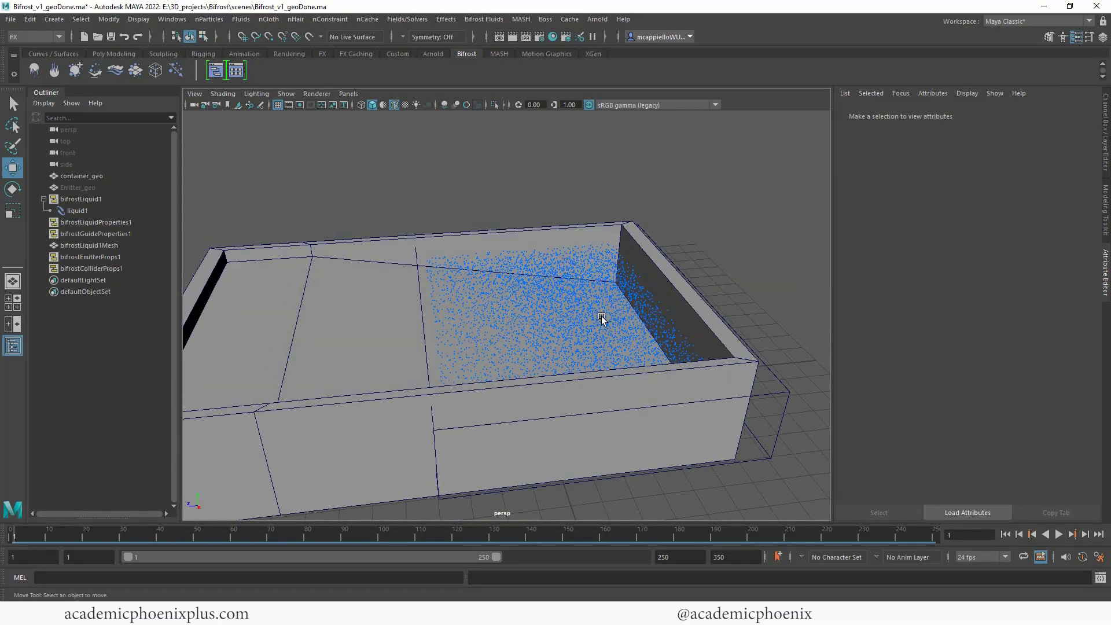
{"action": "mouse_move", "coordinate": [349, 308]}
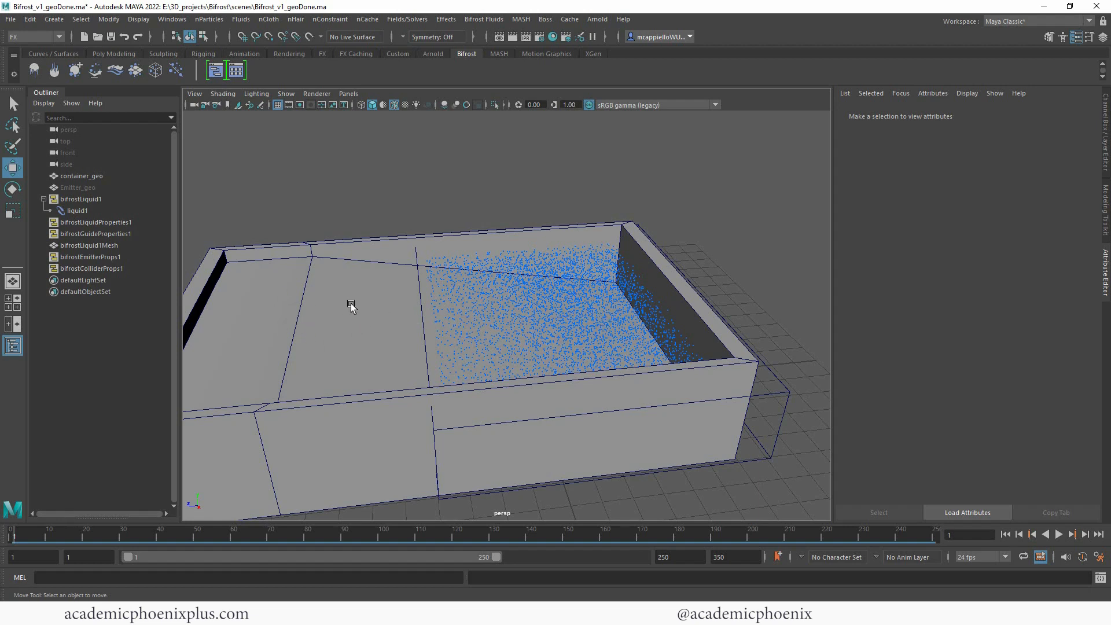
- Add a polygon cube and scale it into a thin upright board inside the container
{"action": "left_click", "coordinate": [113, 53]}
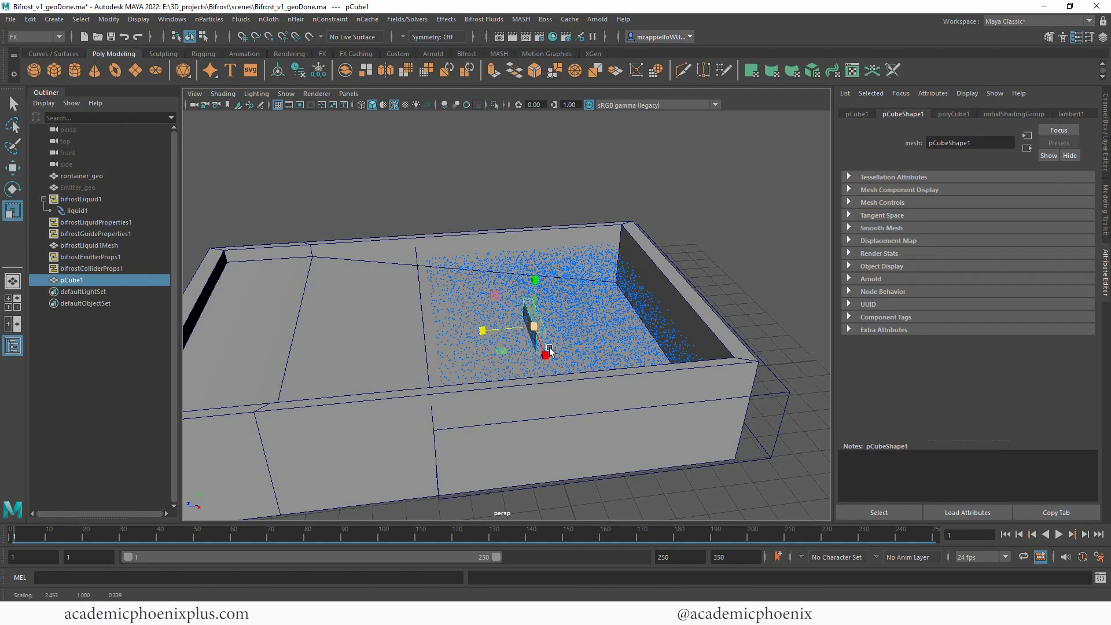
{"action": "left_click_drag", "start_coordinate": [524, 311], "coordinate": [571, 315]}
{"action": "type", "text": "force_geo"}
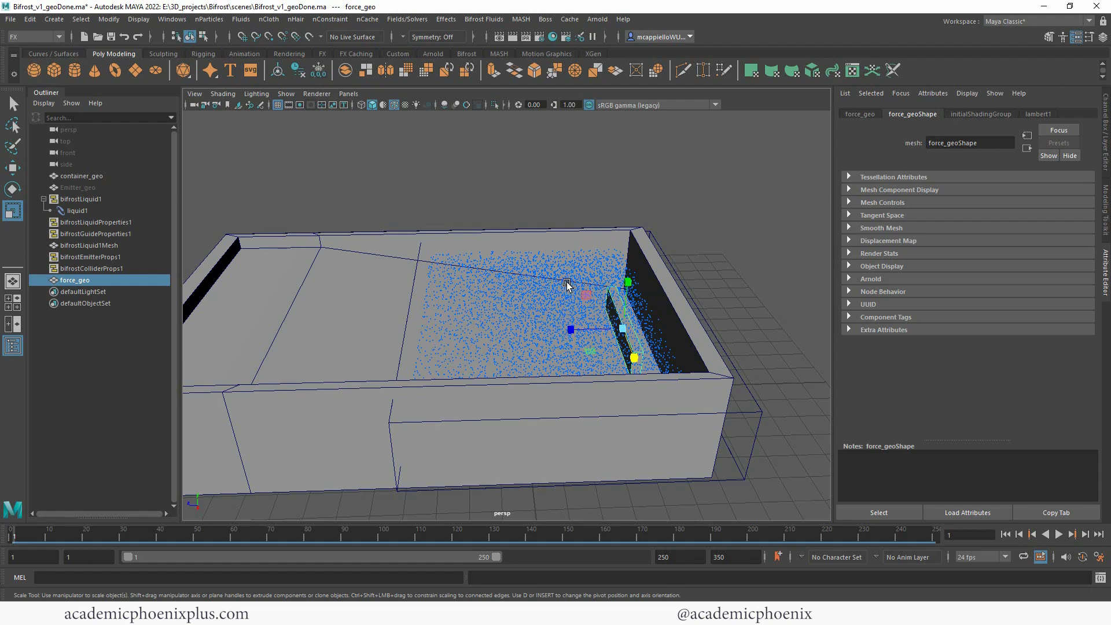
{"action": "mouse_move", "coordinate": [539, 308]}
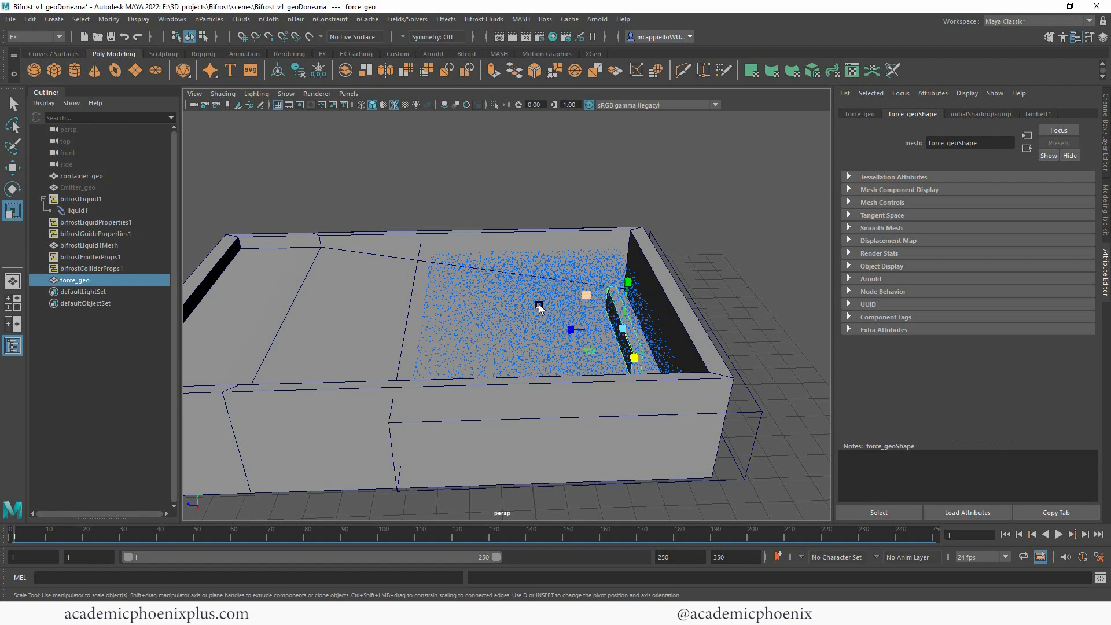
{"action": "mouse_move", "coordinate": [417, 277]}
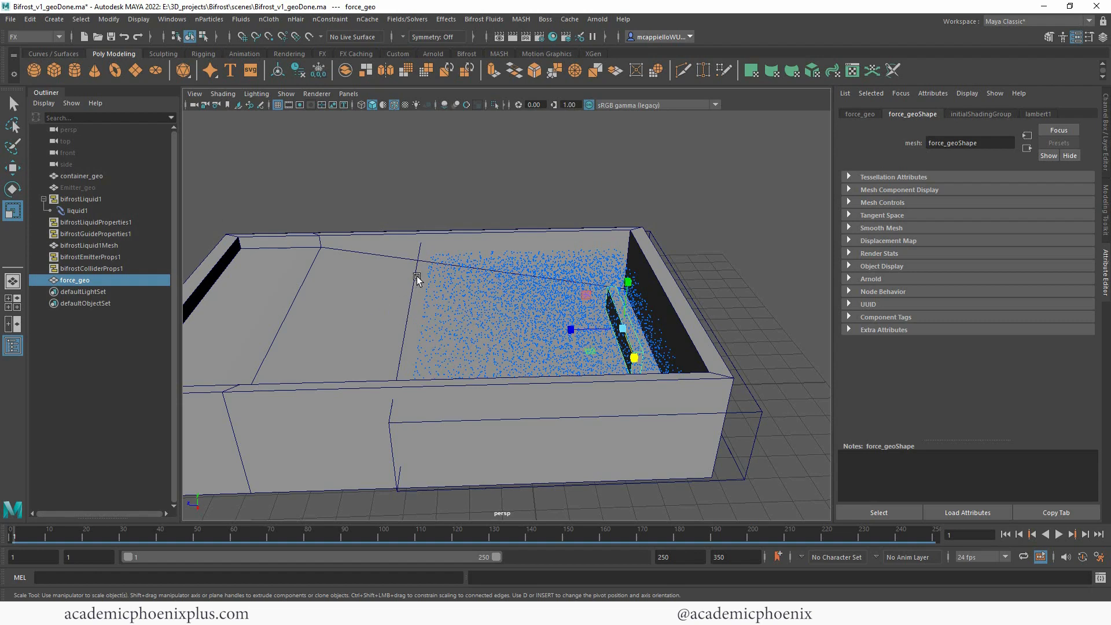
- Make force_geo a second Bifrost collider for liquid1, creating bifrostColliderProps2
{"action": "left_click", "coordinate": [78, 211]}
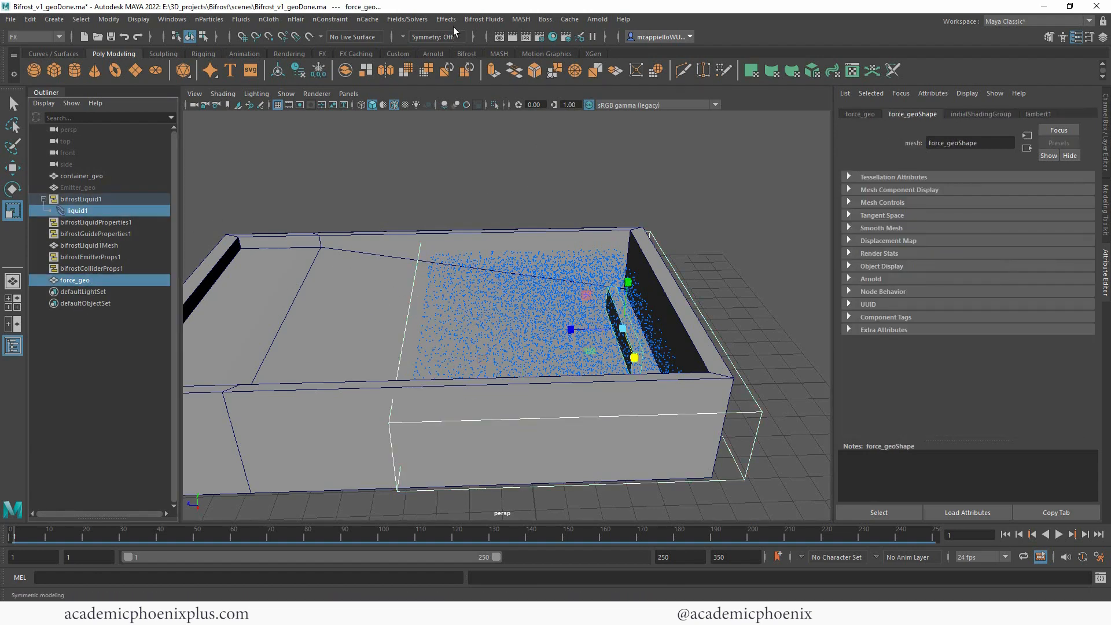
{"action": "left_click", "coordinate": [483, 19]}
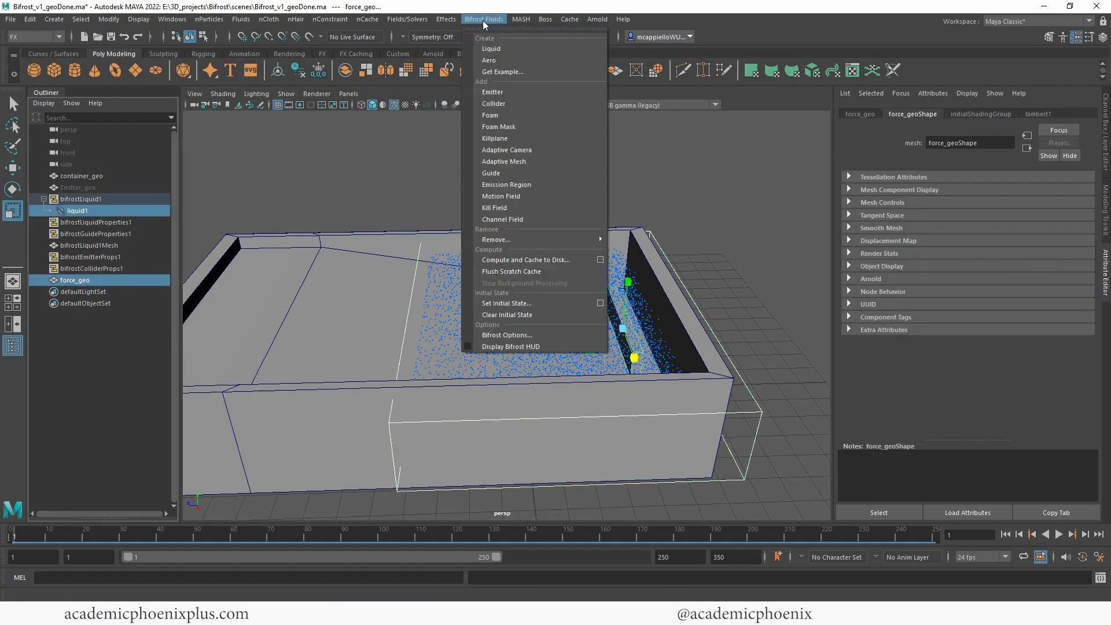
{"action": "left_click", "coordinate": [493, 103]}
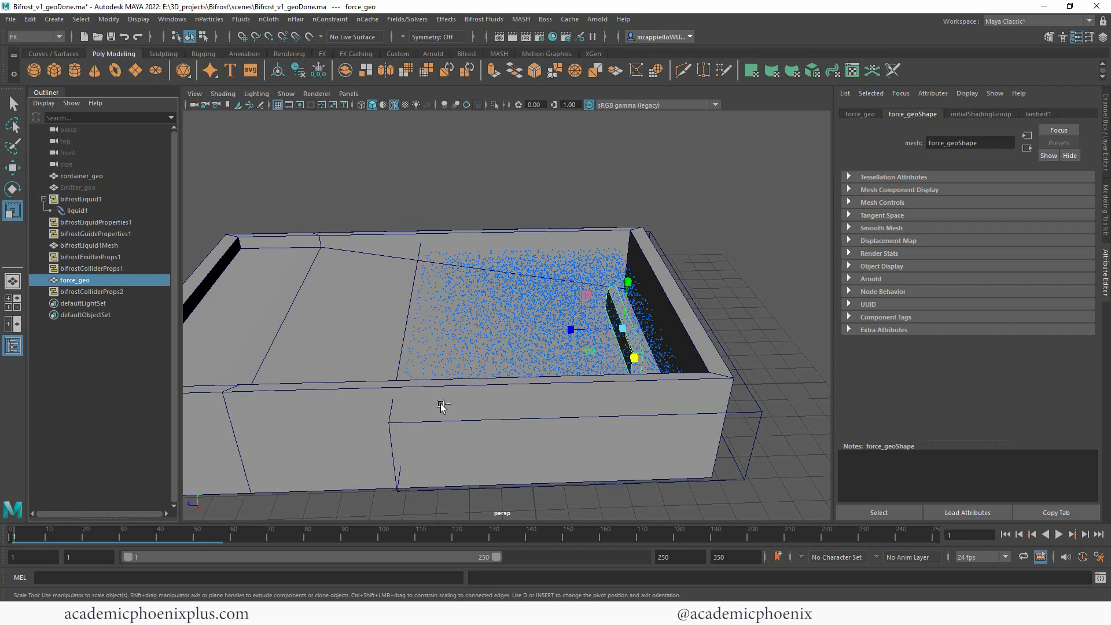
- Keyframe force_geo at two frames on the Time Slider and play the simulation around the board
{"action": "left_click", "coordinate": [83, 541]}
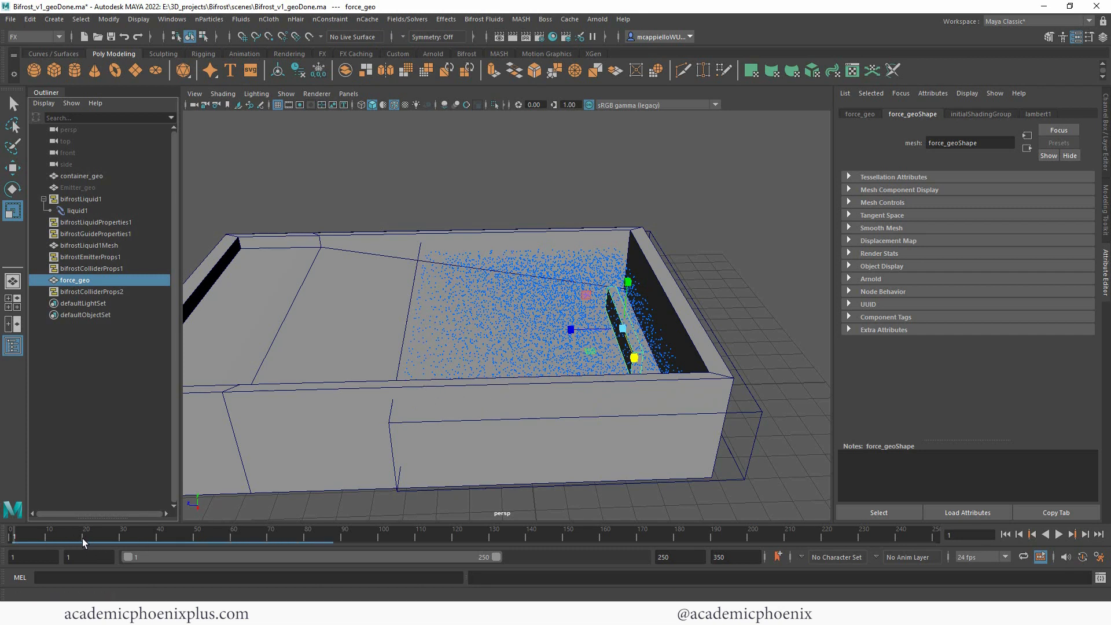
{"action": "left_click", "coordinate": [87, 536]}
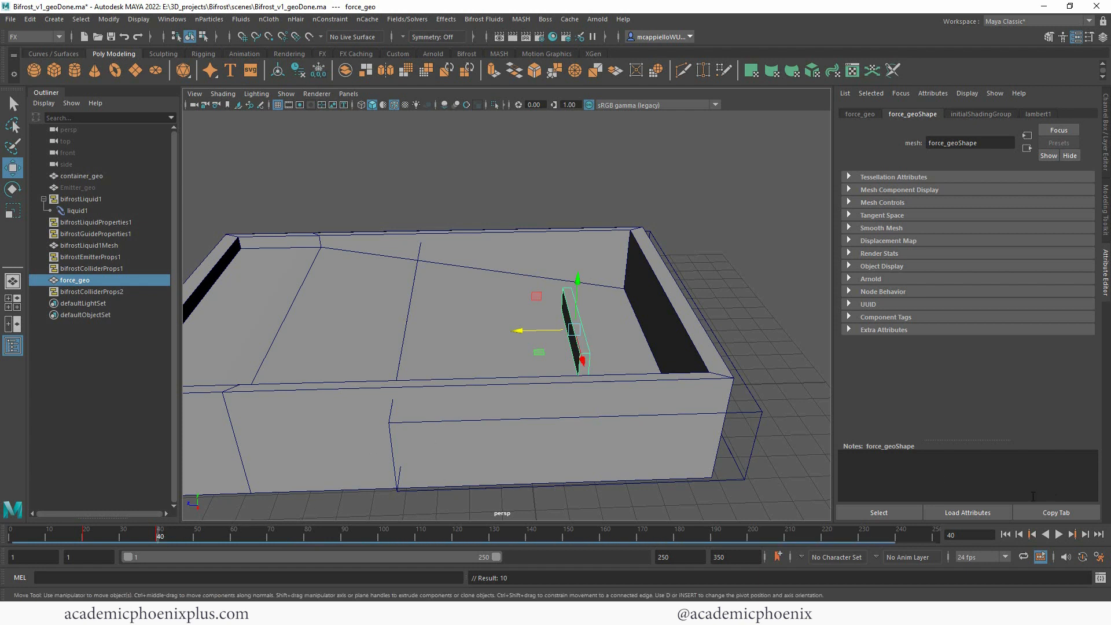
{"action": "left_click", "coordinate": [1059, 535]}
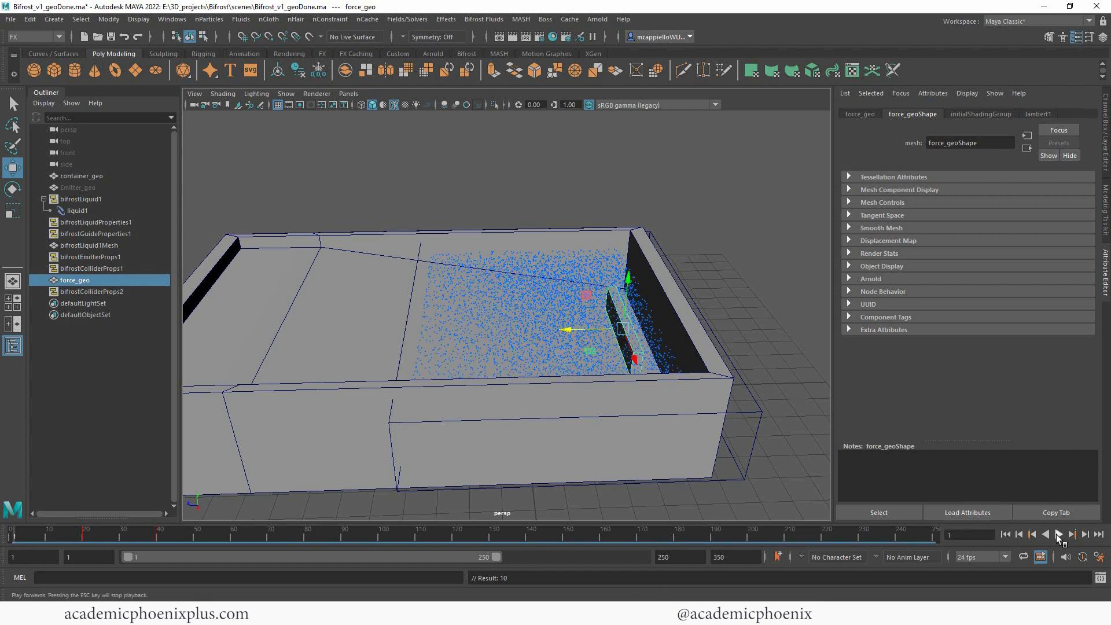
{"action": "left_click", "coordinate": [1058, 535]}
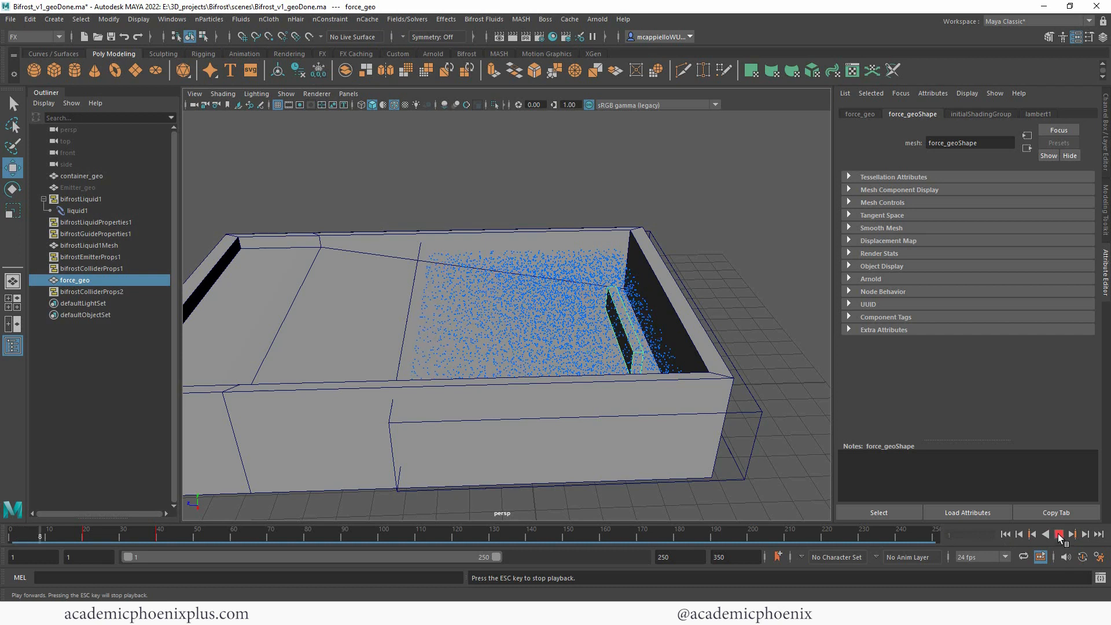
- Set the playback speed option from the Time Slider's right-click Playback menu
{"action": "right_click", "coordinate": [107, 535]}
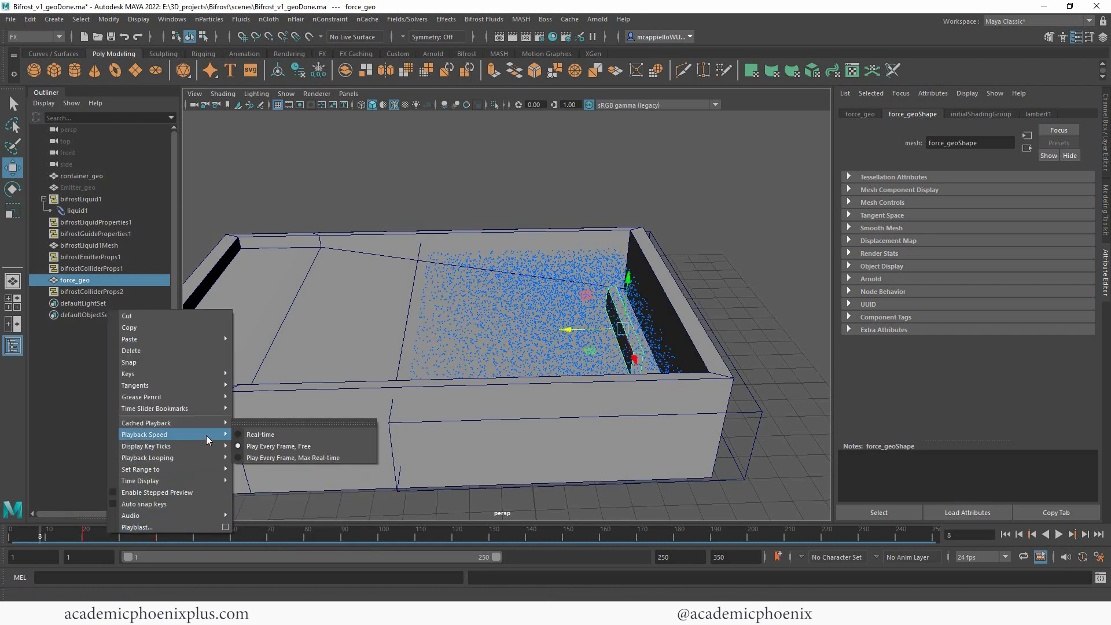
{"action": "mouse_move", "coordinate": [289, 452]}
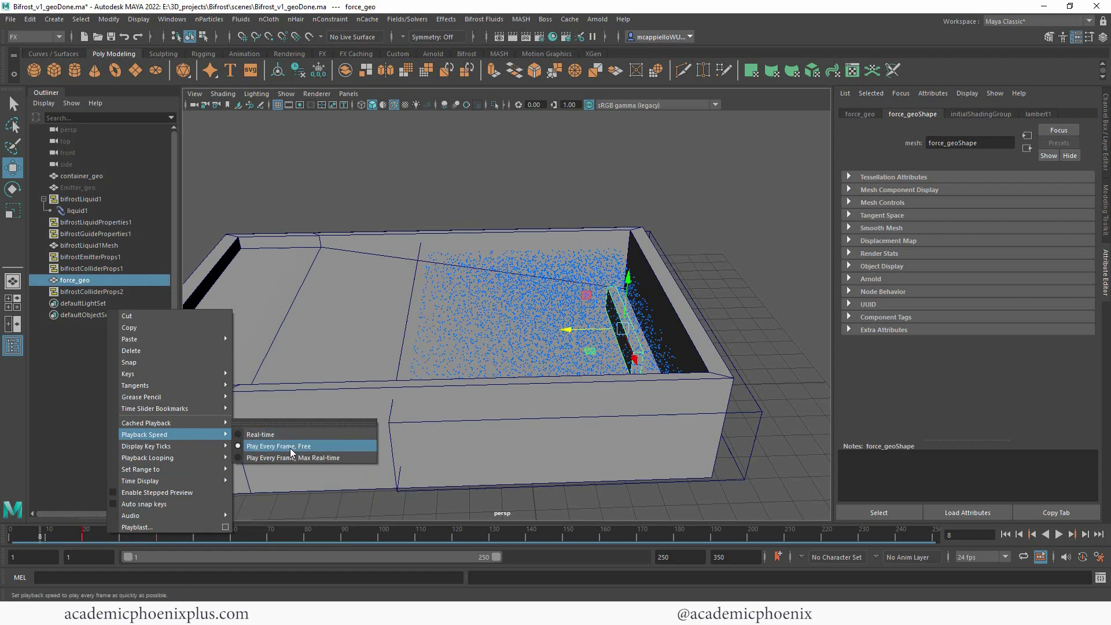
{"action": "mouse_move", "coordinate": [284, 434]}
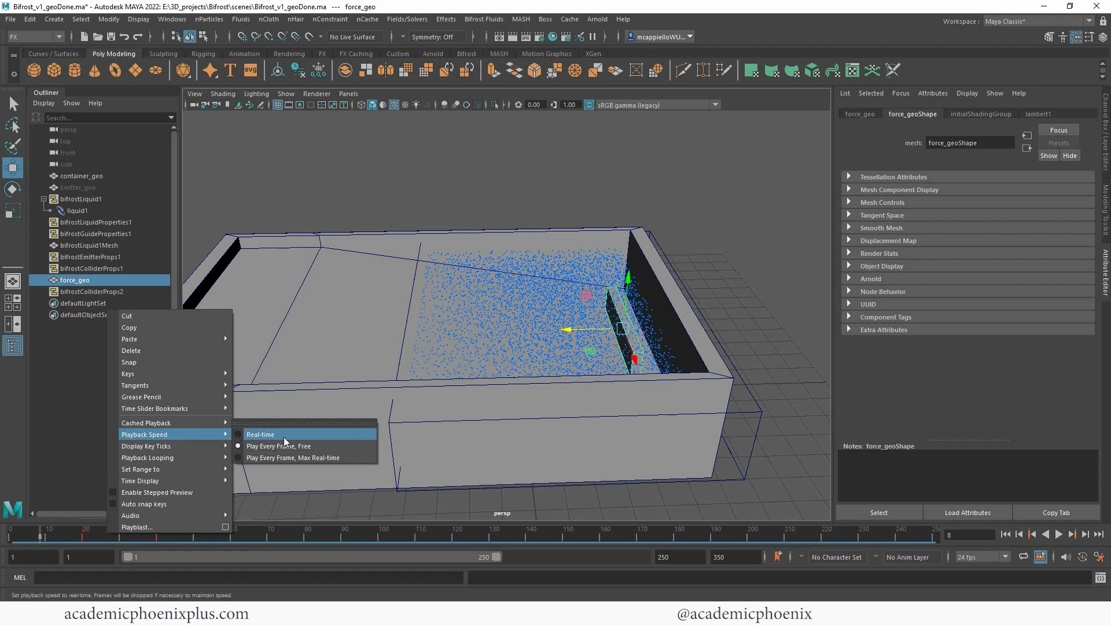
{"action": "left_click", "coordinate": [260, 434]}
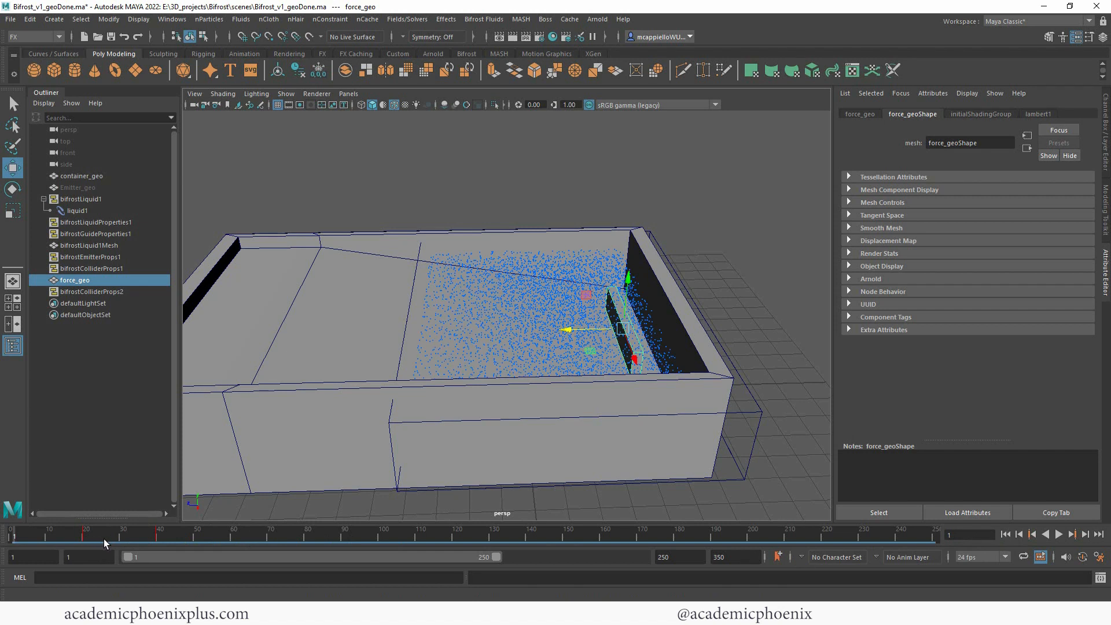
{"action": "right_click", "coordinate": [105, 541]}
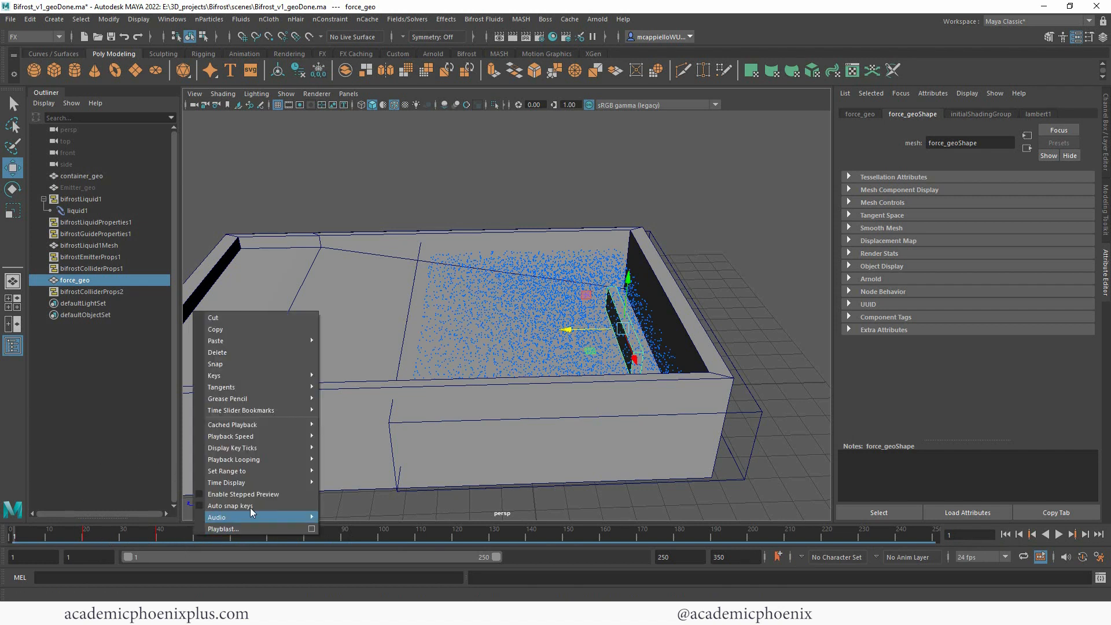
{"action": "mouse_move", "coordinate": [230, 437]}
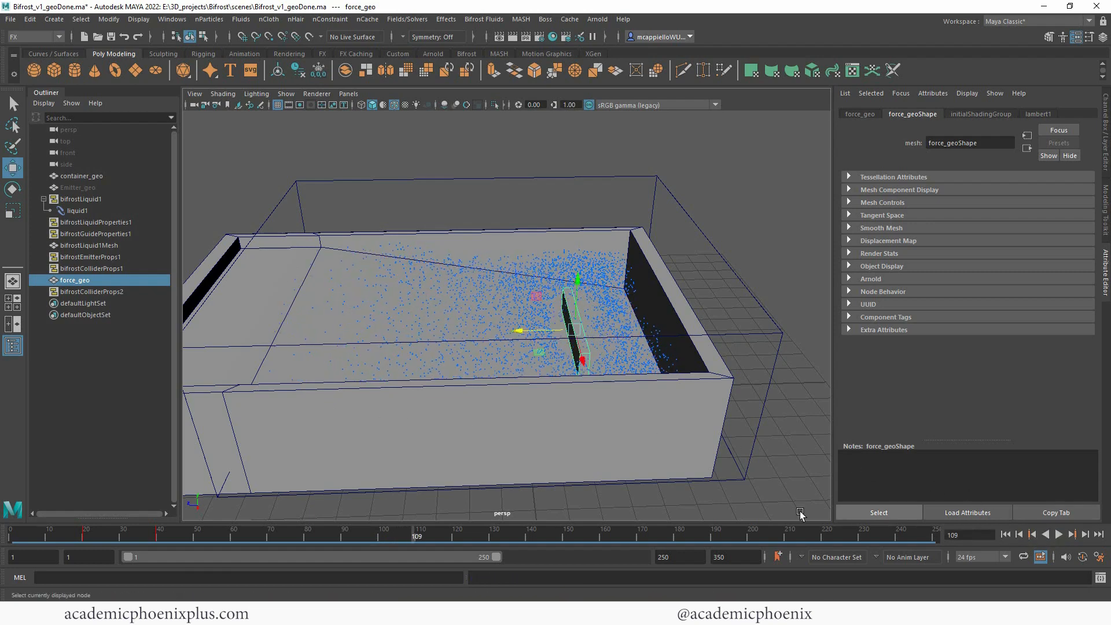
- Reposition force_geo's pushing key at frame 40, then replay the simulation from frame 1
{"action": "left_click", "coordinate": [159, 534]}
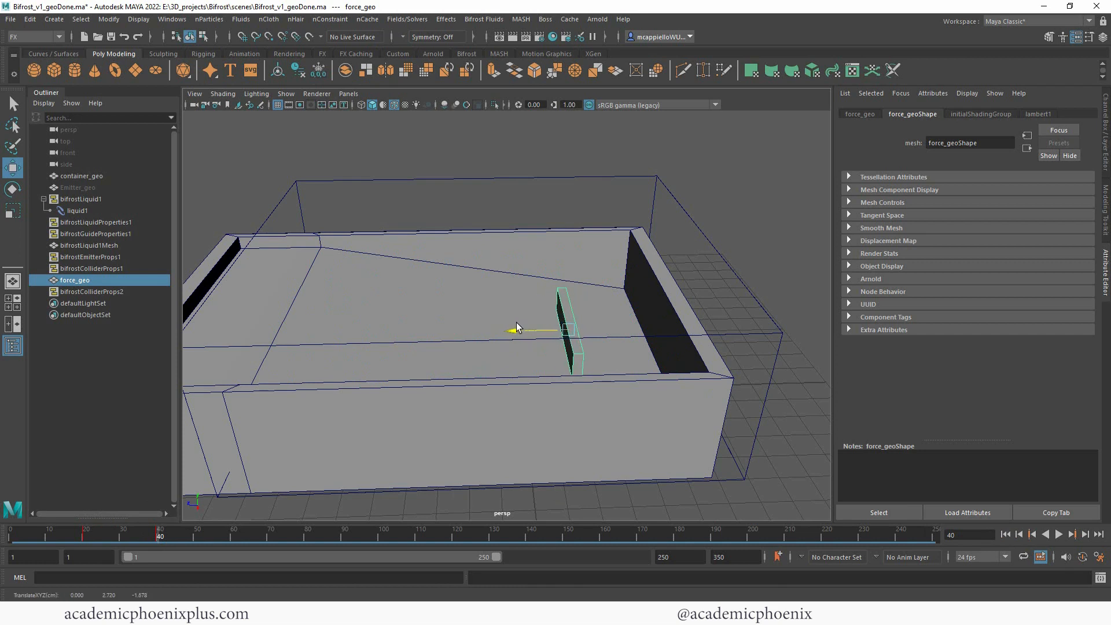
{"action": "left_click", "coordinate": [157, 535]}
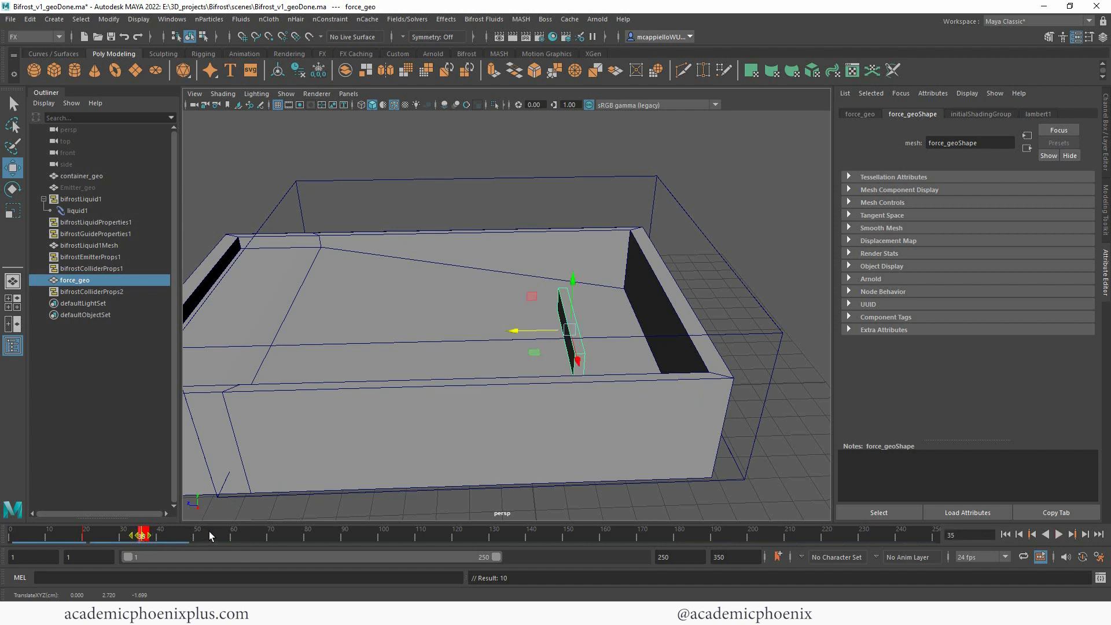
{"action": "left_click", "coordinate": [1052, 534]}
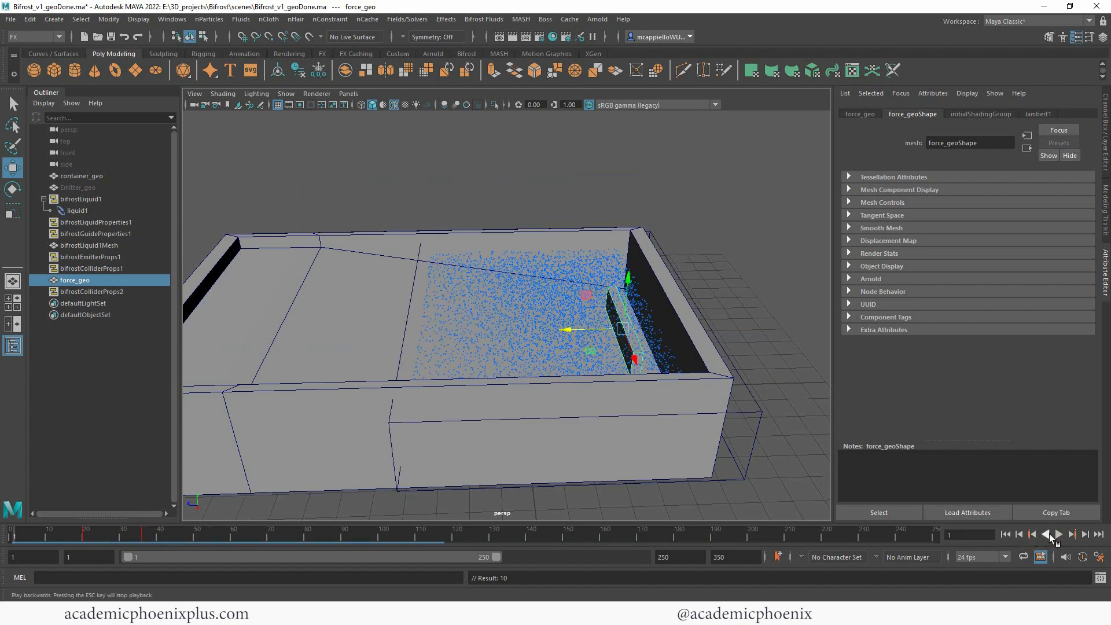
{"action": "left_click", "coordinate": [1052, 535]}
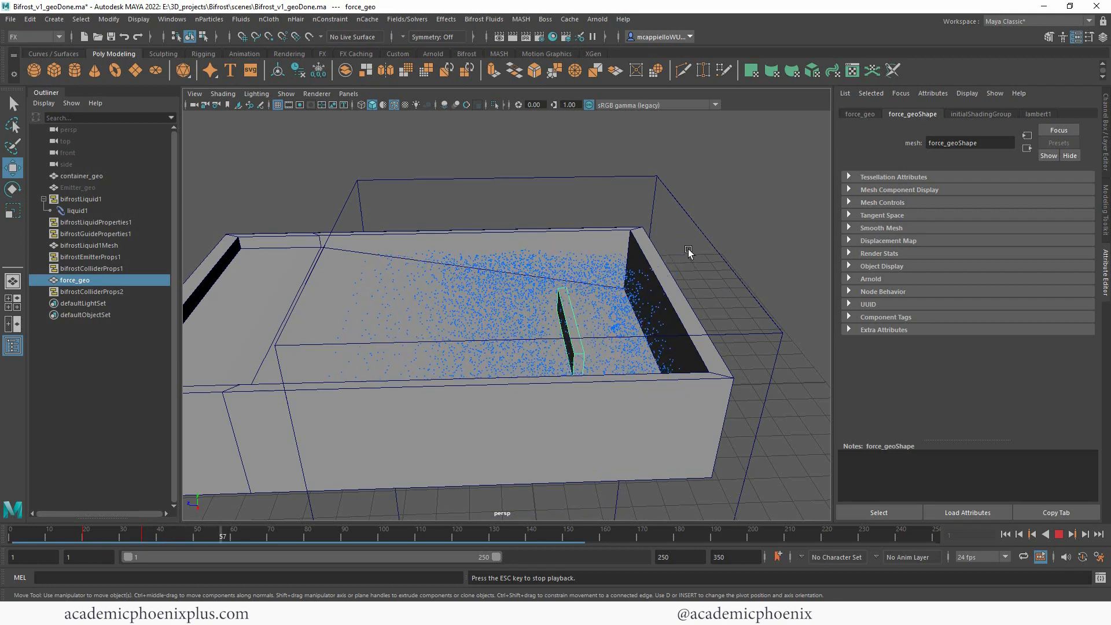
{"action": "mouse_move", "coordinate": [559, 277]}
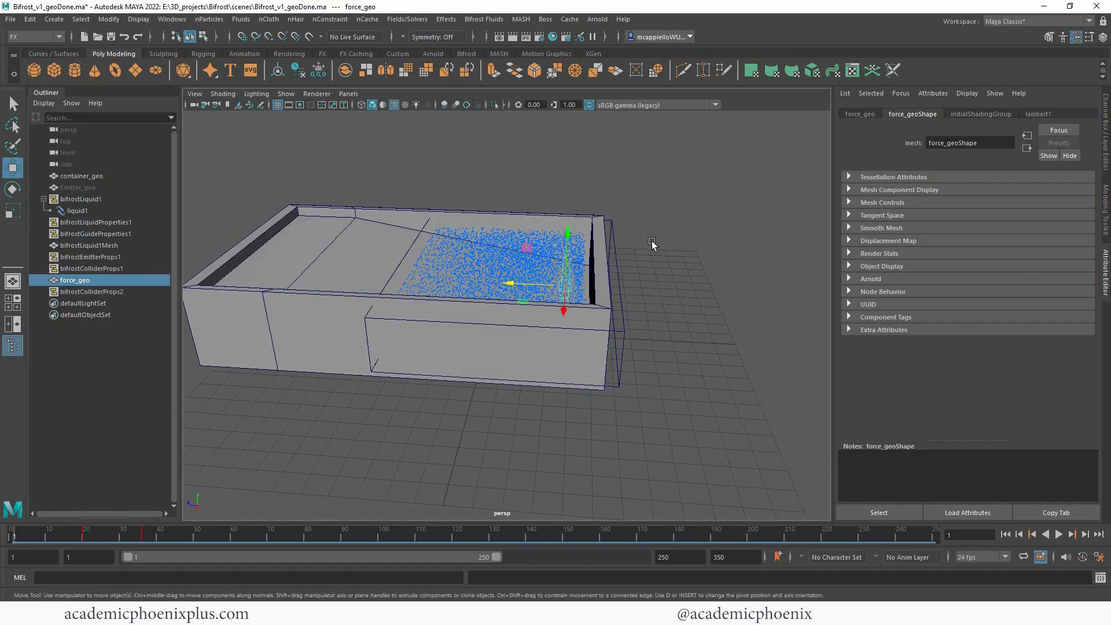
- Add a Bifrost killplane beneath the container and play the simulation forward to about frame 113
{"action": "left_click", "coordinate": [484, 18]}
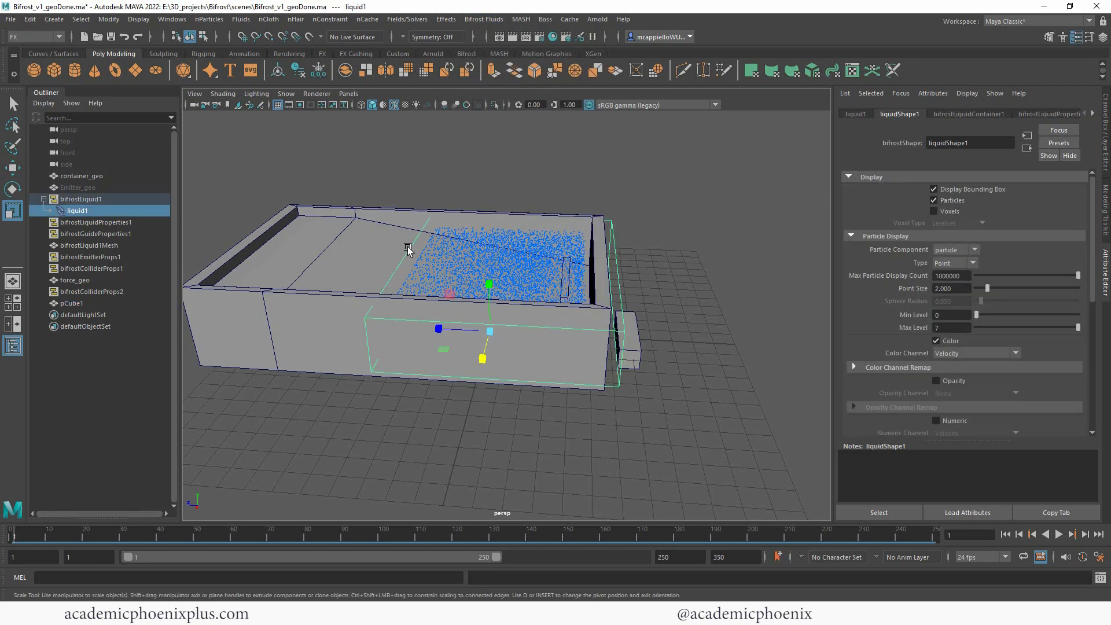
{"action": "left_click", "coordinate": [484, 20]}
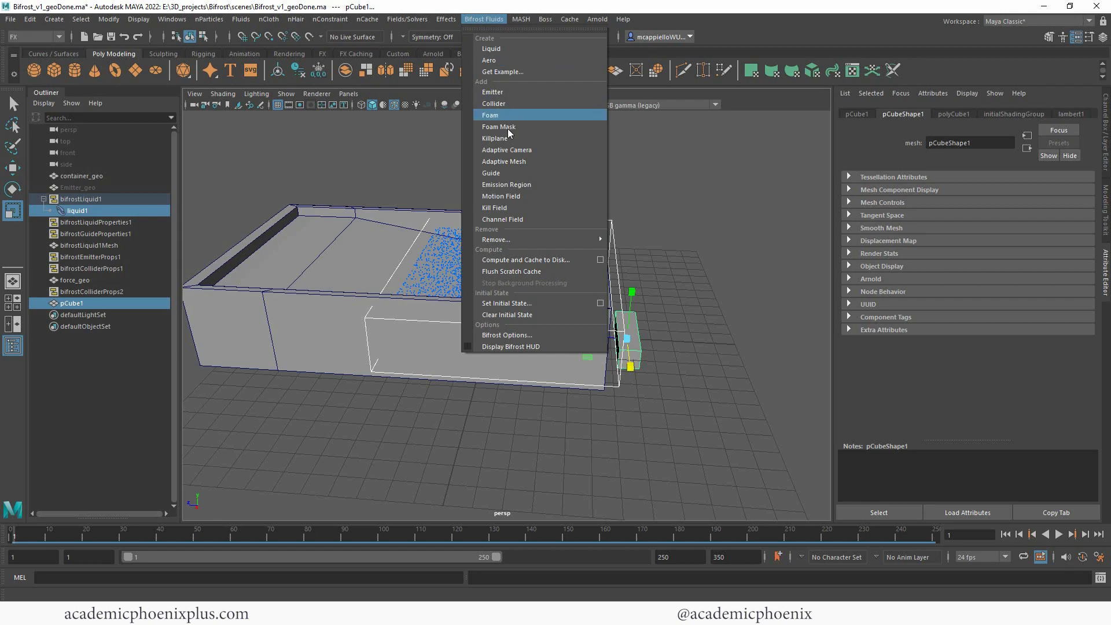
{"action": "left_click", "coordinate": [495, 138]}
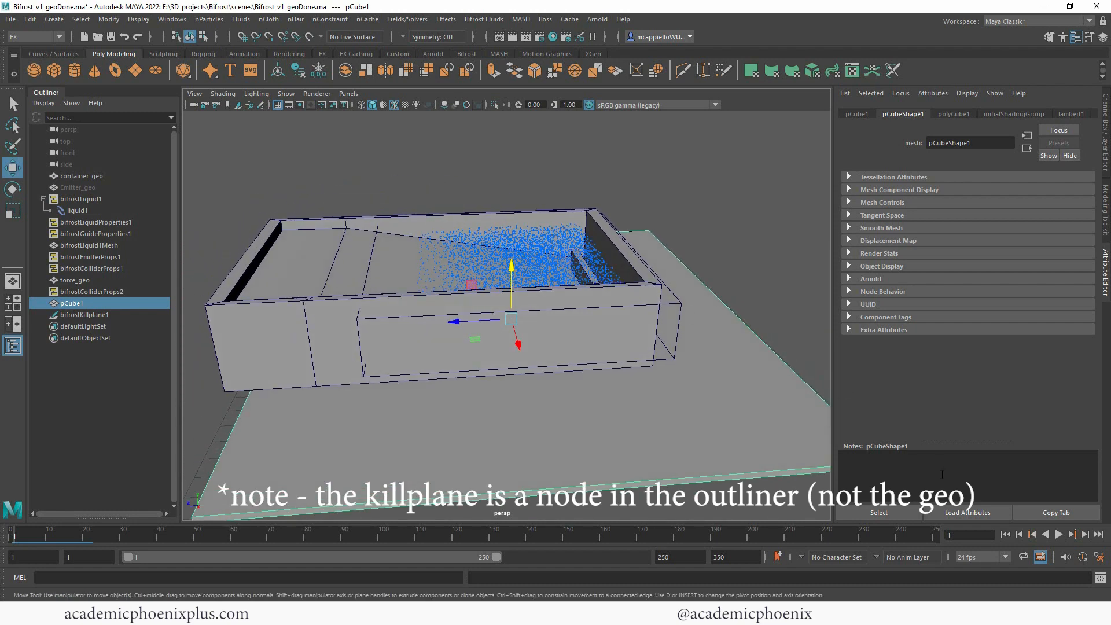
{"action": "left_click", "coordinate": [1084, 535]}
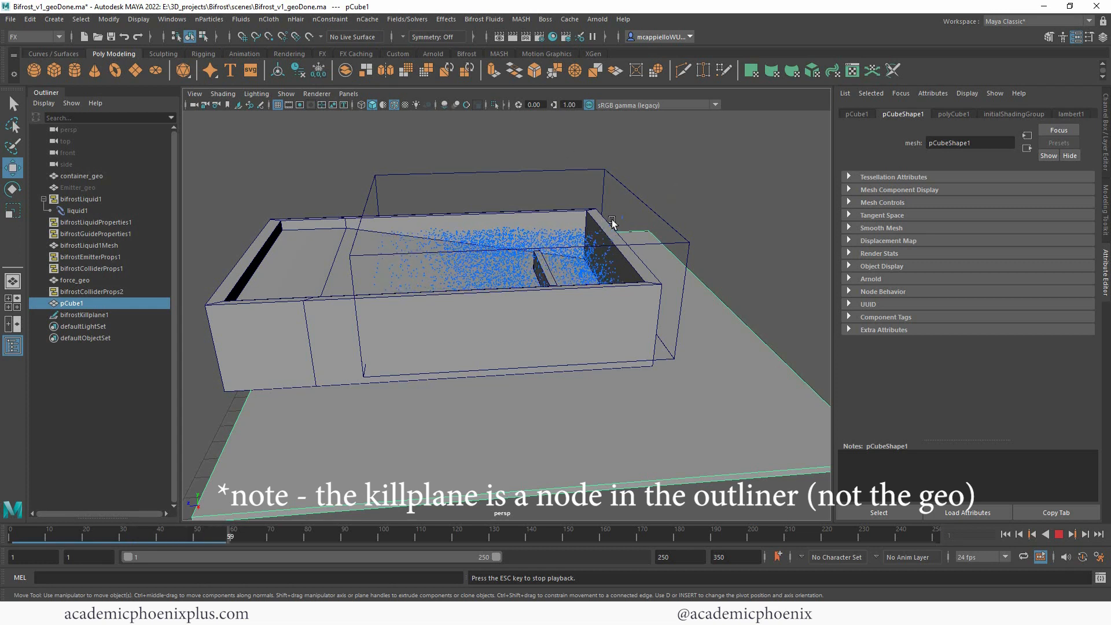
{"action": "mouse_move", "coordinate": [601, 371]}
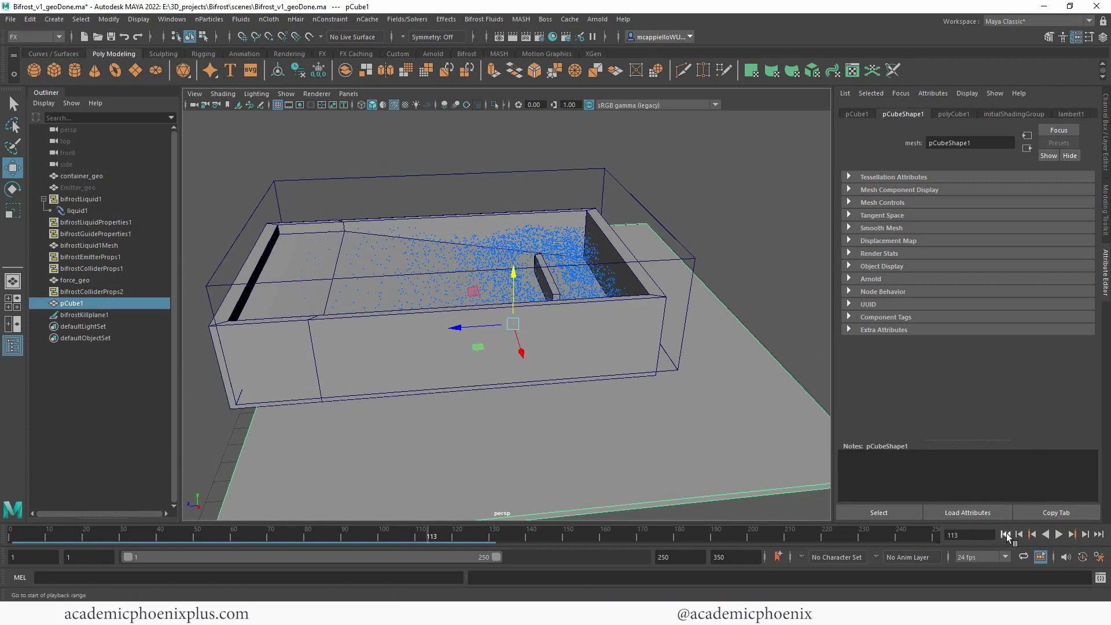
- Rewind and replay the first frames of the liquid, then select container_geo with the cube renamed killPlane_geo
{"action": "left_click", "coordinate": [1004, 535]}
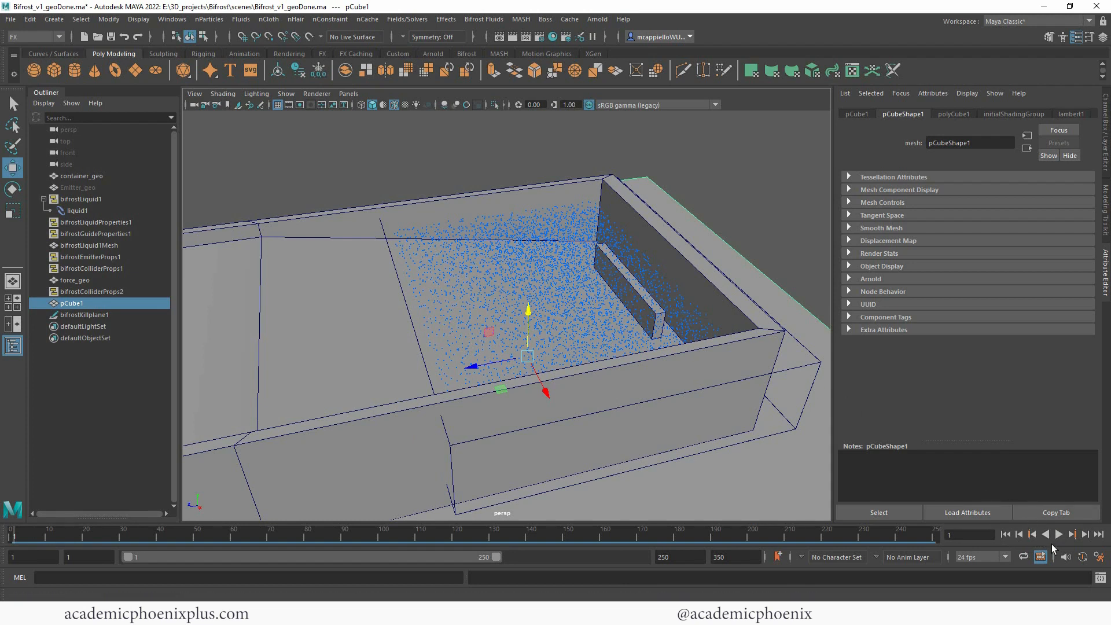
{"action": "left_click", "coordinate": [1058, 533]}
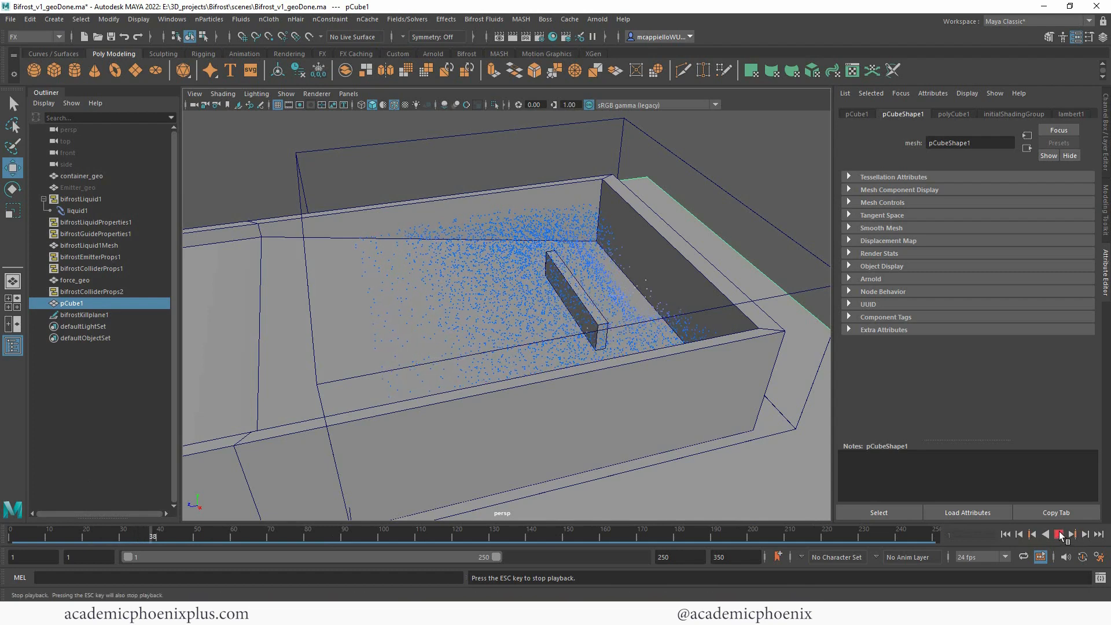
{"action": "left_click", "coordinate": [1060, 535]}
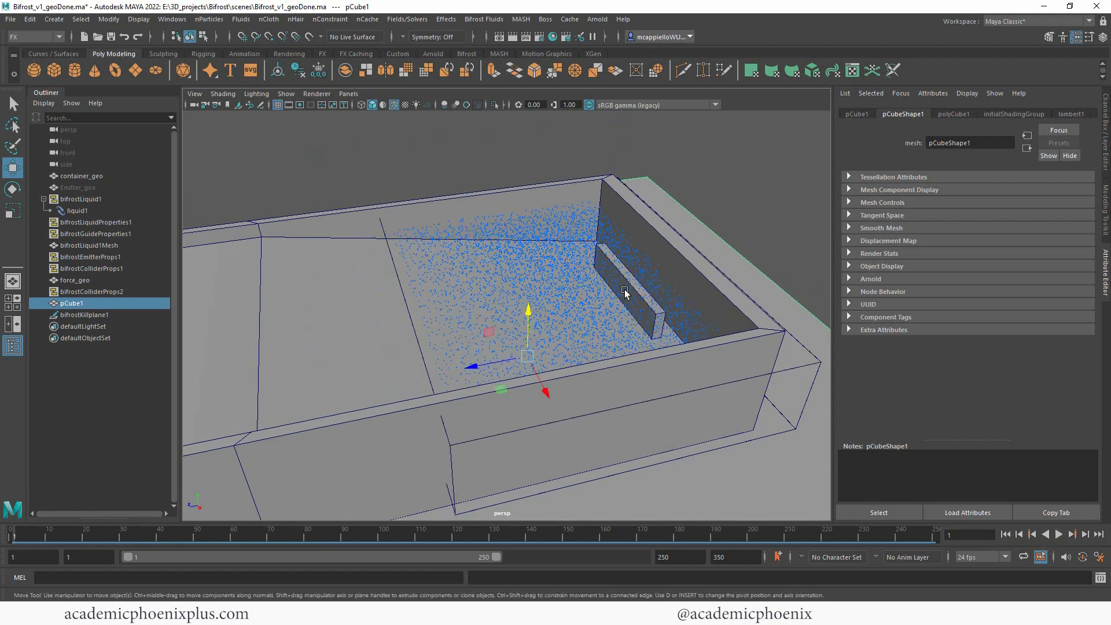
{"action": "left_click", "coordinate": [82, 175]}
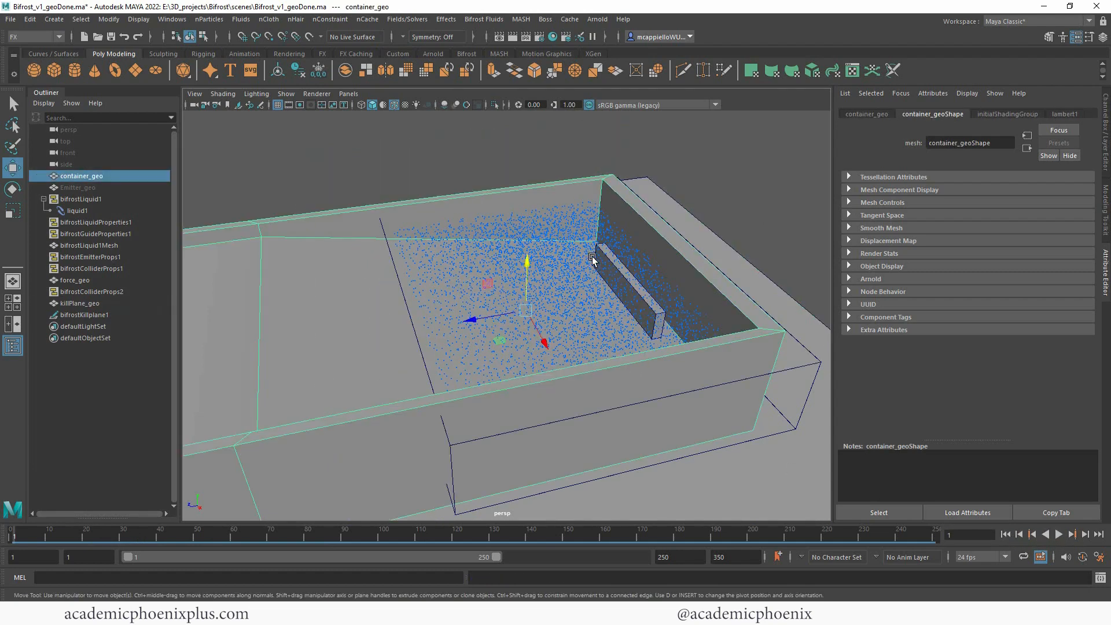
- Enable Bifrost Meshing on liquidShape1 so the particles become a surface mesh
{"action": "left_click", "coordinate": [77, 211]}
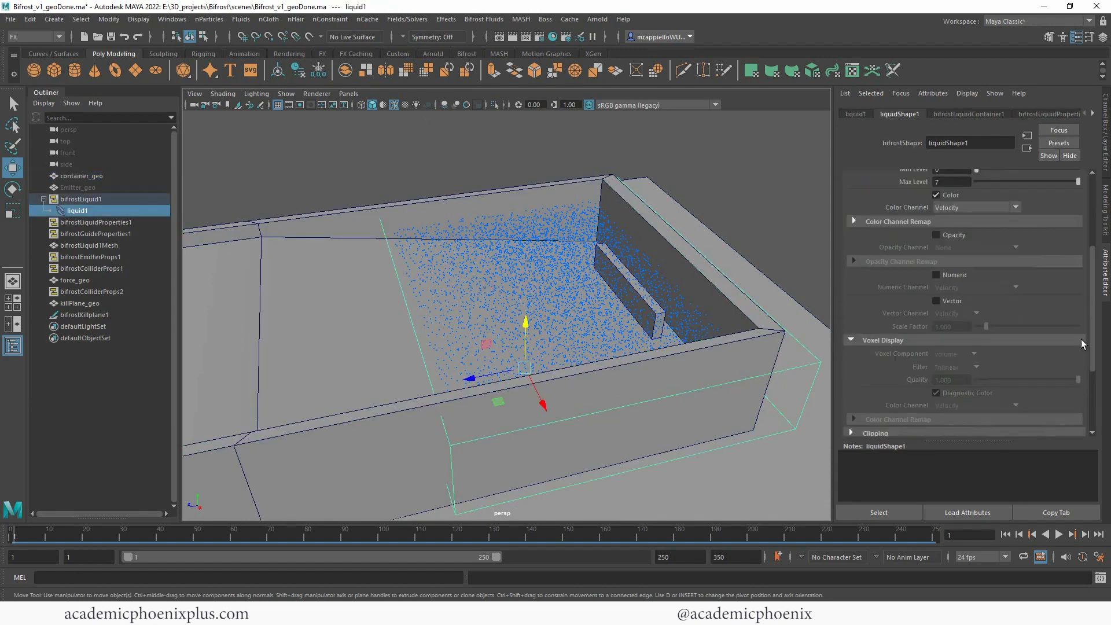
{"action": "left_click", "coordinate": [967, 114]}
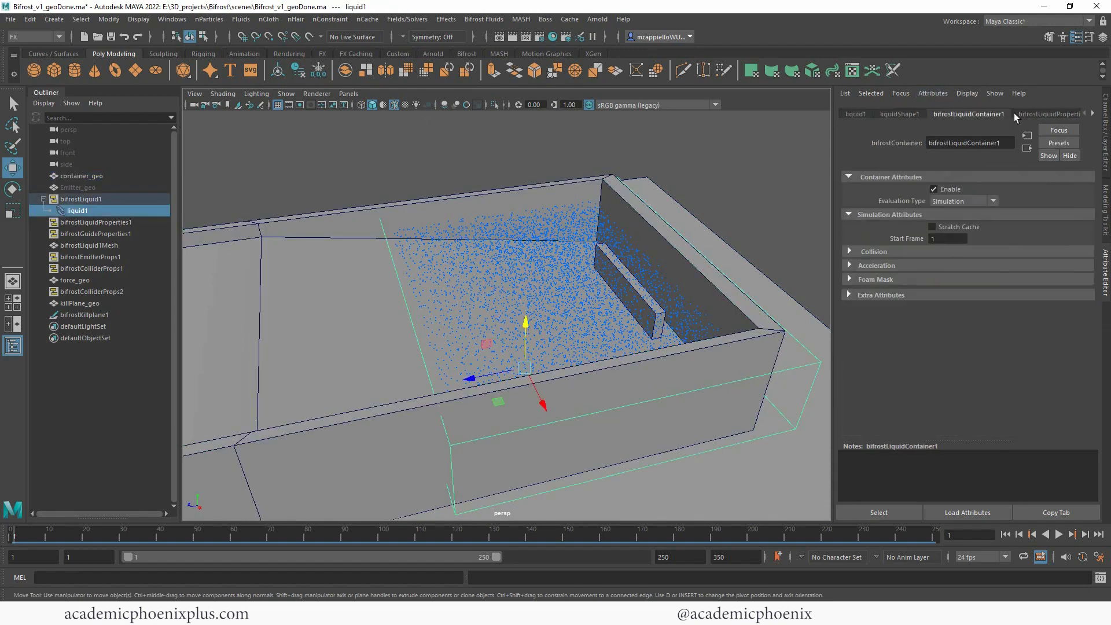
{"action": "left_click", "coordinate": [900, 114]}
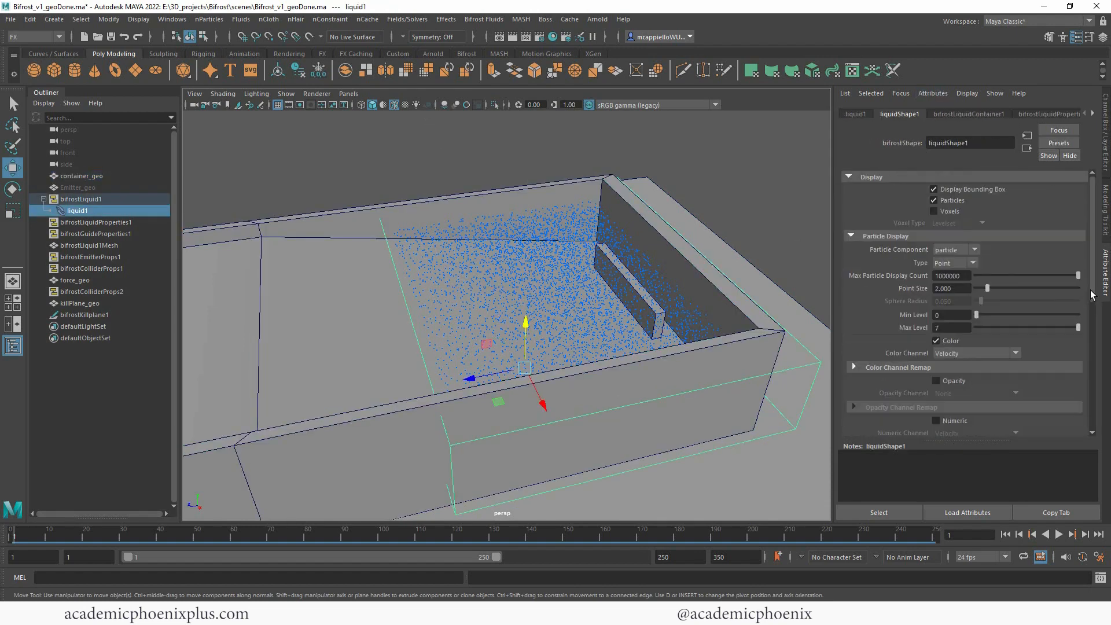
{"action": "scroll", "scroll_direction": "down", "scroll_amount": 3}
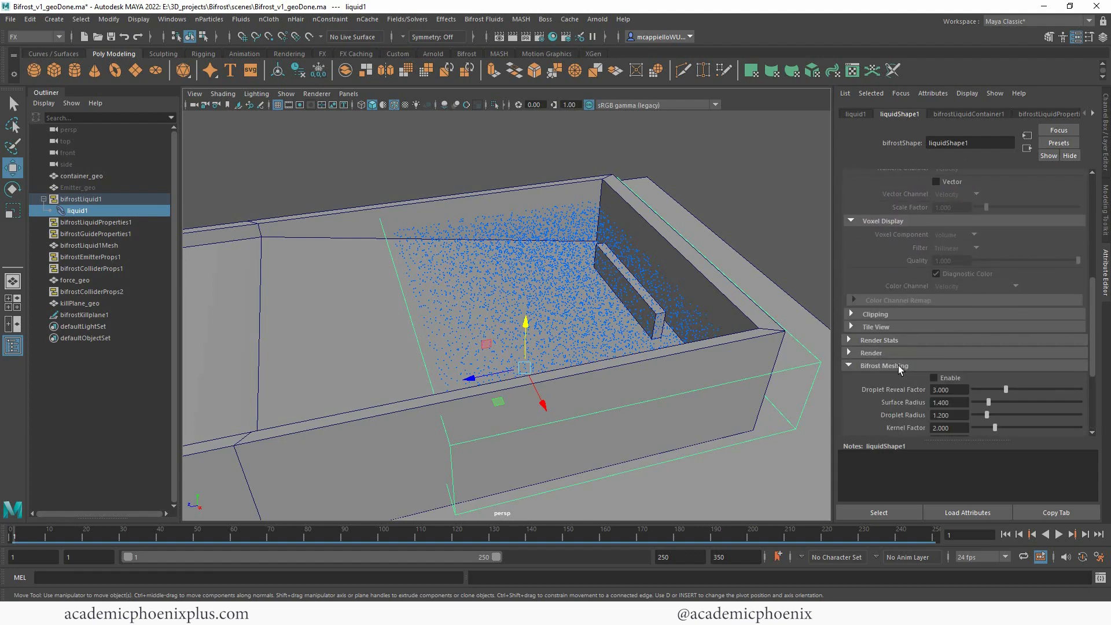
{"action": "left_click", "coordinate": [935, 377]}
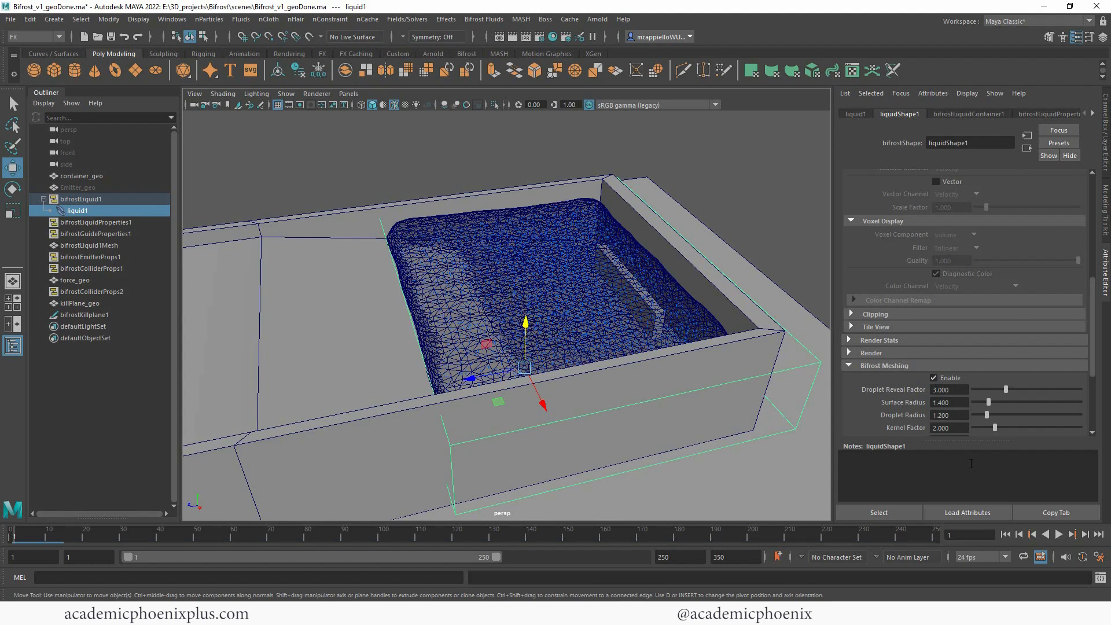
- Play the meshed liquid to watch the wave form and stop around frame 36
{"action": "left_click", "coordinate": [1057, 535]}
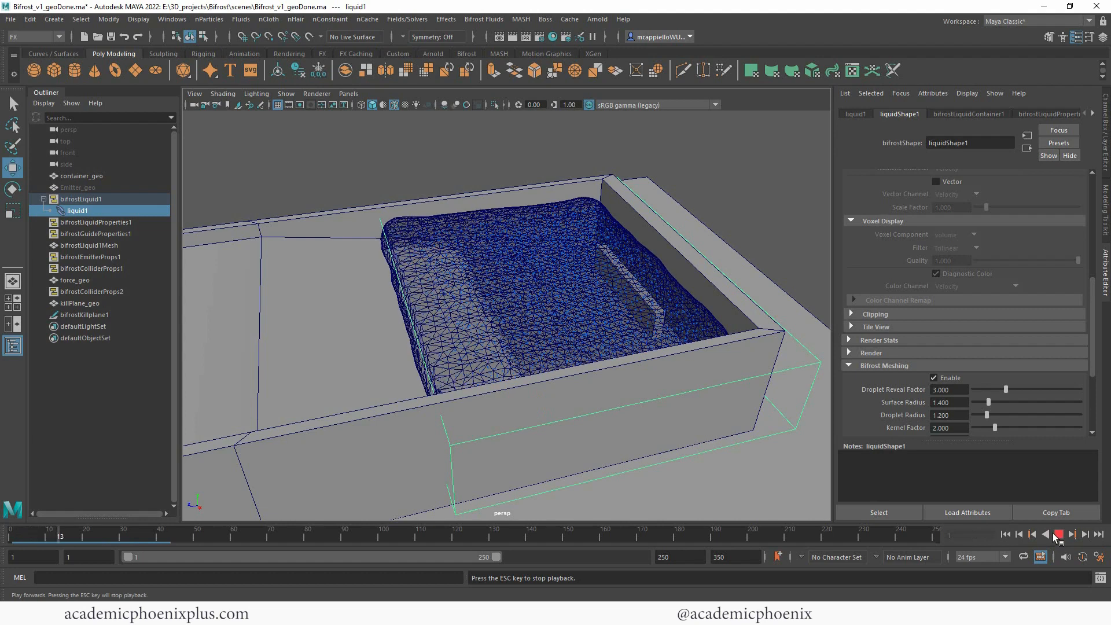
{"action": "left_click", "coordinate": [1044, 535]}
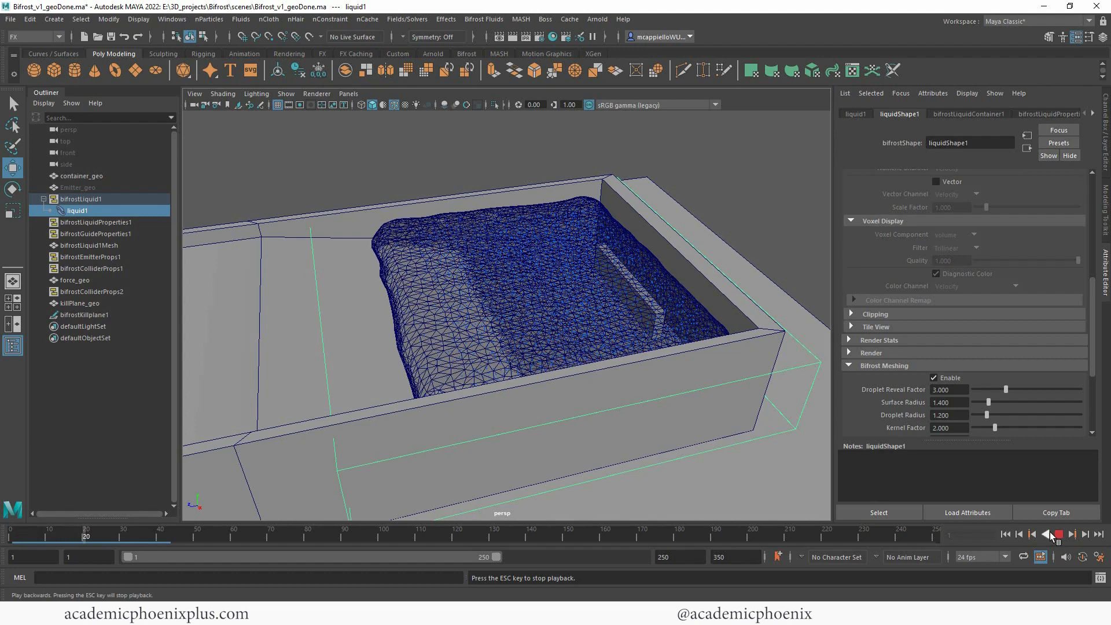
{"action": "left_click", "coordinate": [1045, 534]}
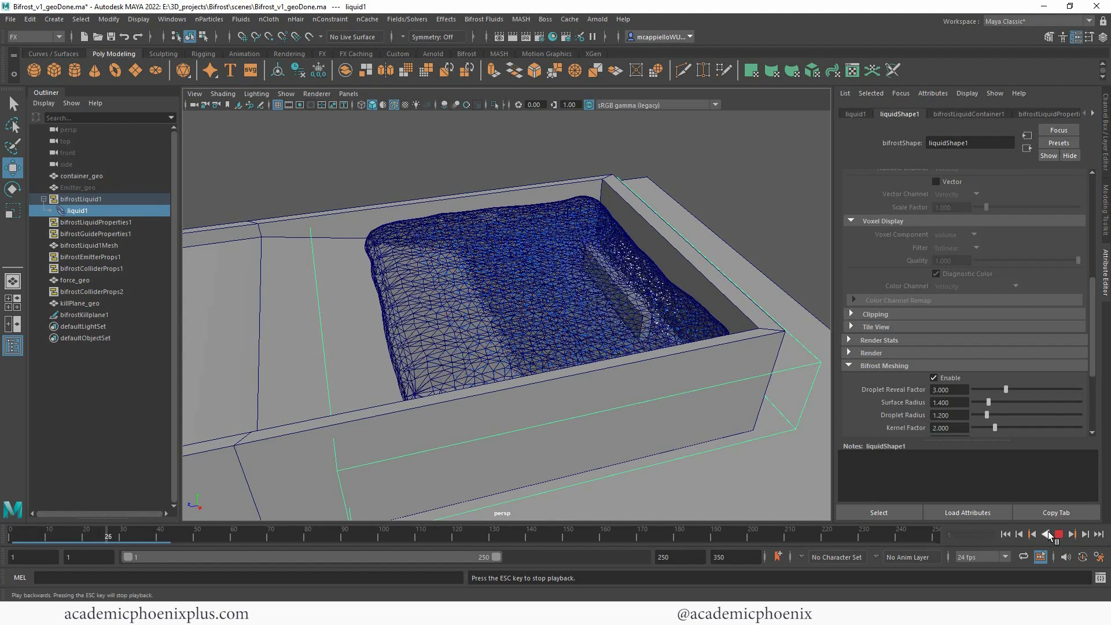
{"action": "left_click", "coordinate": [1044, 535]}
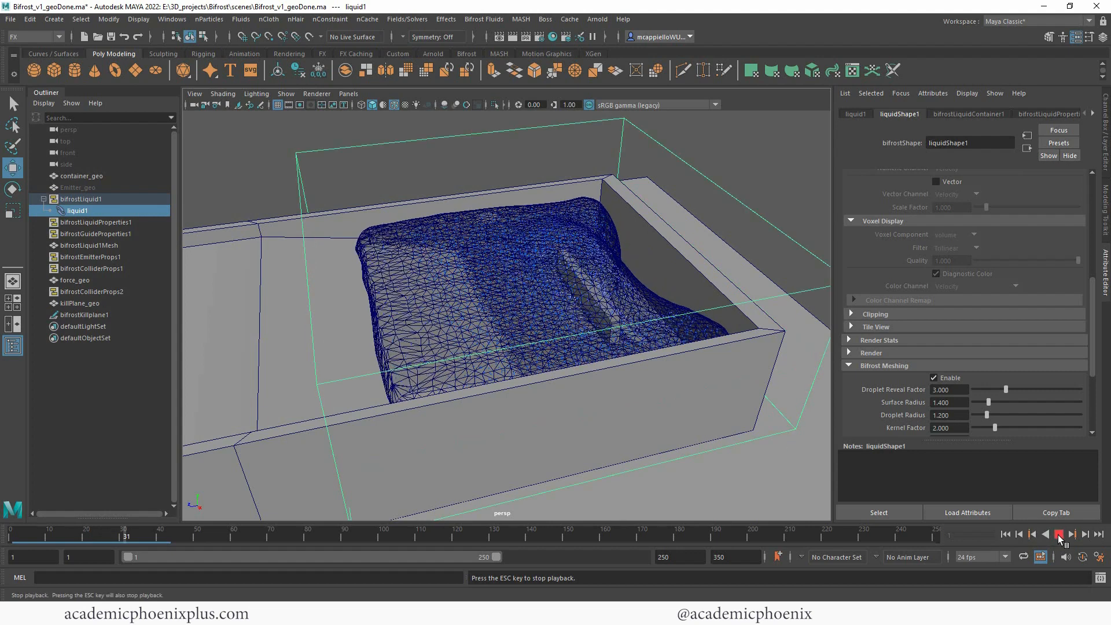
{"action": "left_click", "coordinate": [1043, 535]}
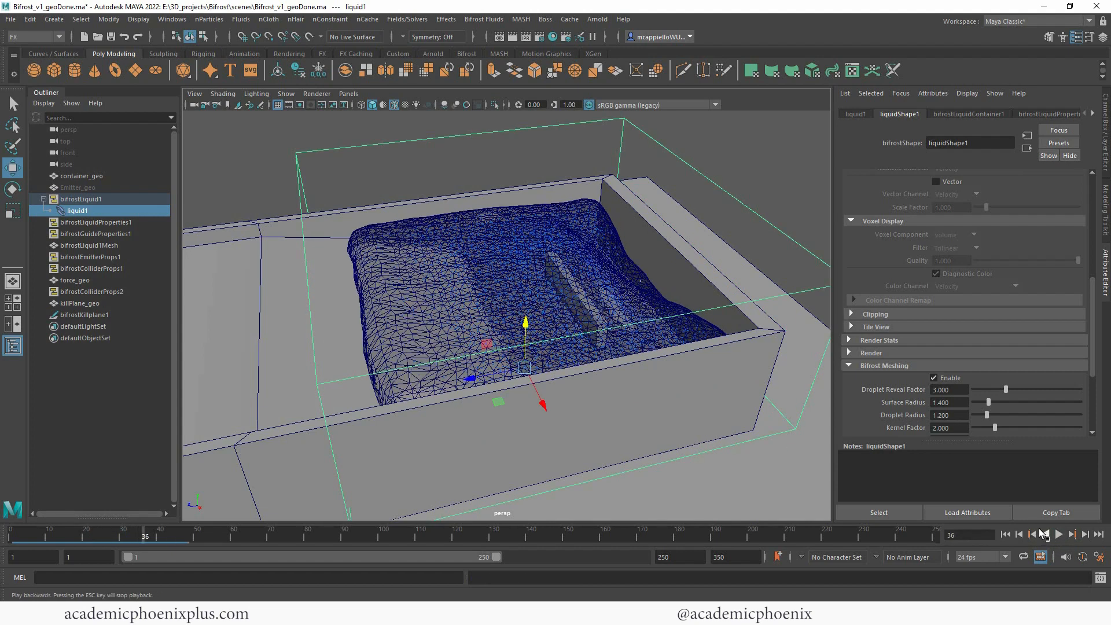
{"action": "left_click", "coordinate": [597, 20]}
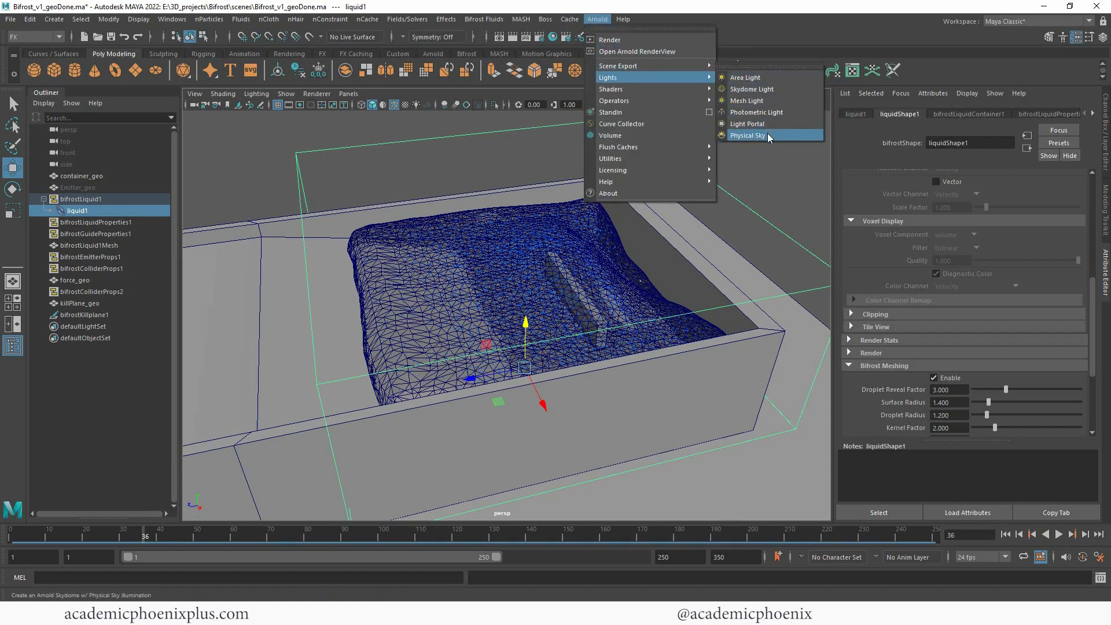
- Add an Arnold Physical Sky light, test-render the meshed liquid in RenderView, then close it
{"action": "left_click", "coordinate": [748, 135]}
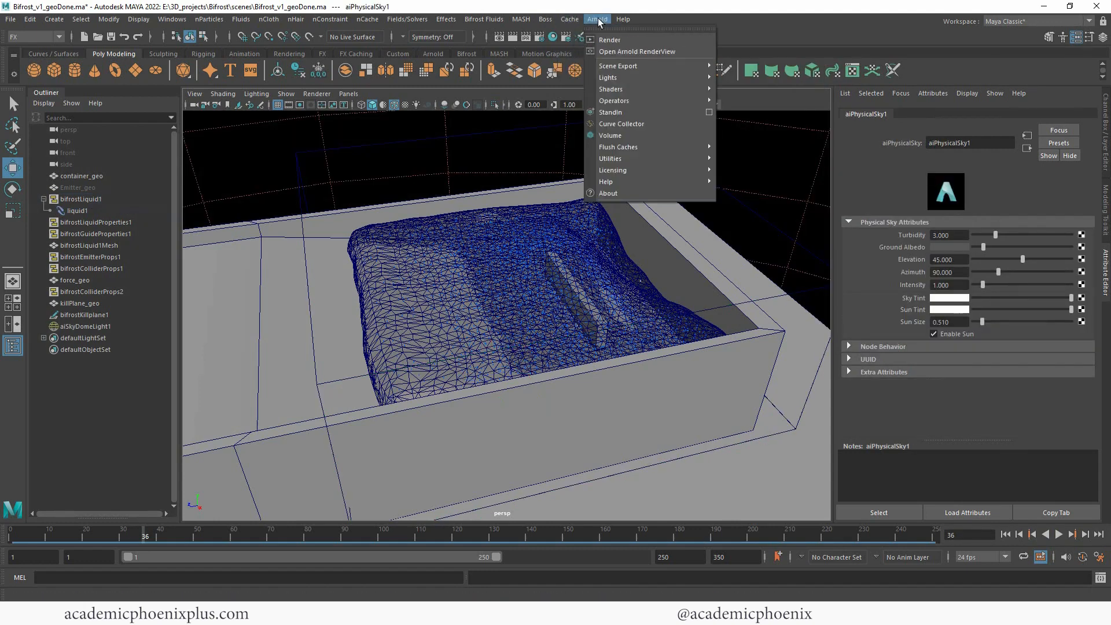
{"action": "left_click", "coordinate": [637, 51]}
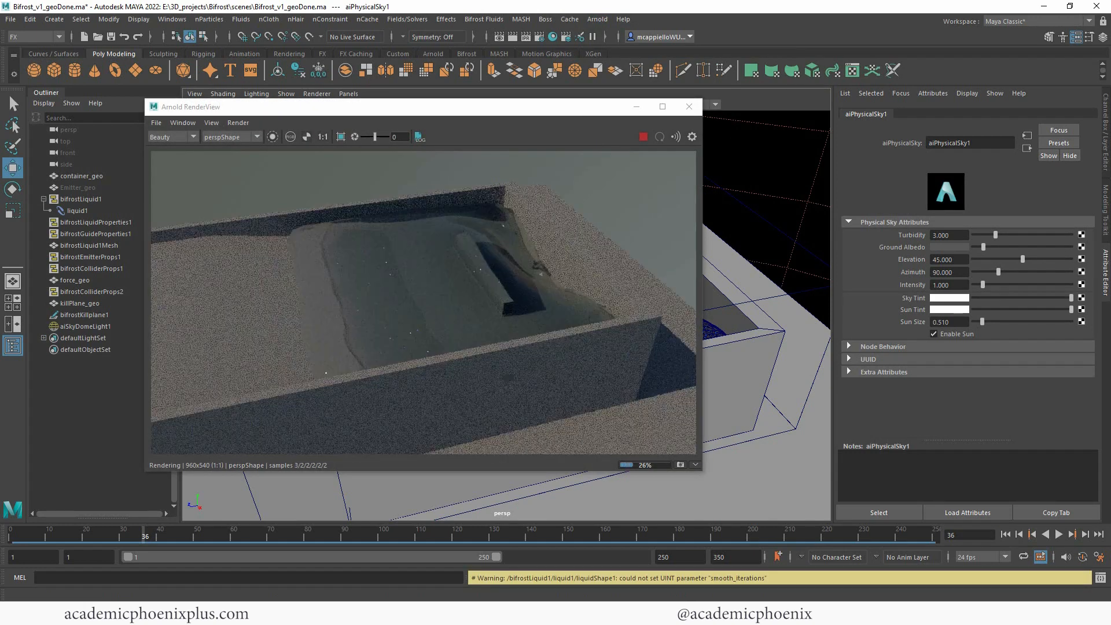
{"action": "left_click", "coordinate": [643, 136]}
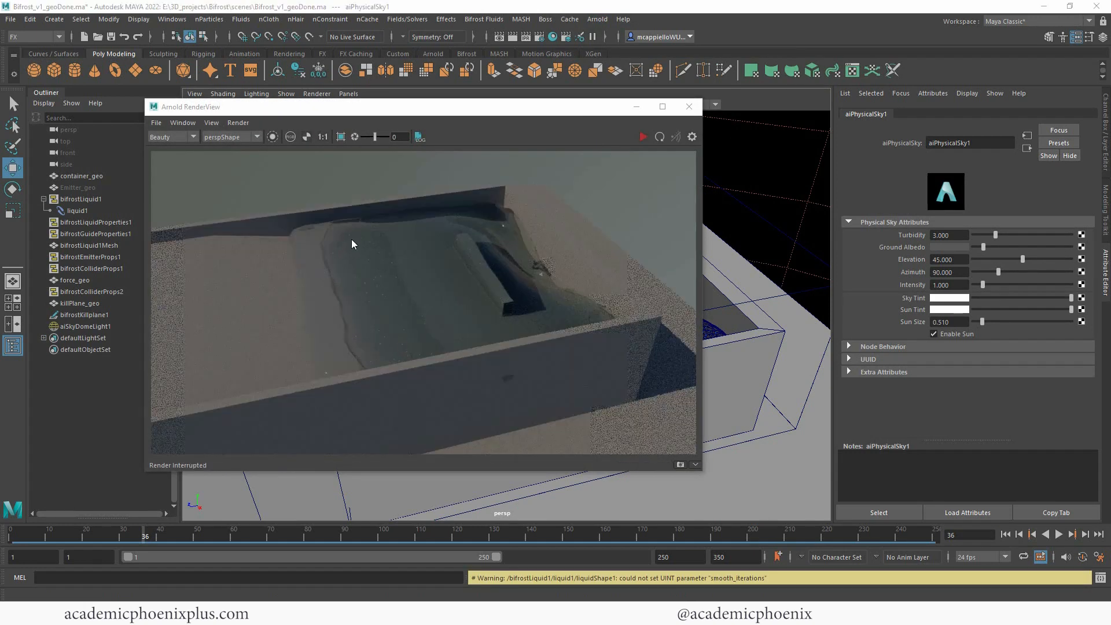
{"action": "mouse_move", "coordinate": [558, 311]}
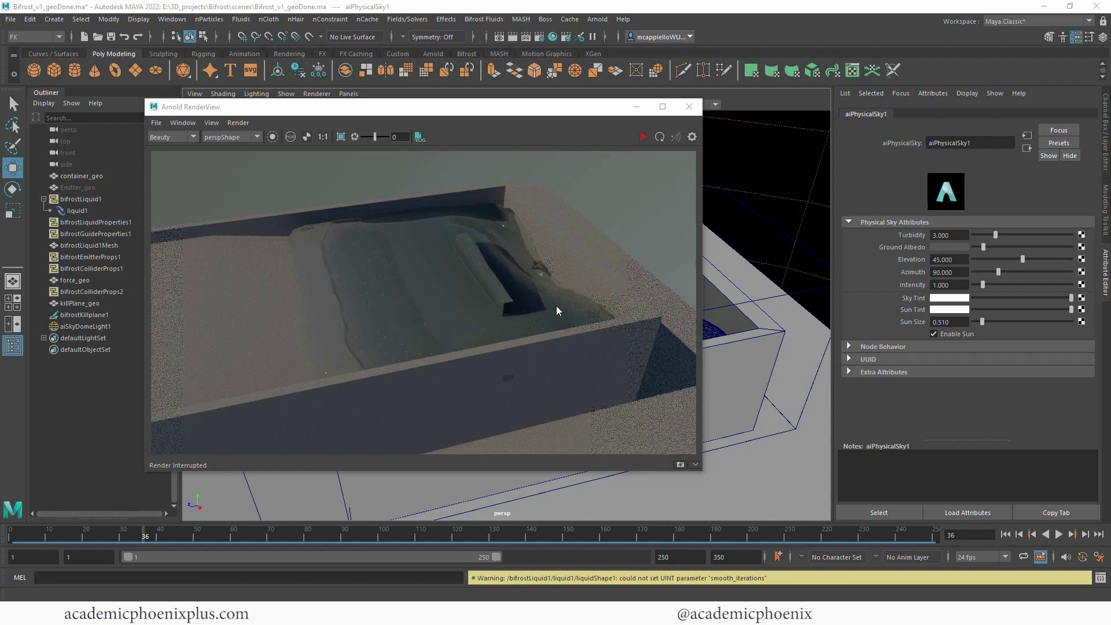
{"action": "mouse_move", "coordinate": [389, 336]}
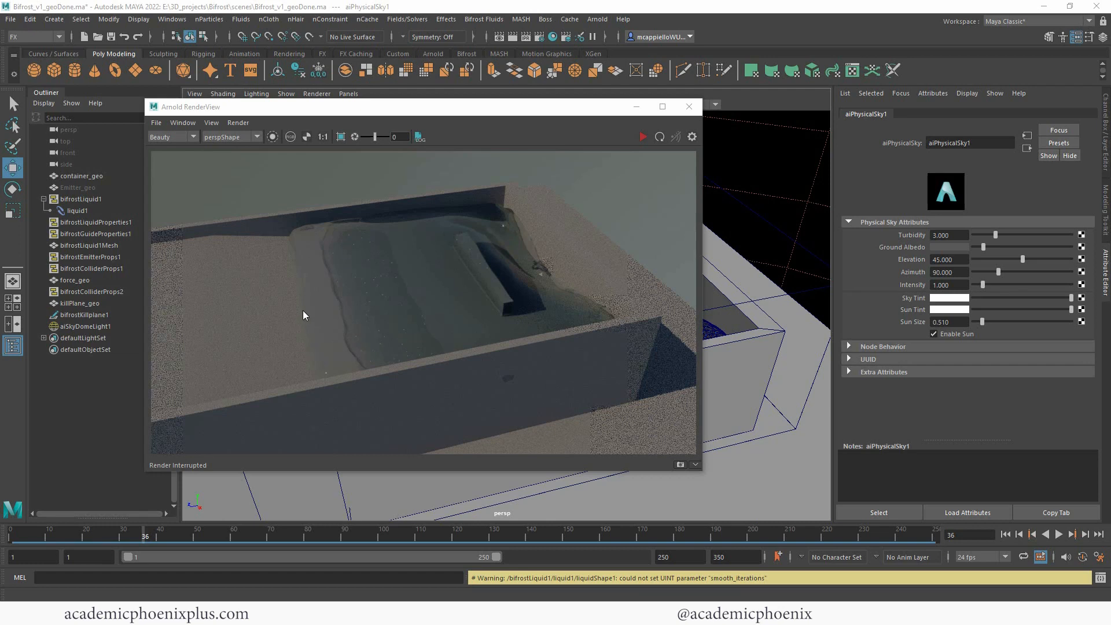
{"action": "mouse_move", "coordinate": [597, 220]}
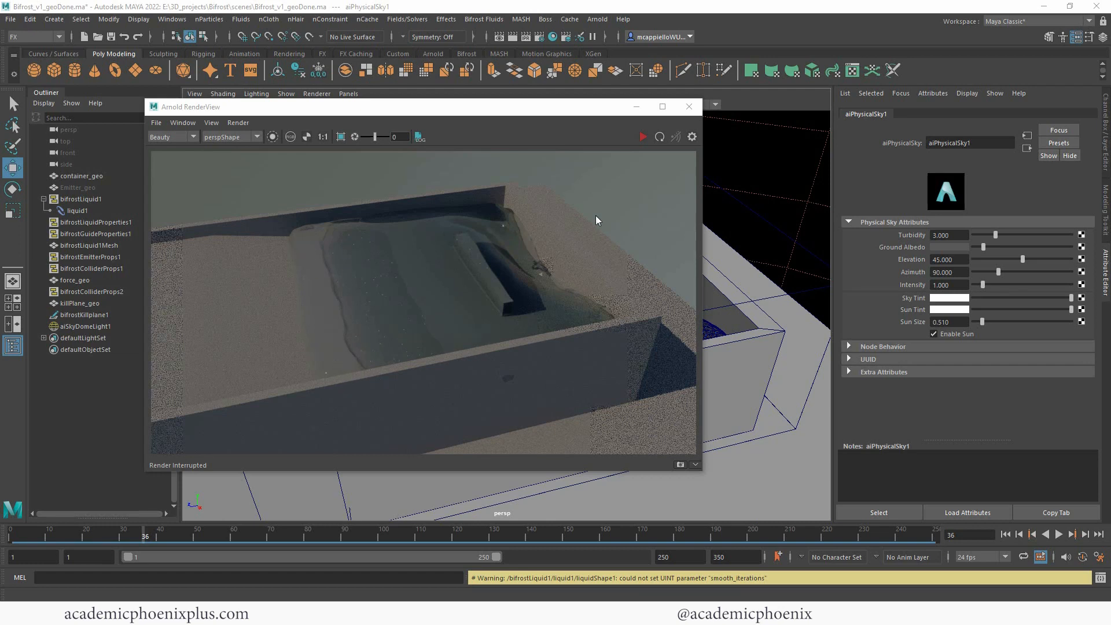
{"action": "left_click", "coordinate": [688, 106]}
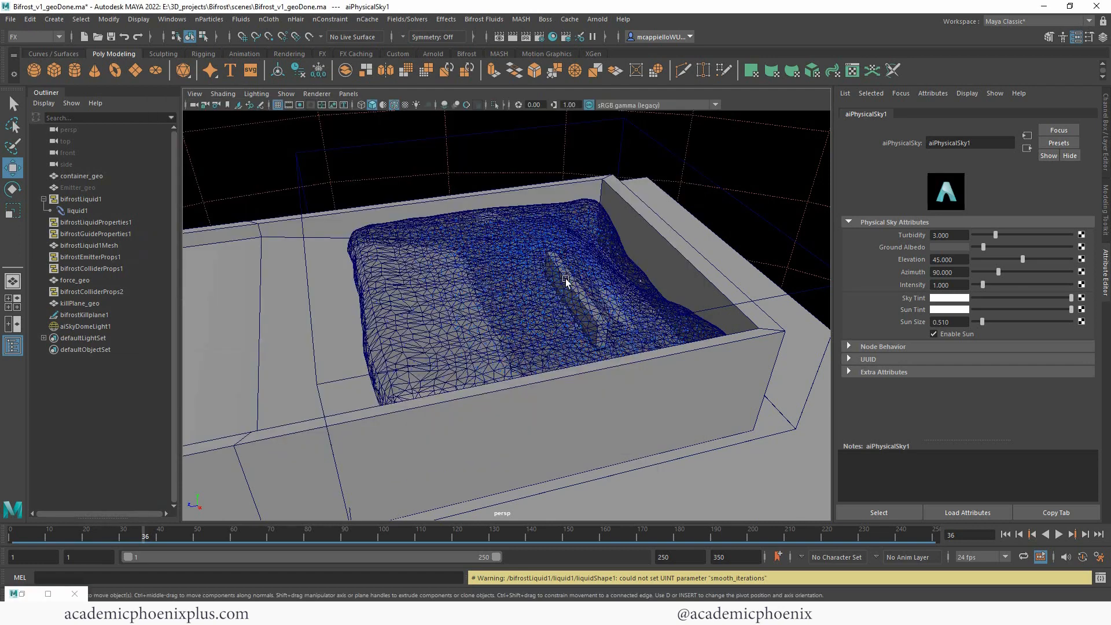
- Set Master Voxel Size to 0.2 in bifrostLiquidPropertiesContainer1 for much denser particles
{"action": "left_click", "coordinate": [77, 210]}
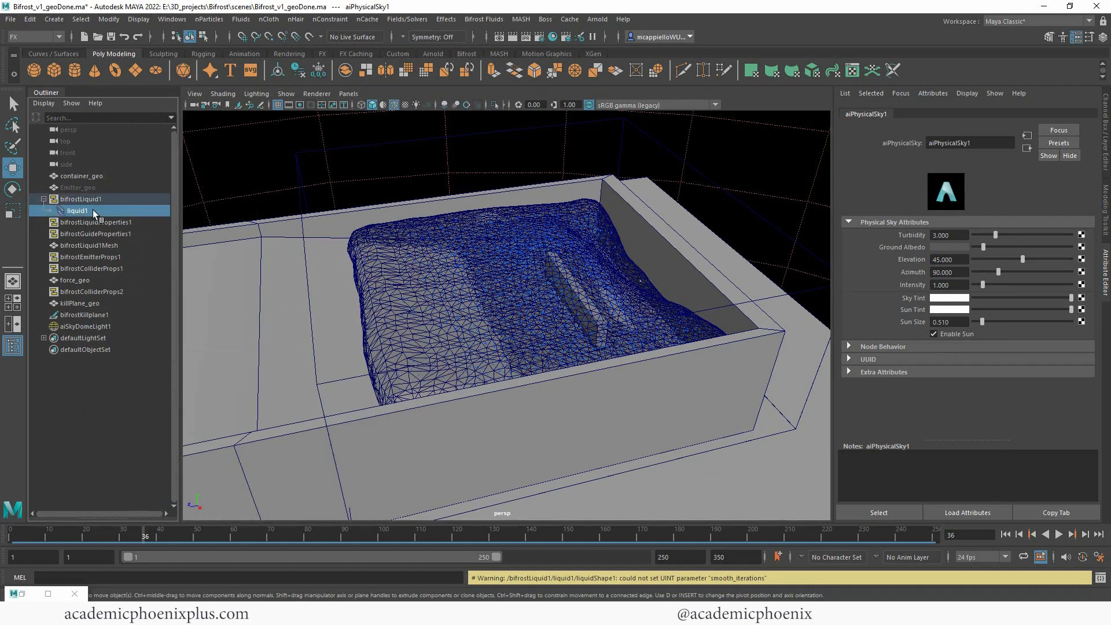
{"action": "left_click", "coordinate": [77, 210]}
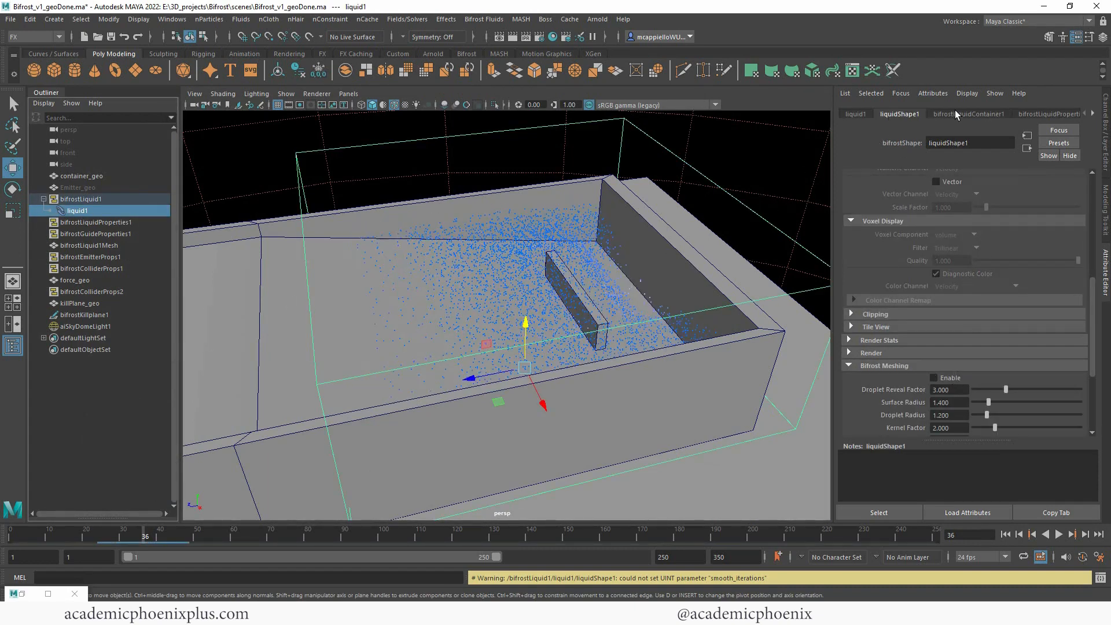
{"action": "left_click", "coordinate": [1021, 114]}
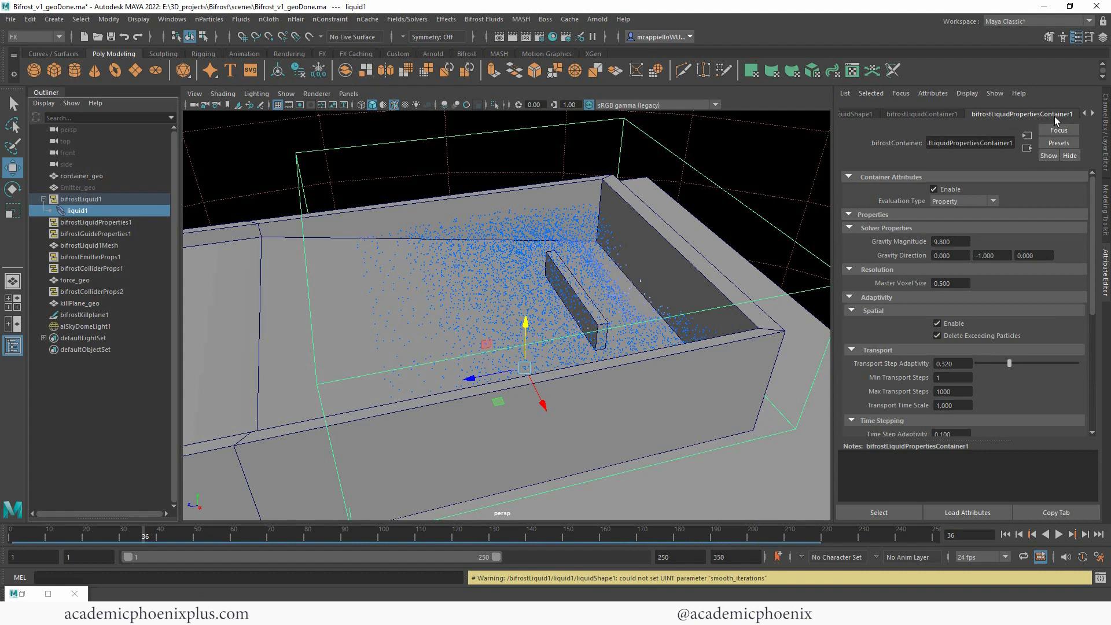
{"action": "triple_click", "coordinate": [950, 282]}
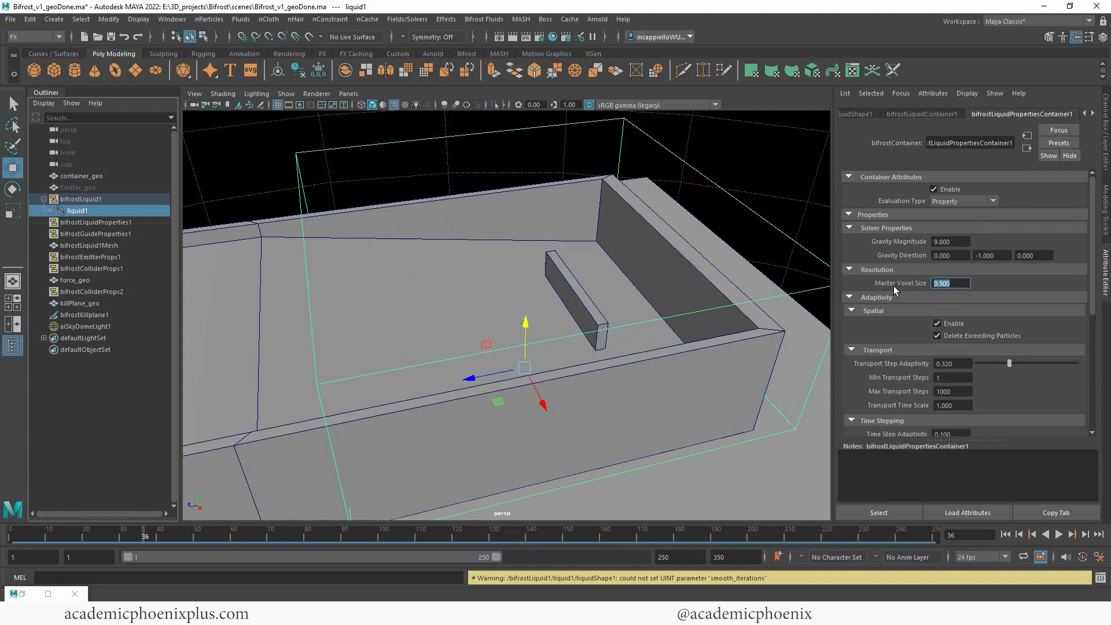
{"action": "mouse_move", "coordinate": [992, 383]}
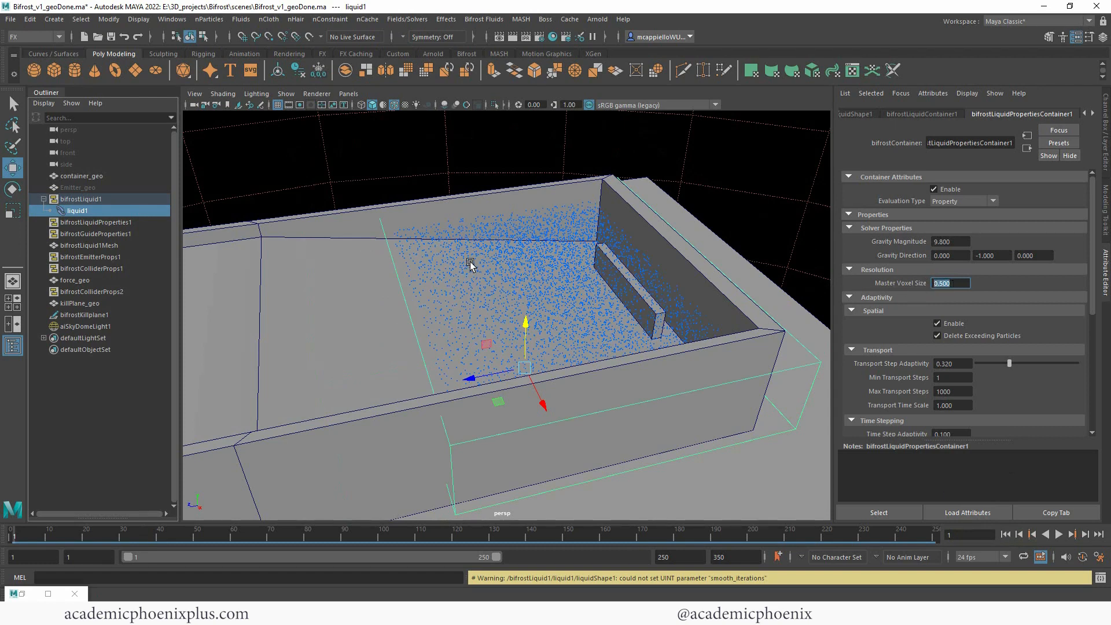
{"action": "mouse_move", "coordinate": [401, 234]}
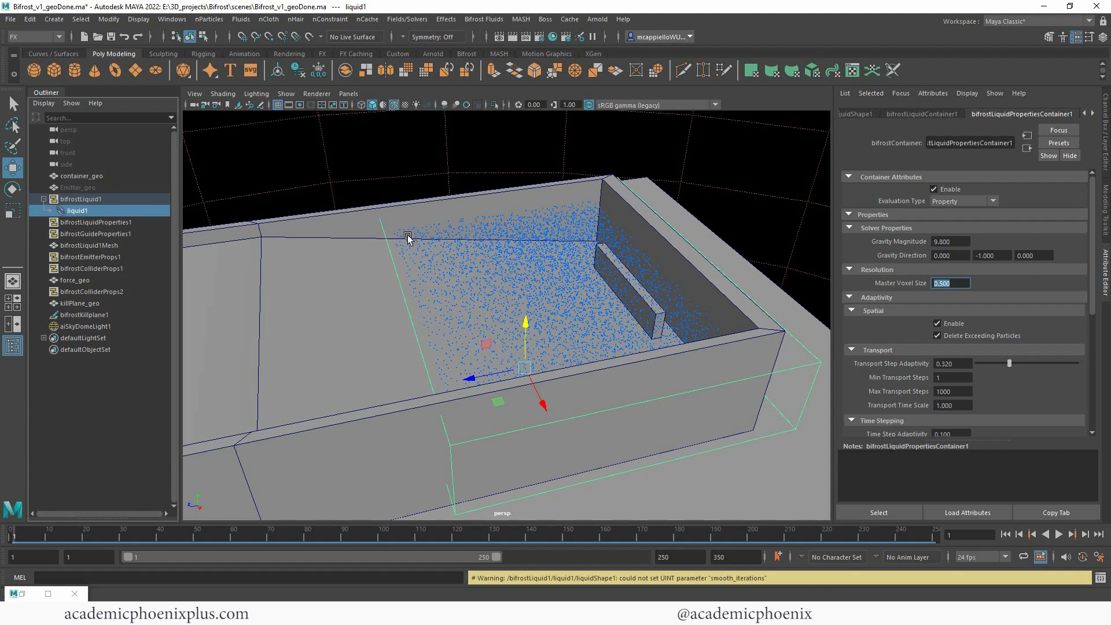
{"action": "mouse_move", "coordinate": [959, 292]}
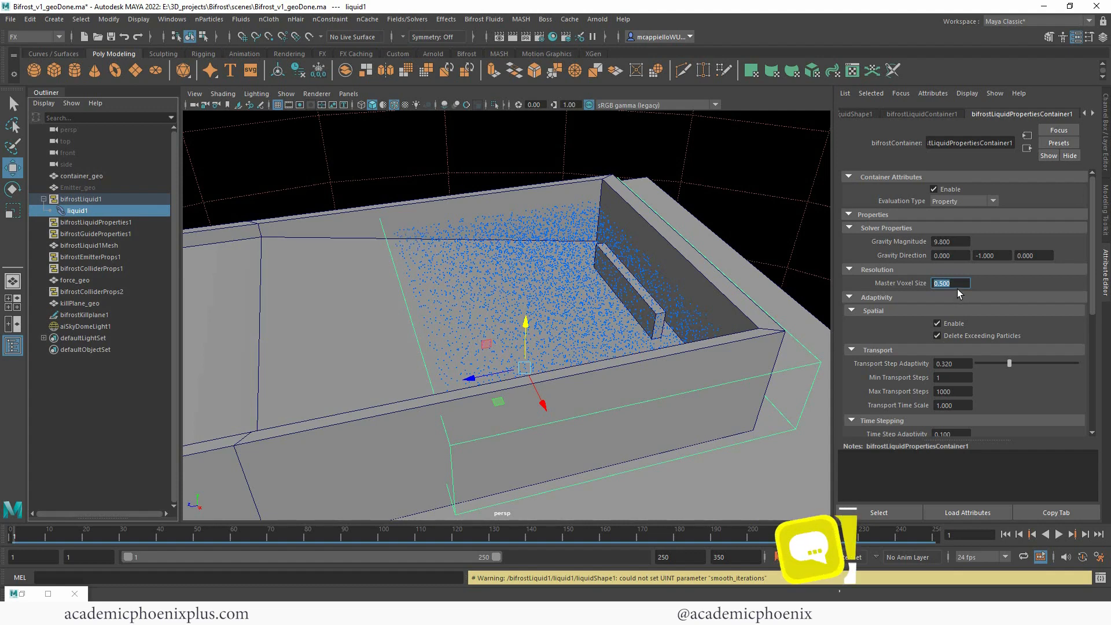
{"action": "mouse_move", "coordinate": [803, 327]}
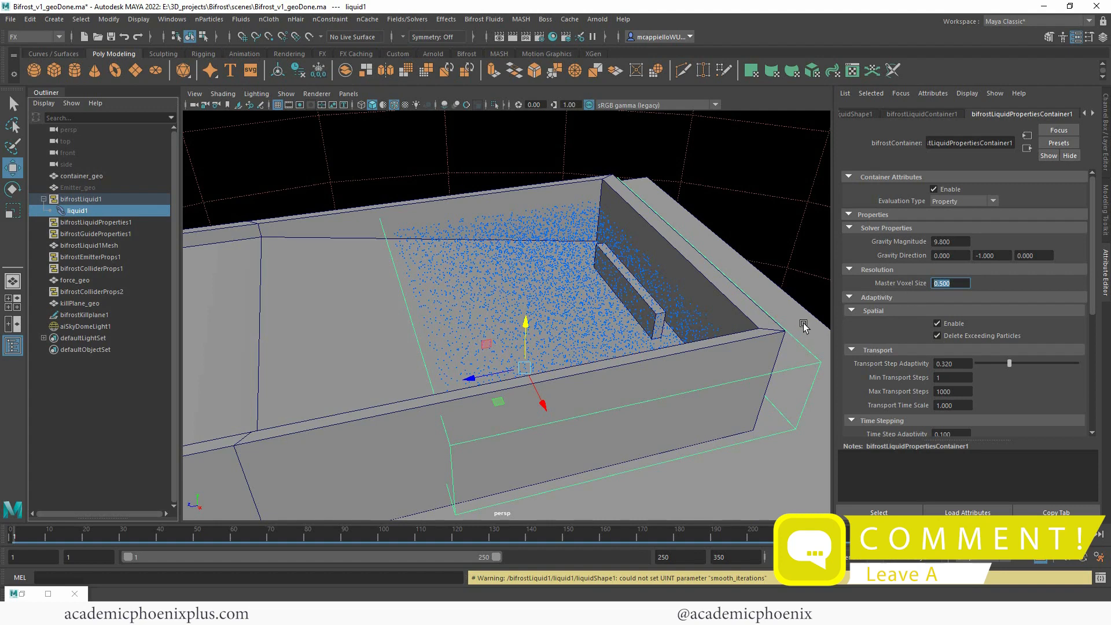
{"action": "mouse_move", "coordinate": [831, 308]}
{"action": "type", "text": ".2"}
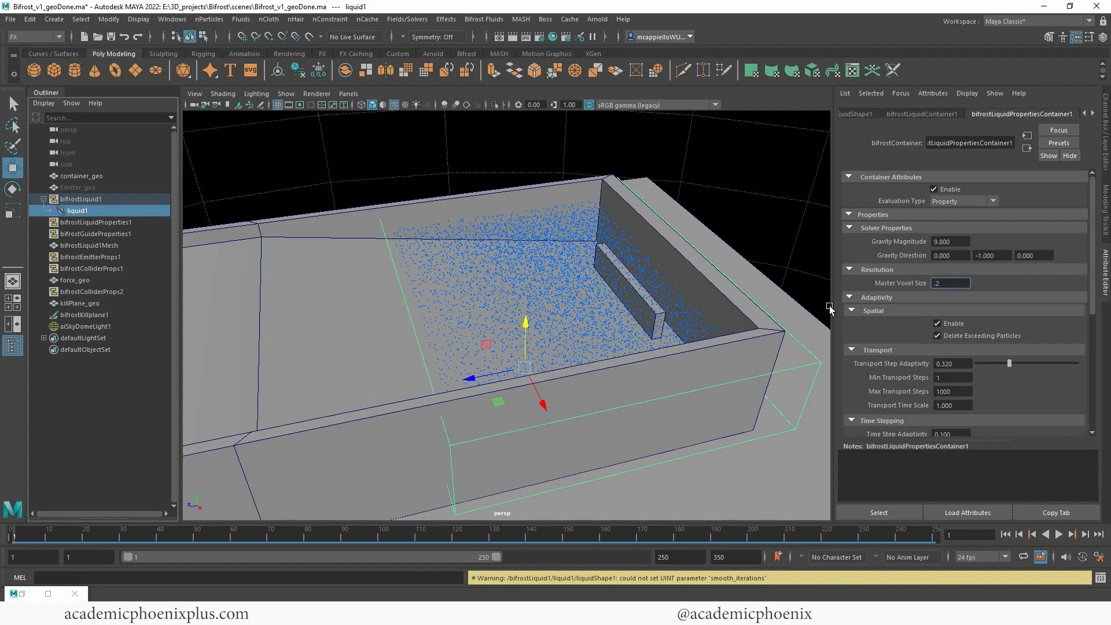
{"action": "triple_click", "coordinate": [949, 282]}
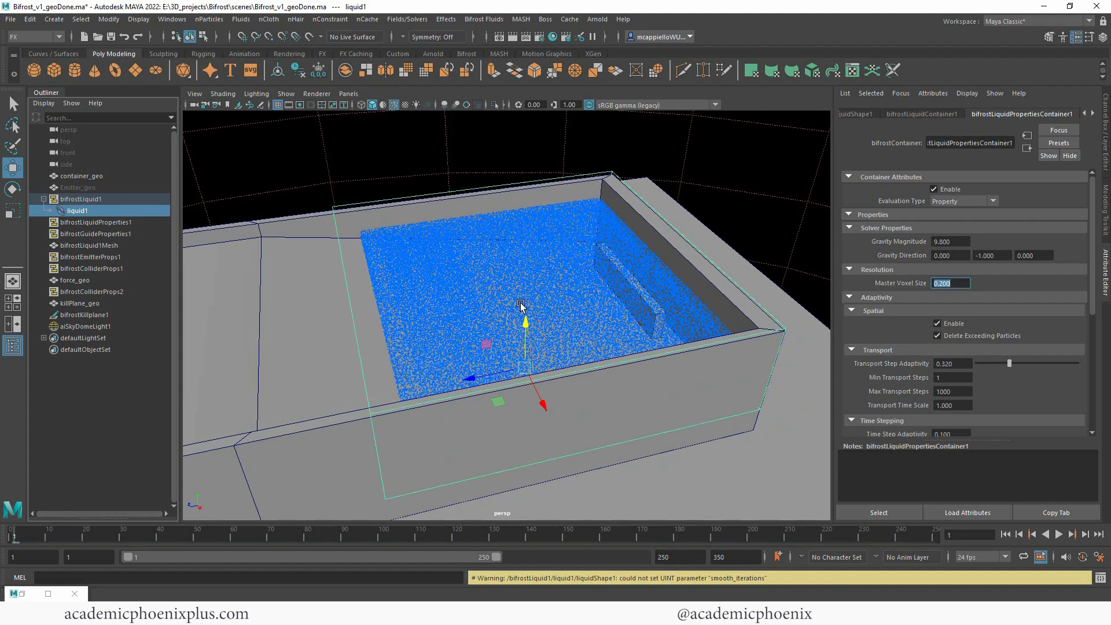
{"action": "mouse_move", "coordinate": [530, 332]}
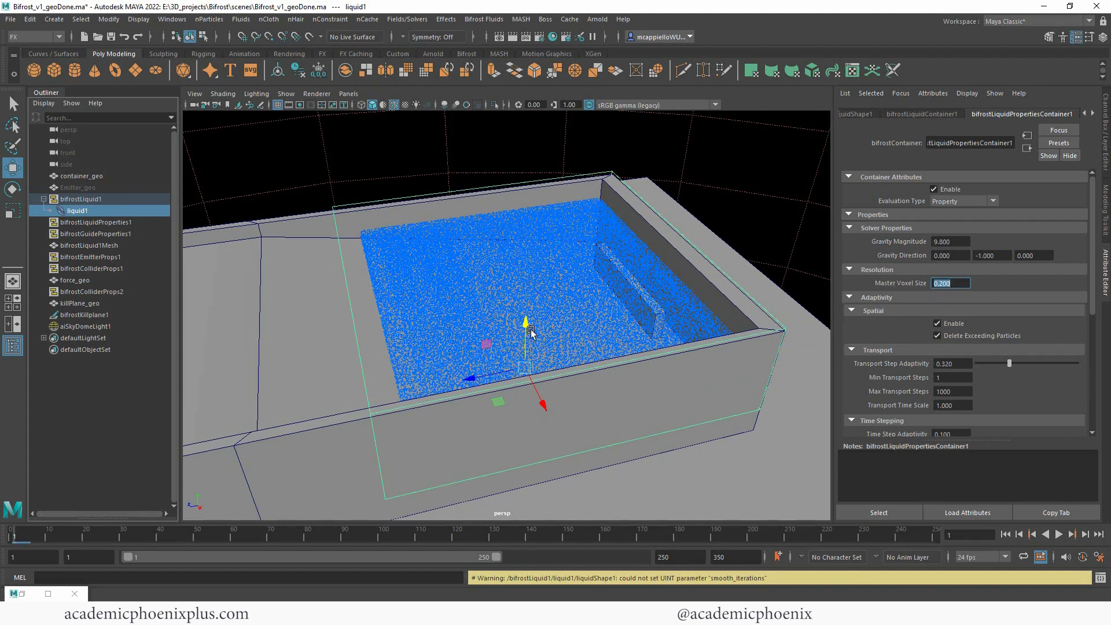
{"action": "mouse_move", "coordinate": [641, 328]}
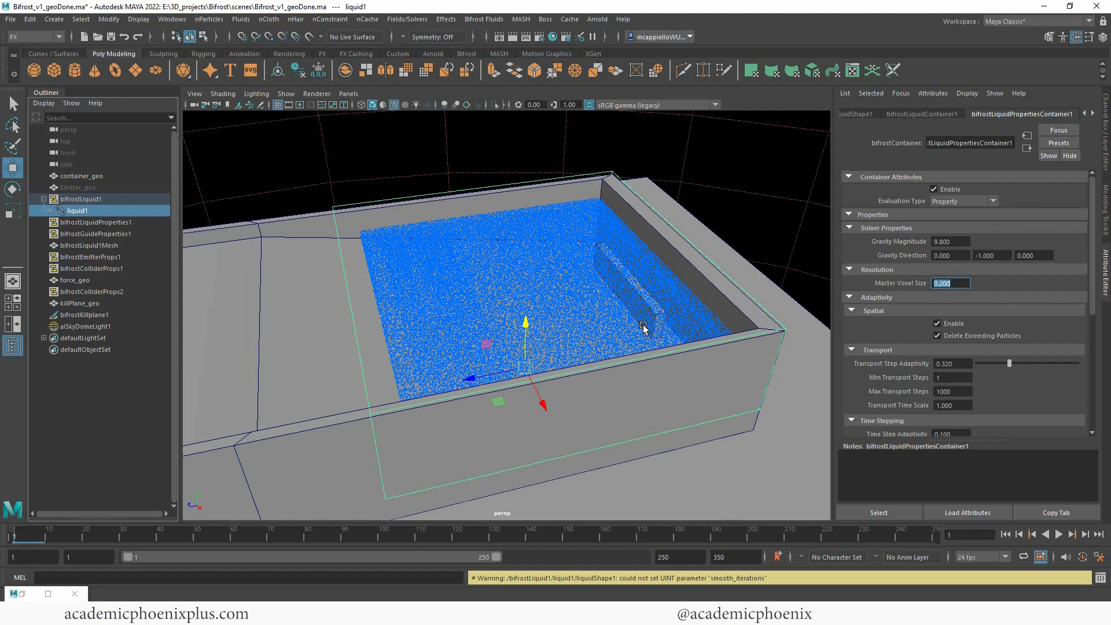
{"action": "mouse_move", "coordinate": [587, 316]}
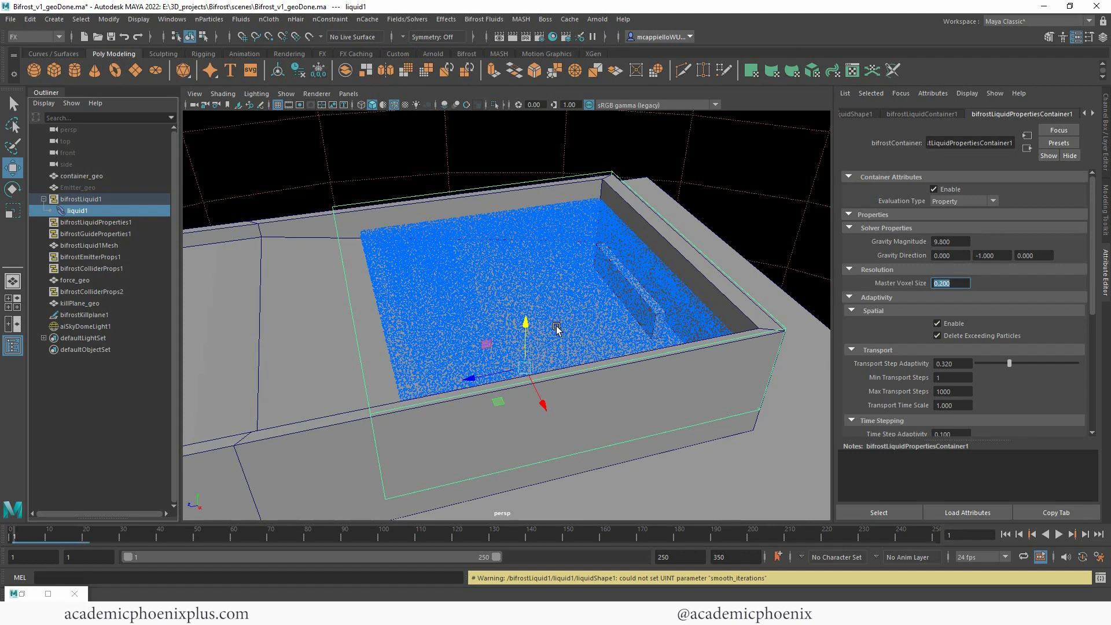
{"action": "mouse_move", "coordinate": [561, 326]}
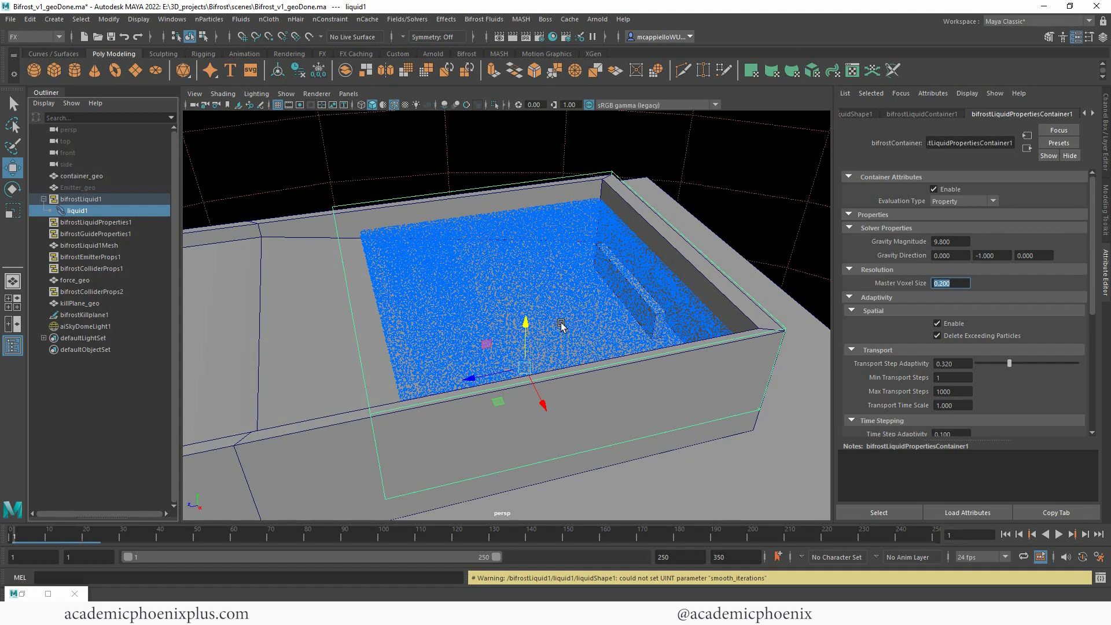
{"action": "mouse_move", "coordinate": [553, 293]}
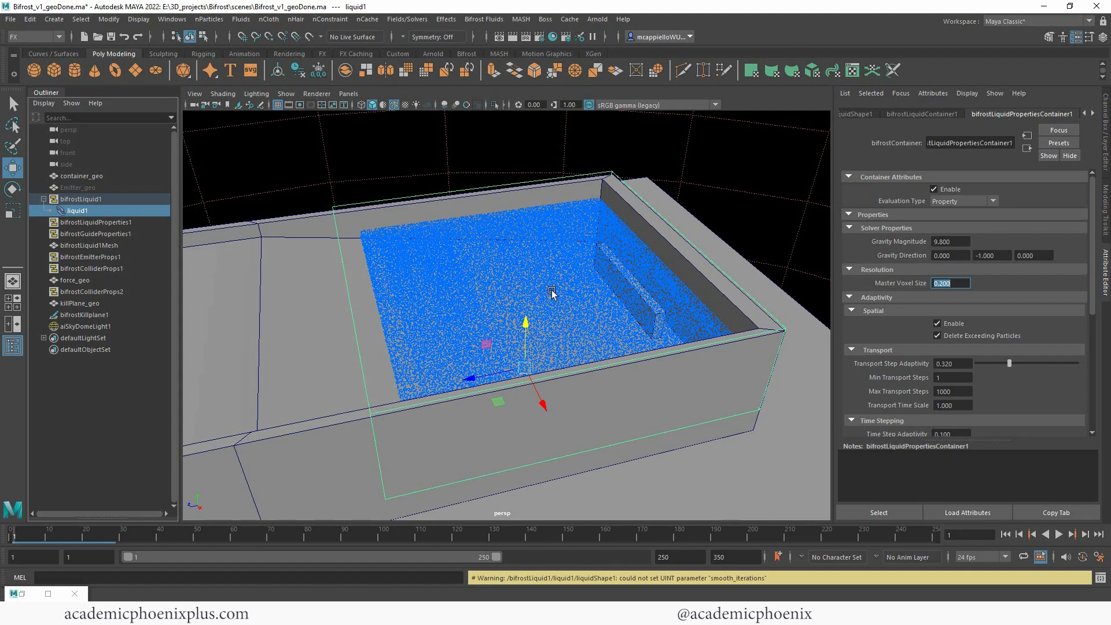
{"action": "mouse_move", "coordinate": [500, 287]}
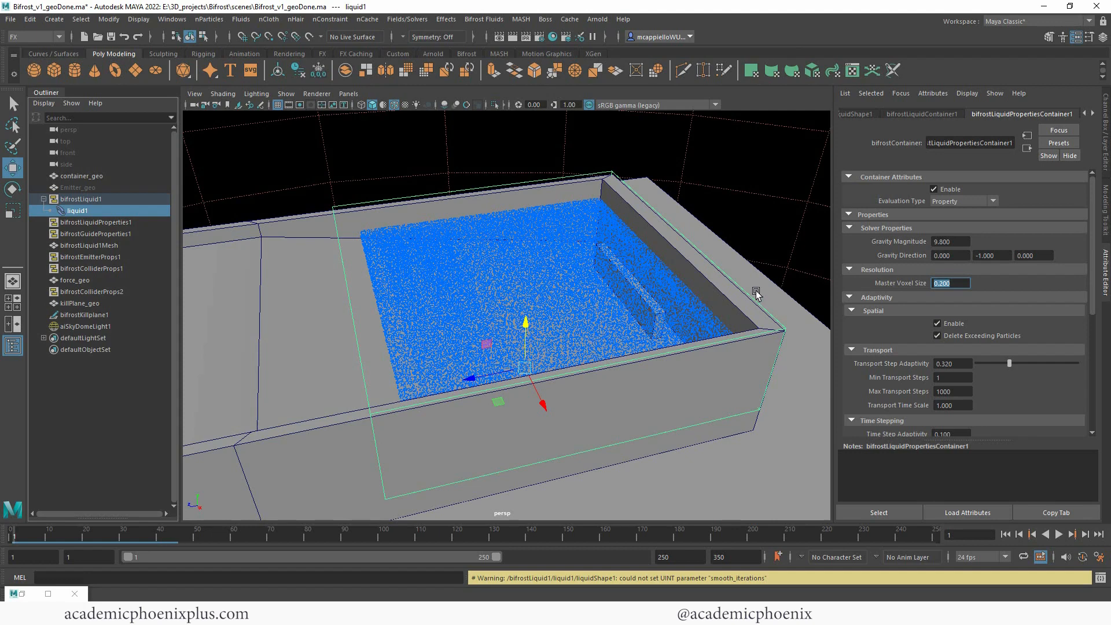
{"action": "mouse_move", "coordinate": [776, 264]}
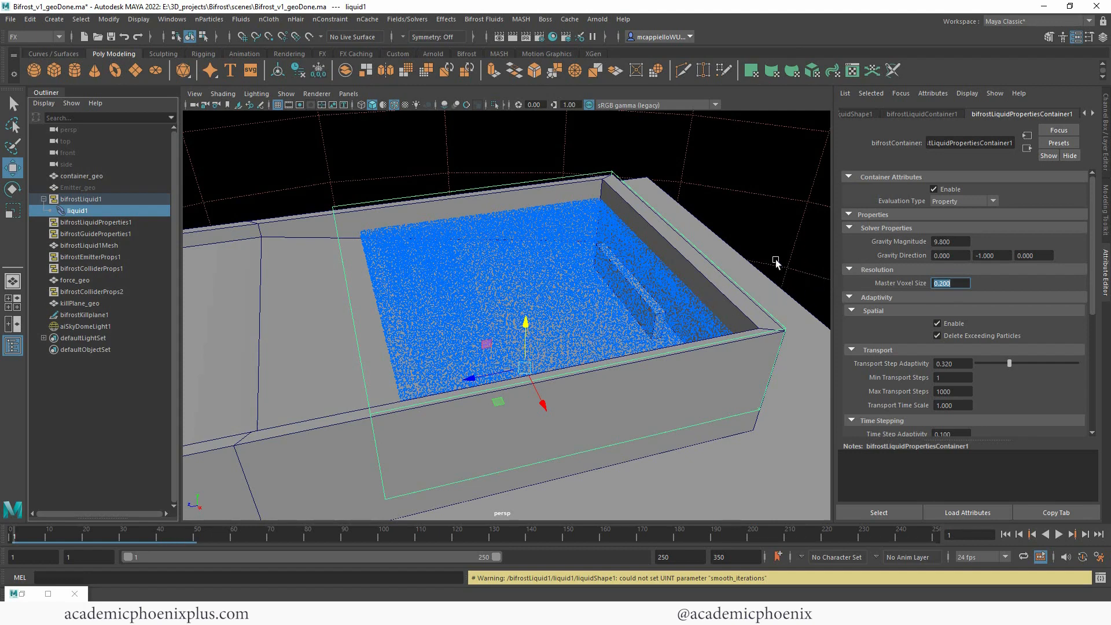
{"action": "mouse_move", "coordinate": [582, 348]}
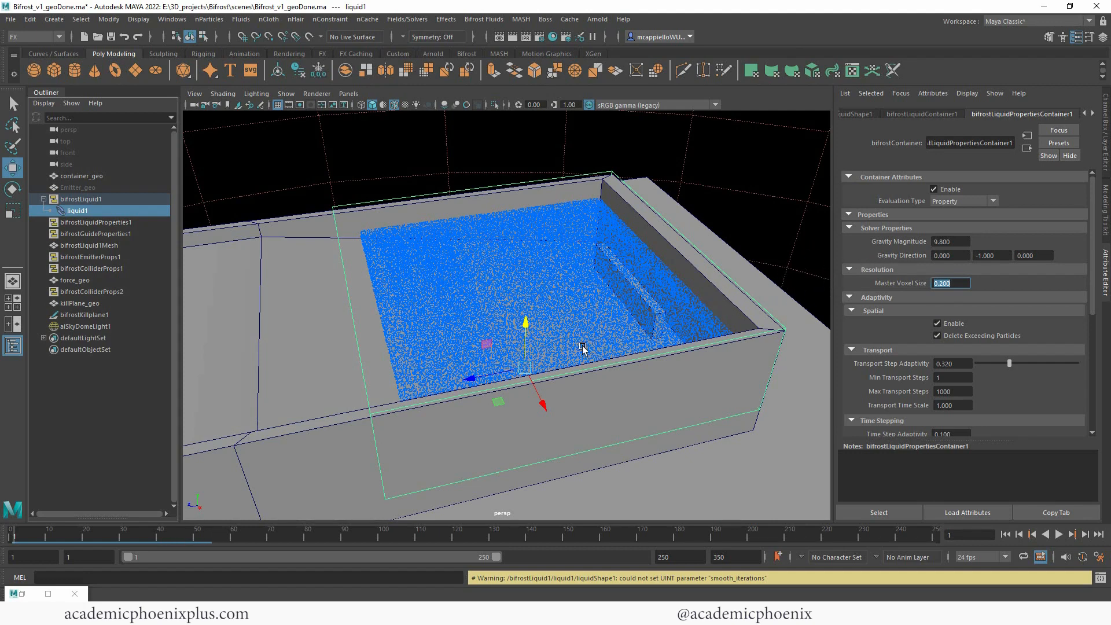
- Set Particle Display Point Size to 1 on liquidShape1
{"action": "left_click", "coordinate": [899, 113]}
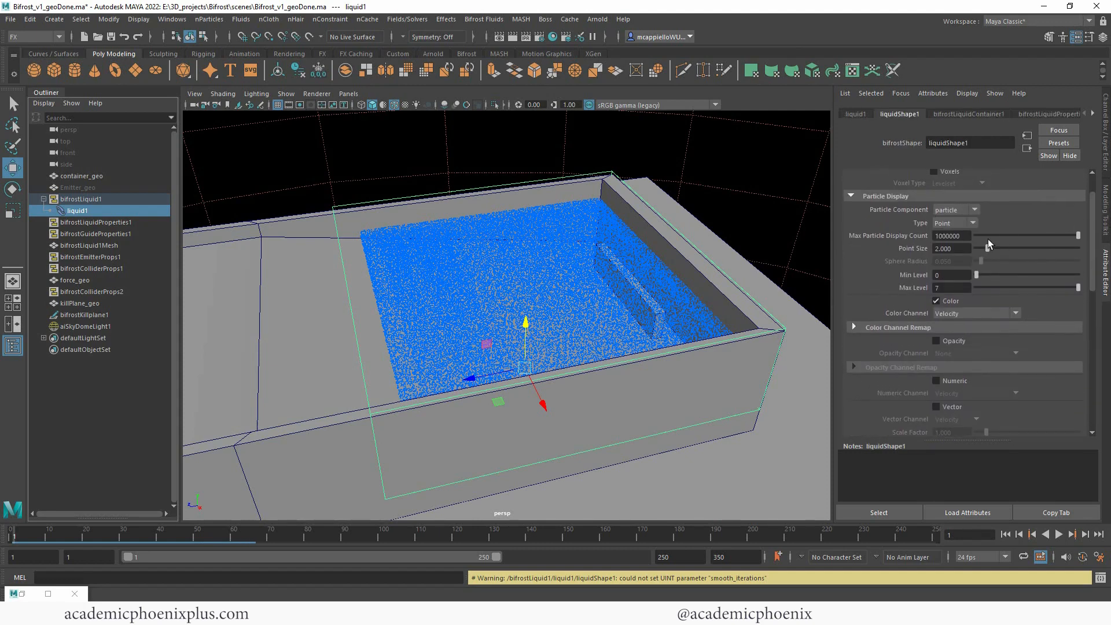
{"action": "triple_click", "coordinate": [949, 248]}
{"action": "type", "text": "1.000"}
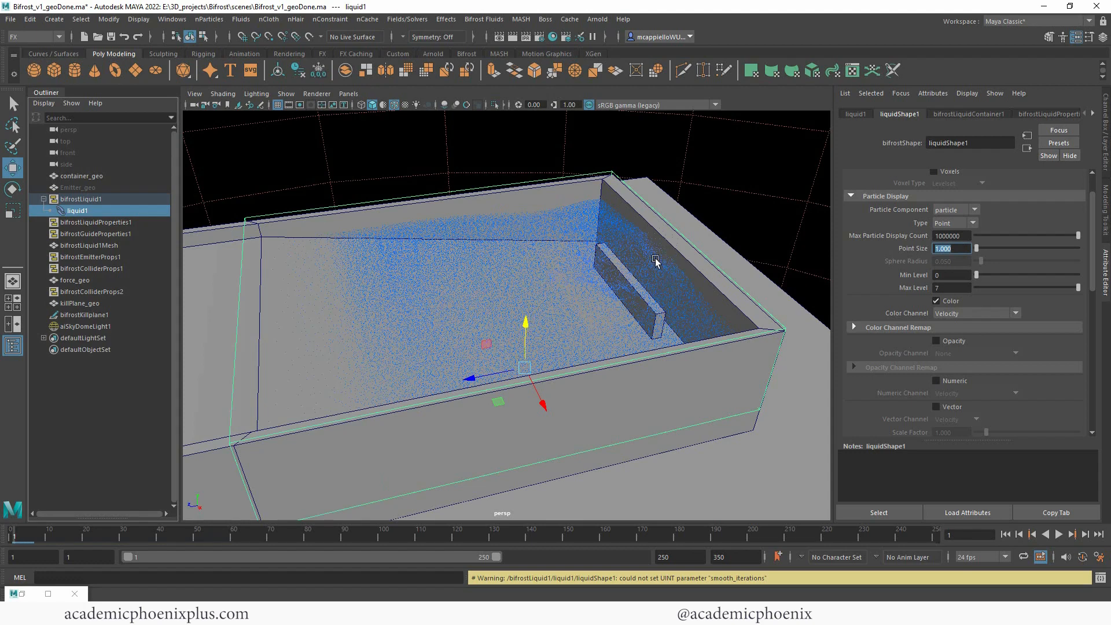
{"action": "mouse_move", "coordinate": [584, 283]}
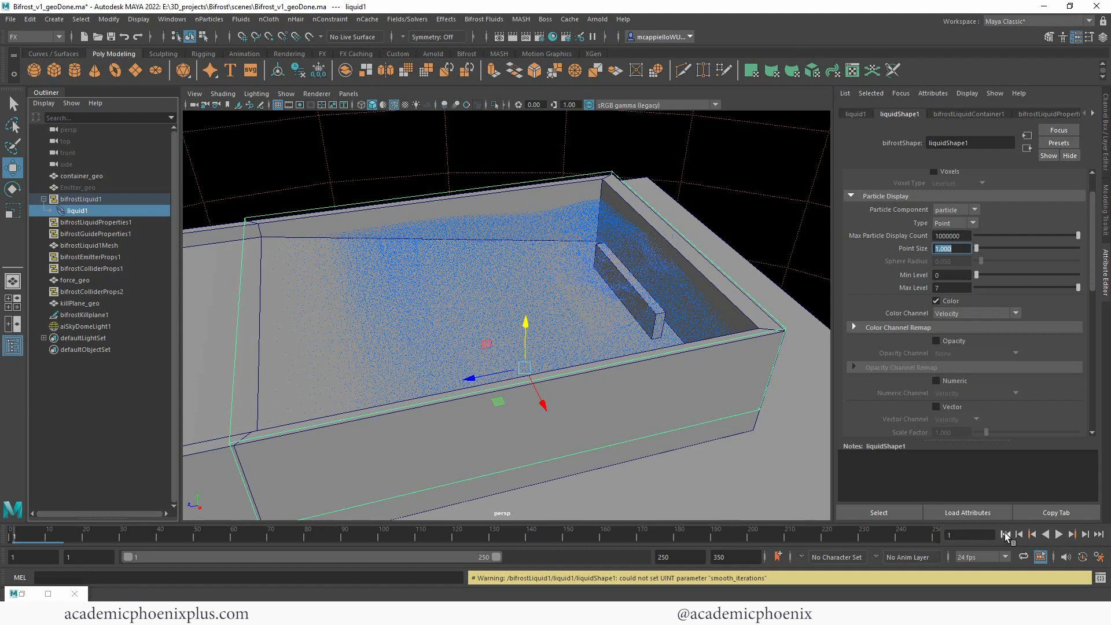
- Rewind and play the denser simulation as the liquid surges to the far wall, stopping at frame 63
{"action": "left_click", "coordinate": [1072, 535]}
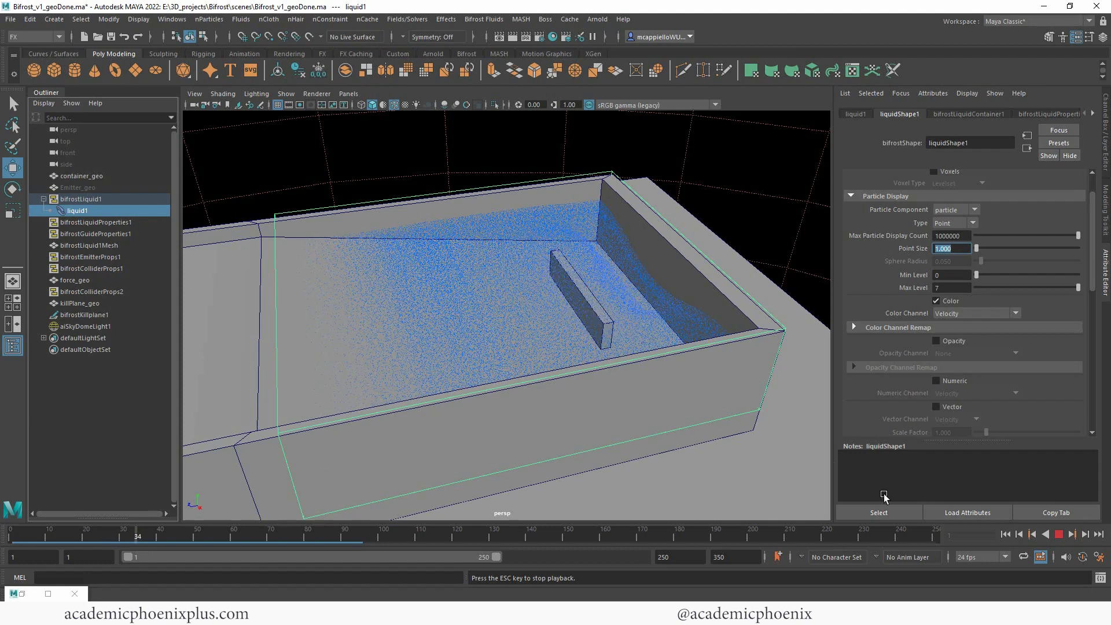
{"action": "left_click", "coordinate": [1059, 534]}
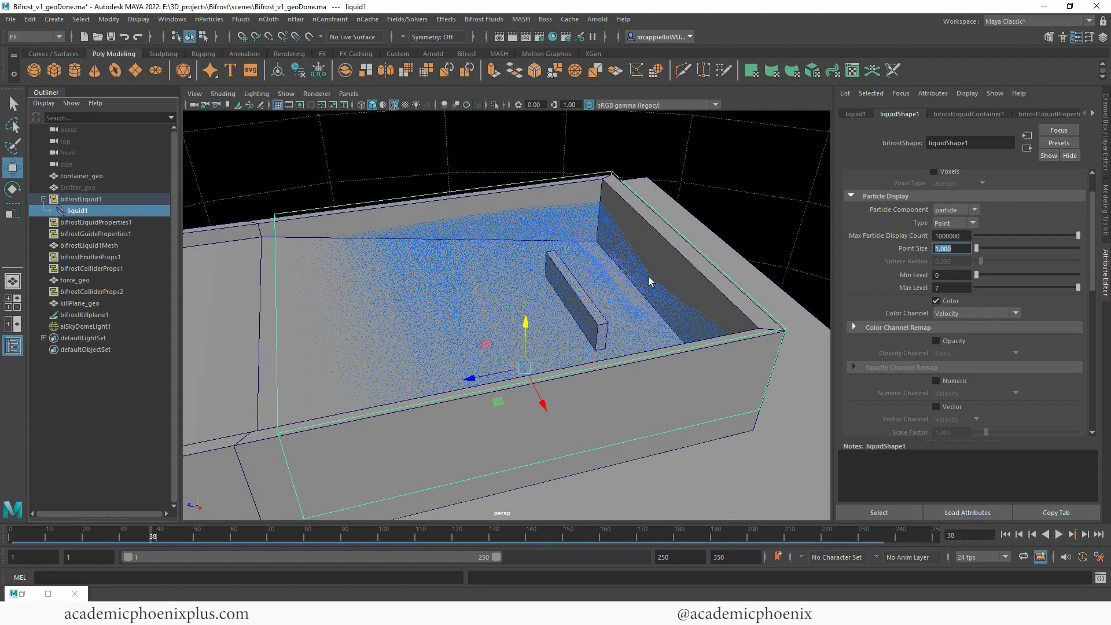
{"action": "mouse_move", "coordinate": [836, 408]}
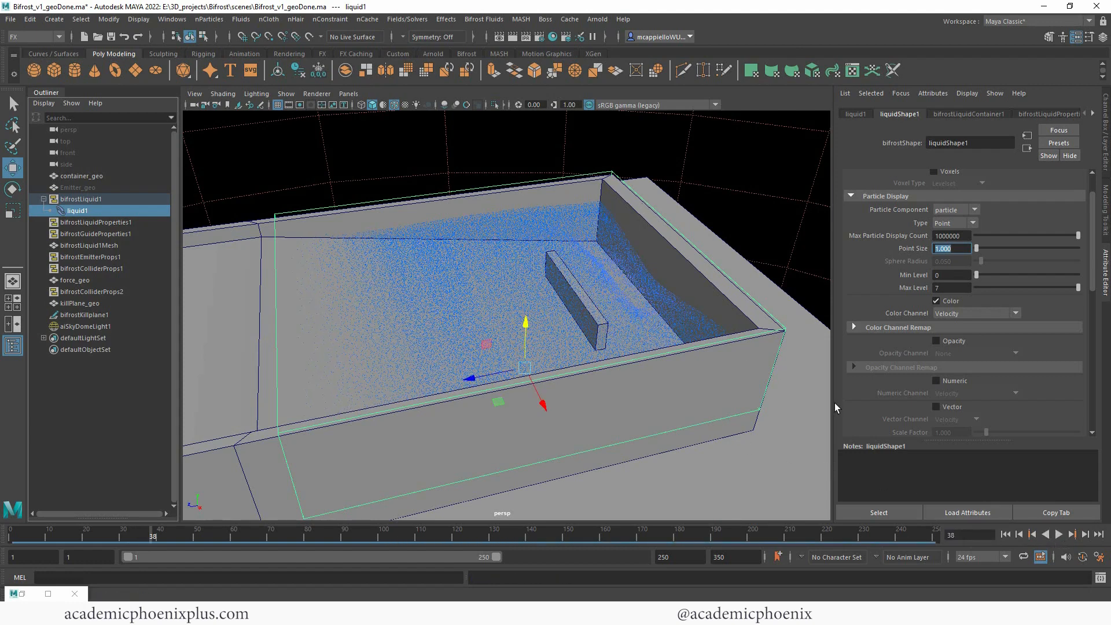
{"action": "left_click", "coordinate": [1055, 535]}
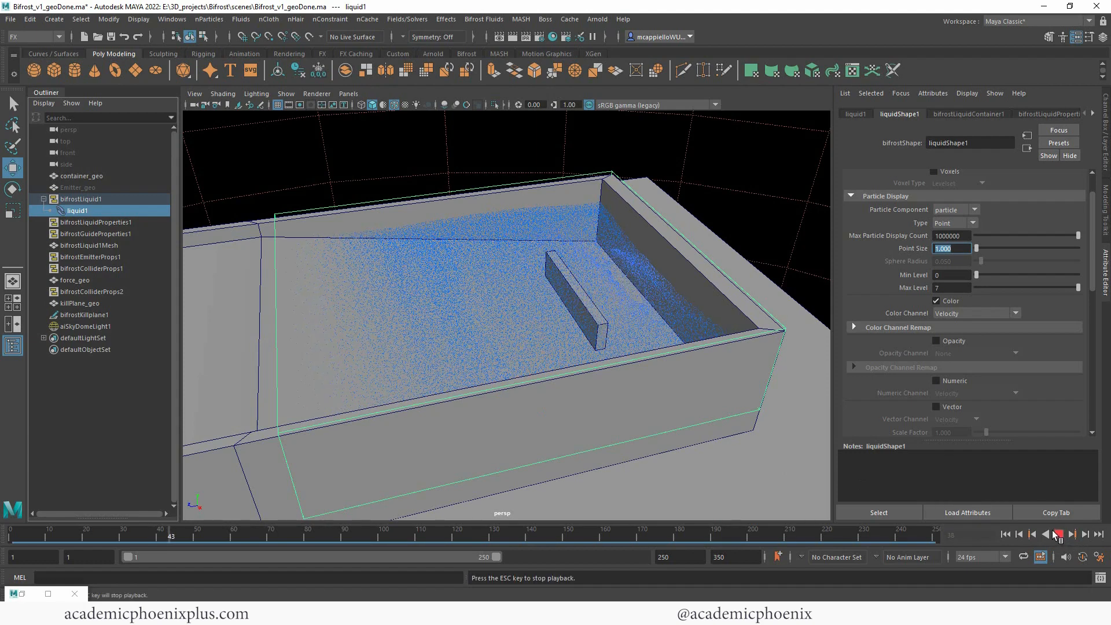
{"action": "left_click", "coordinate": [1059, 534]}
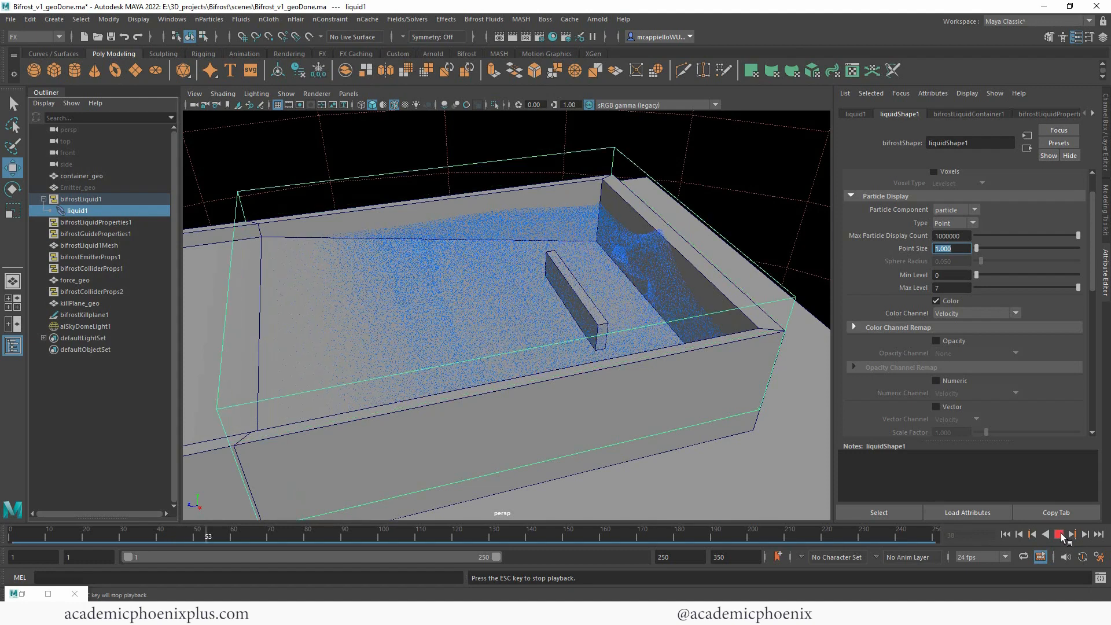
{"action": "left_click", "coordinate": [1060, 535]}
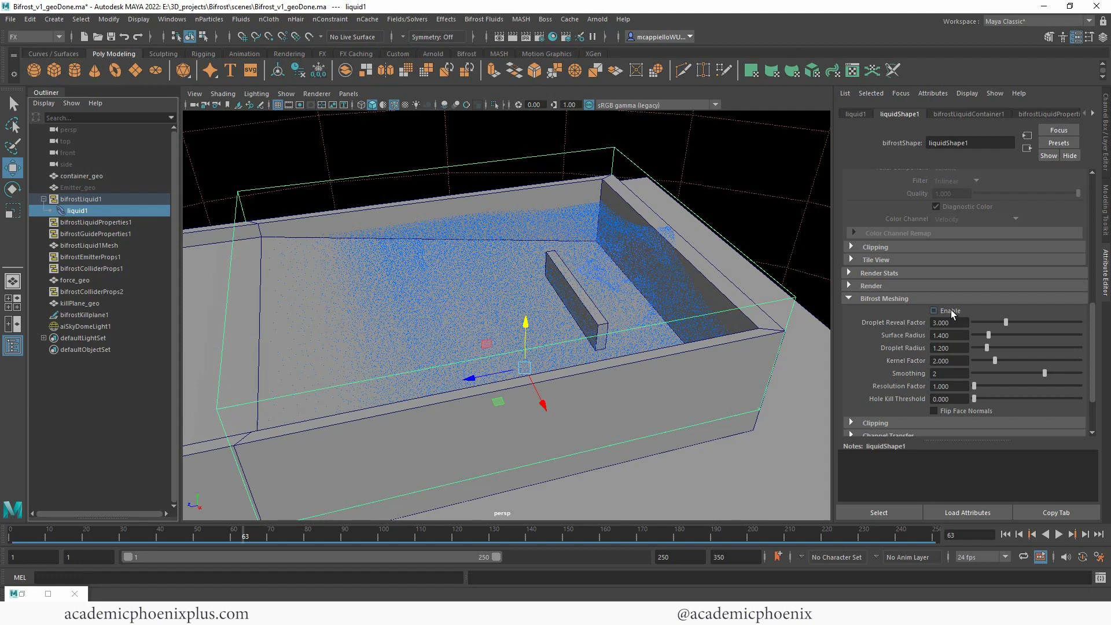
- Enable Bifrost Meshing on the denser liquid and render frame 63 as a solid surface
{"action": "left_click", "coordinate": [934, 310]}
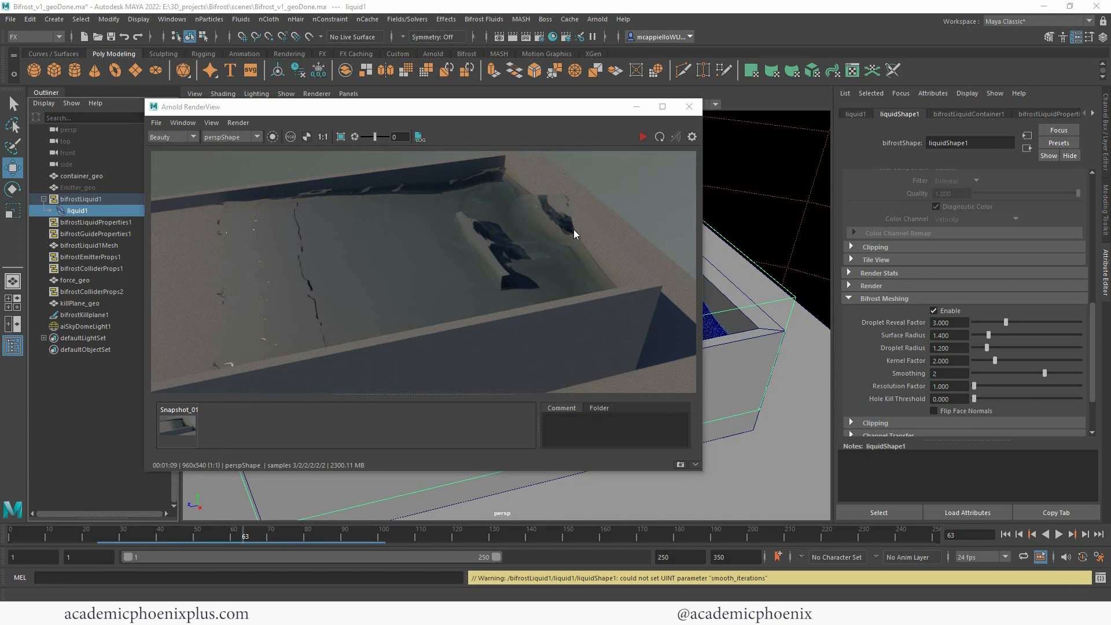
{"action": "mouse_move", "coordinate": [383, 228]}
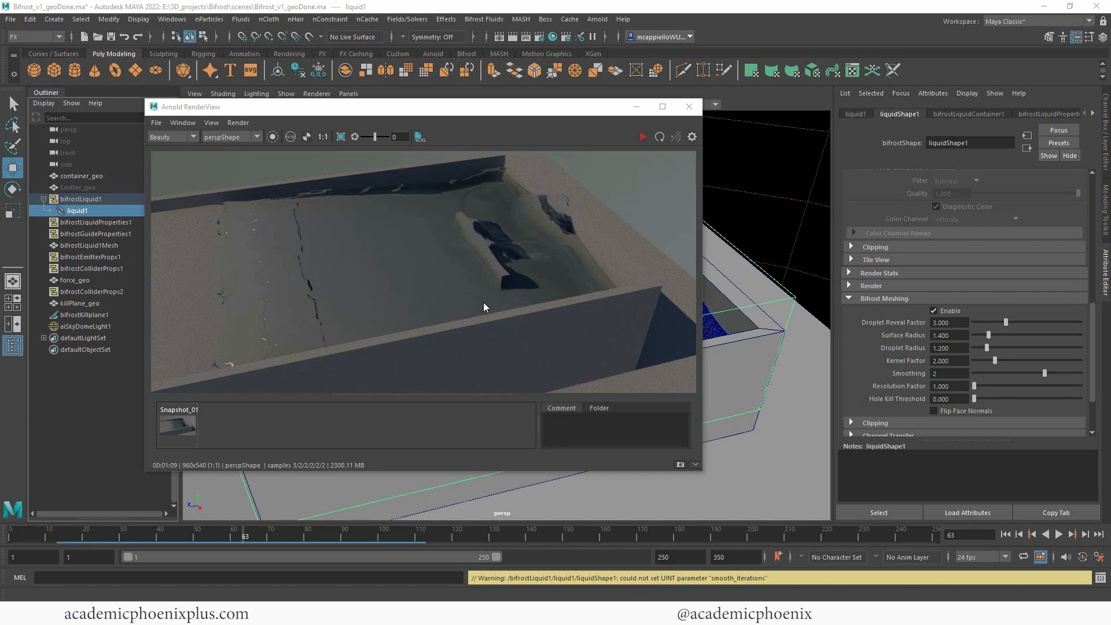
{"action": "mouse_move", "coordinate": [633, 136]}
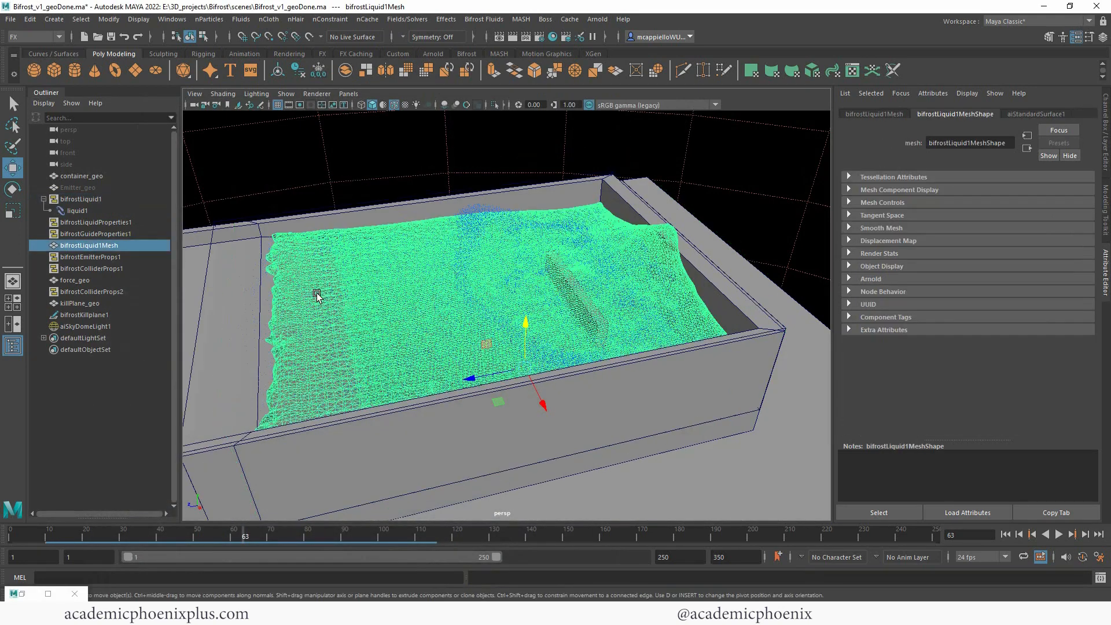
- Assign lambert1 to bifrostLiquid1Mesh and hide liquid1's particles so only the mesh shows
{"action": "right_click", "coordinate": [317, 295]}
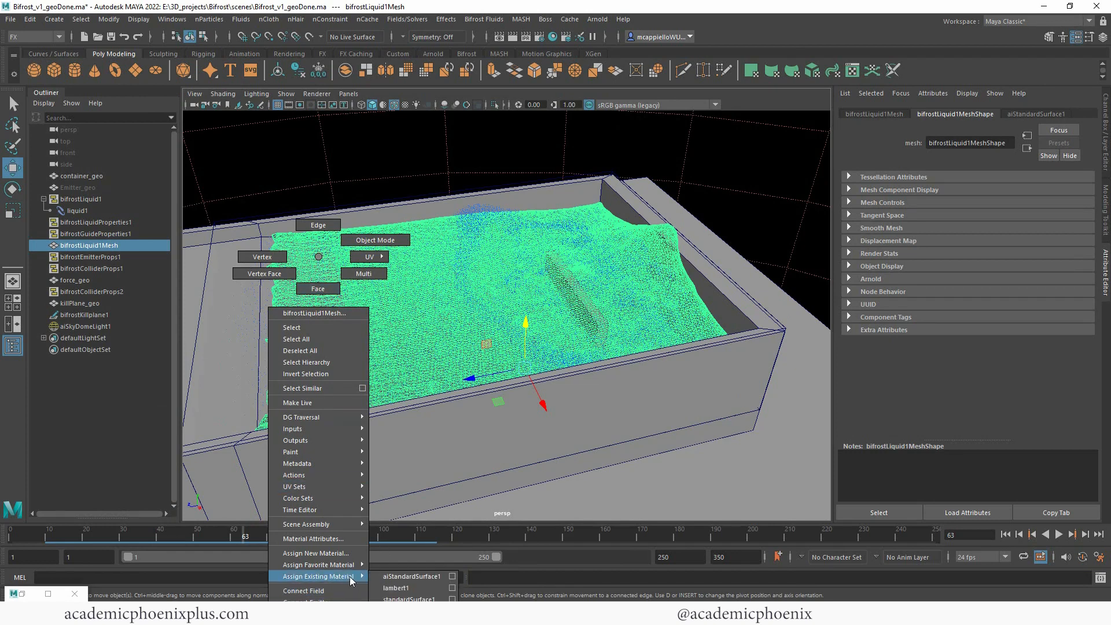
{"action": "left_click", "coordinate": [416, 588]}
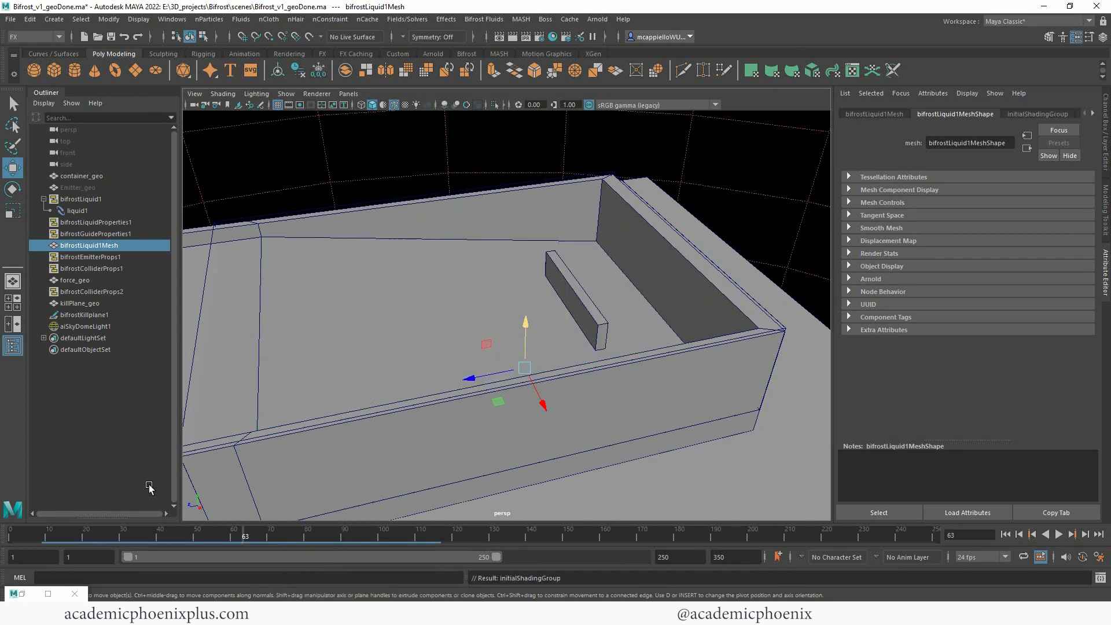
{"action": "left_click", "coordinate": [83, 327]}
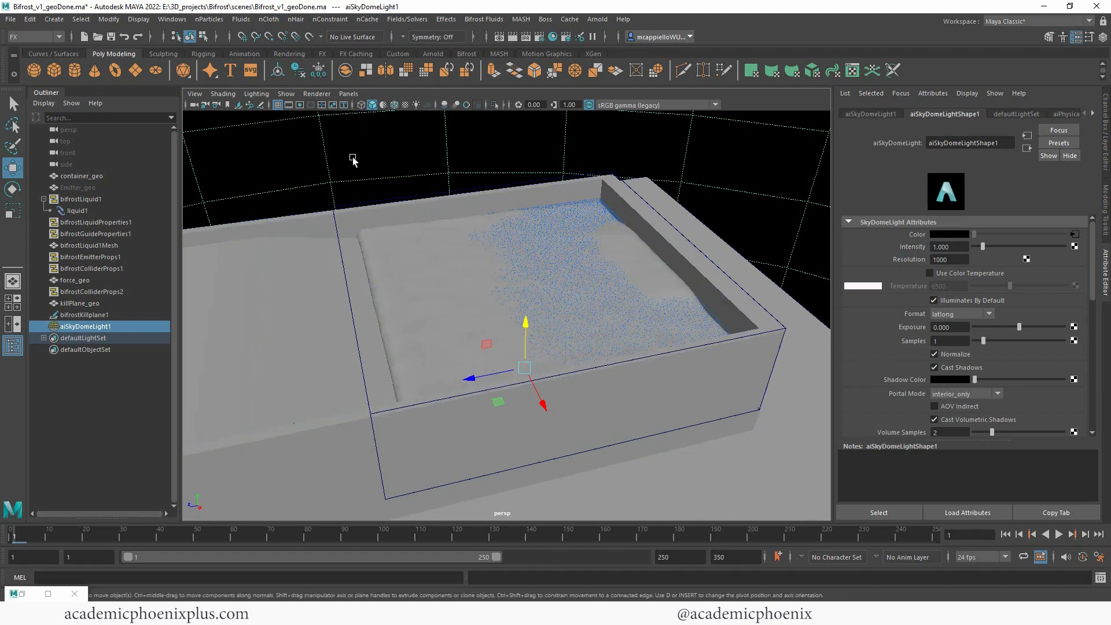
{"action": "left_click", "coordinate": [77, 210]}
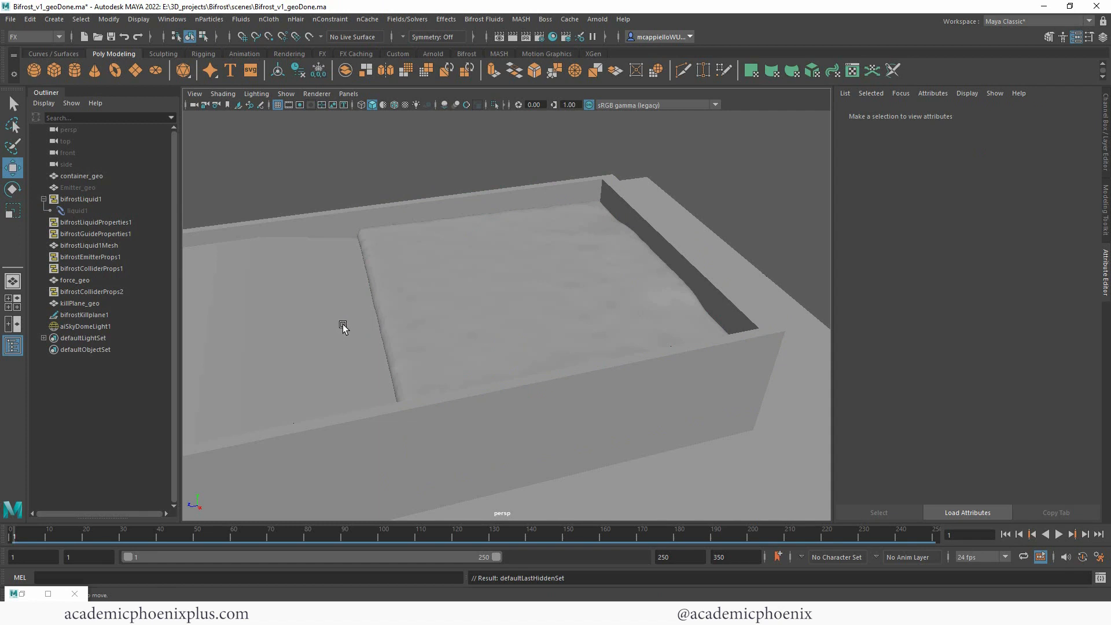
{"action": "mouse_move", "coordinate": [539, 339]}
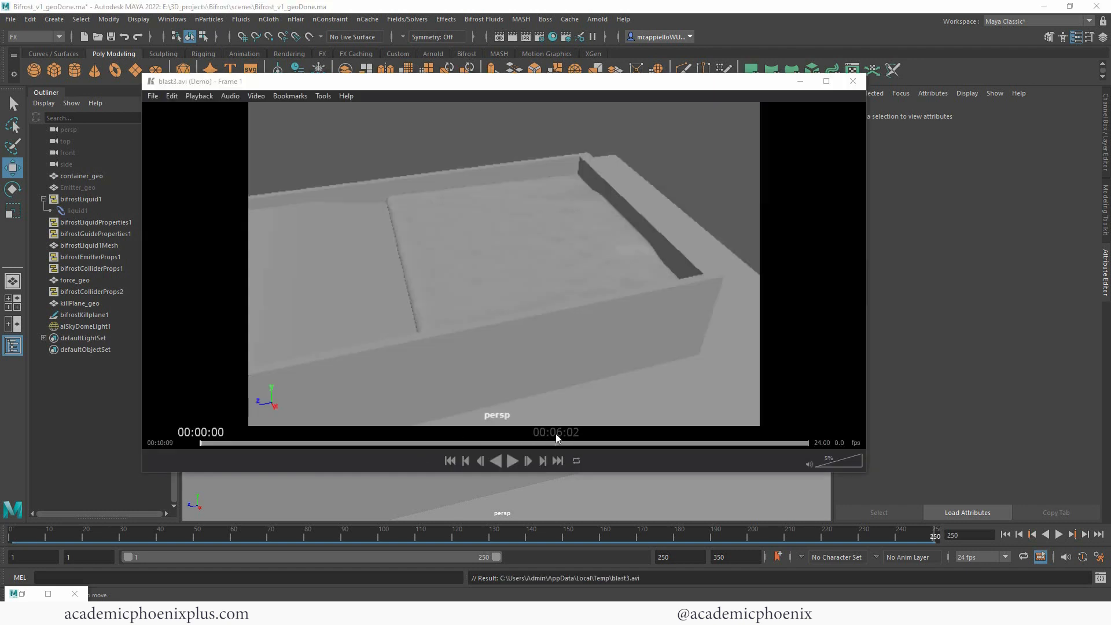
- Play the blast3.avi playblast of the meshed liquid wave, then close the movie player
{"action": "left_click", "coordinate": [513, 460]}
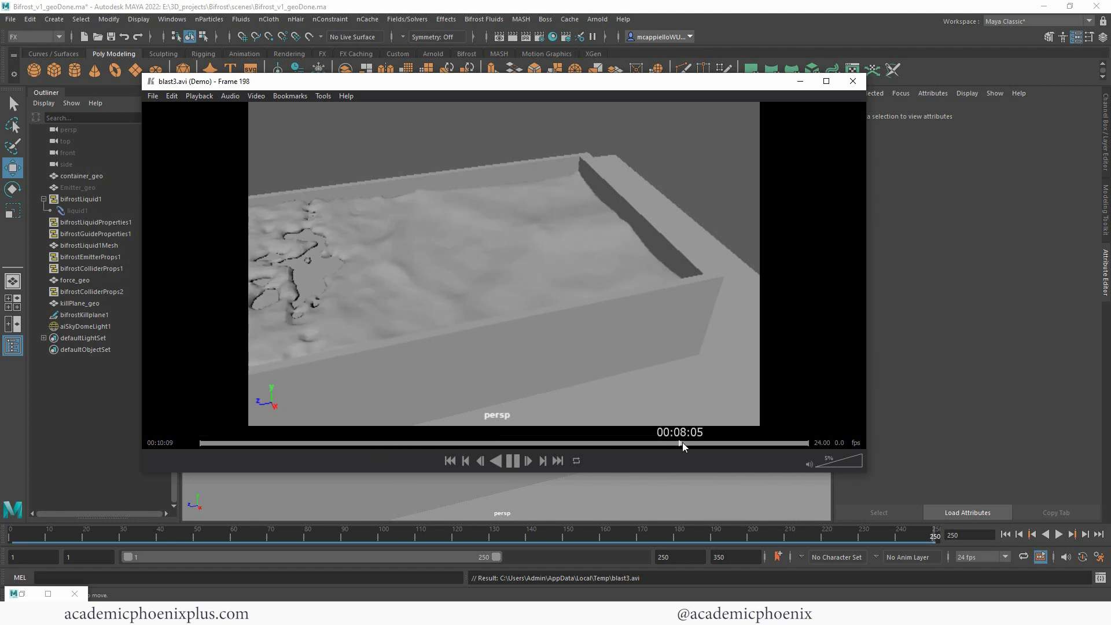
{"action": "left_click", "coordinate": [853, 81]}
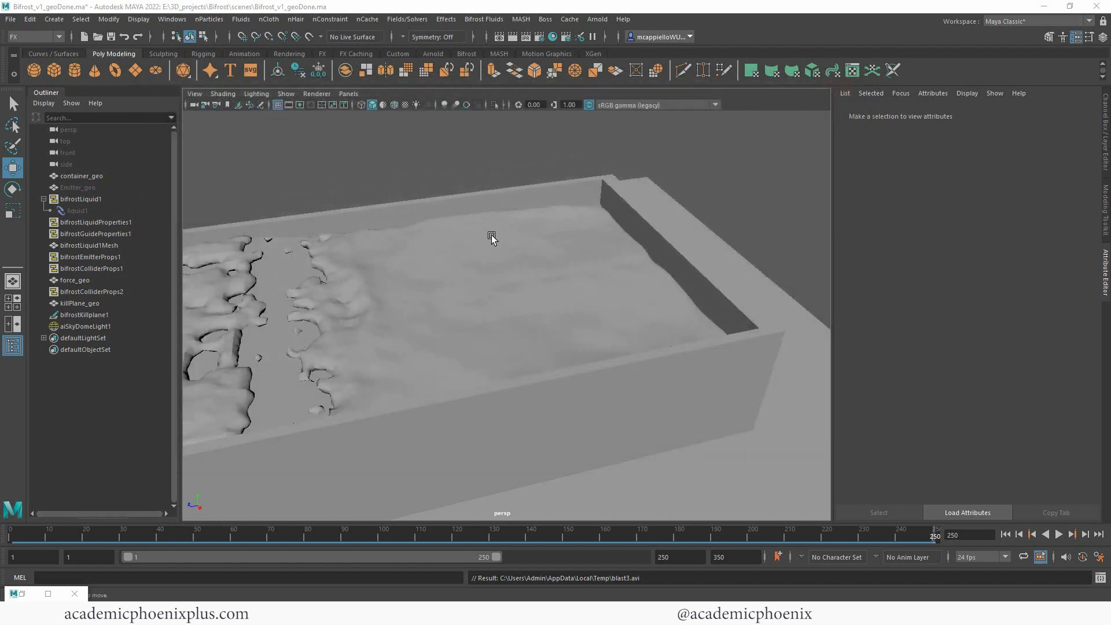
- Set Master Voxel Size to 0.12 in bifrostLiquidPropertiesContainer1 for liquid1
{"action": "left_click", "coordinate": [89, 245]}
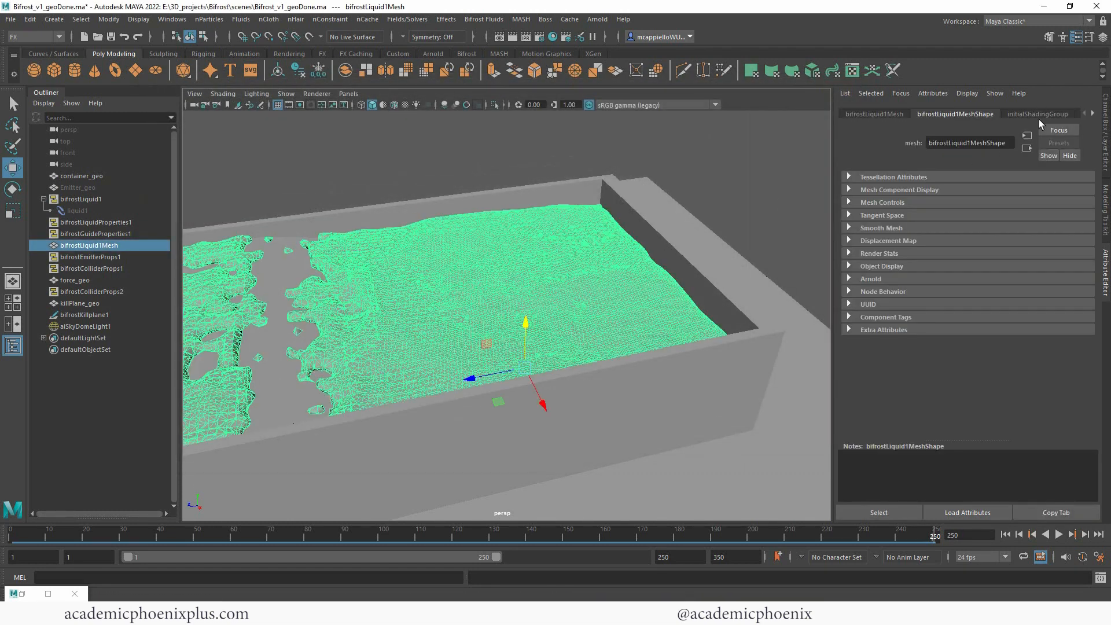
{"action": "left_click", "coordinate": [77, 210]}
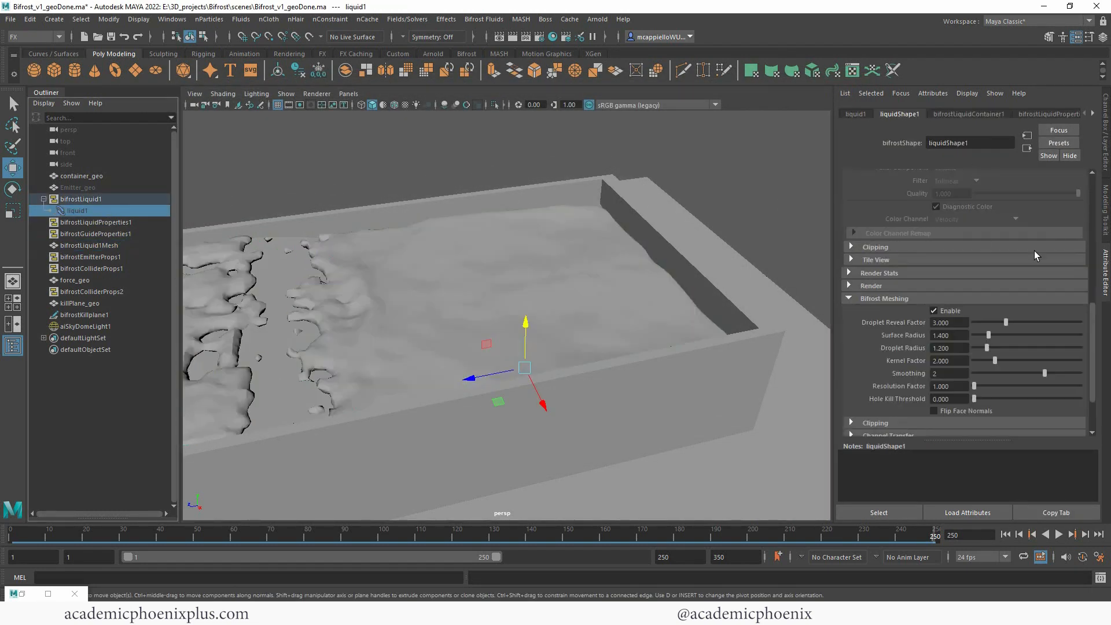
{"action": "left_click", "coordinate": [968, 113]}
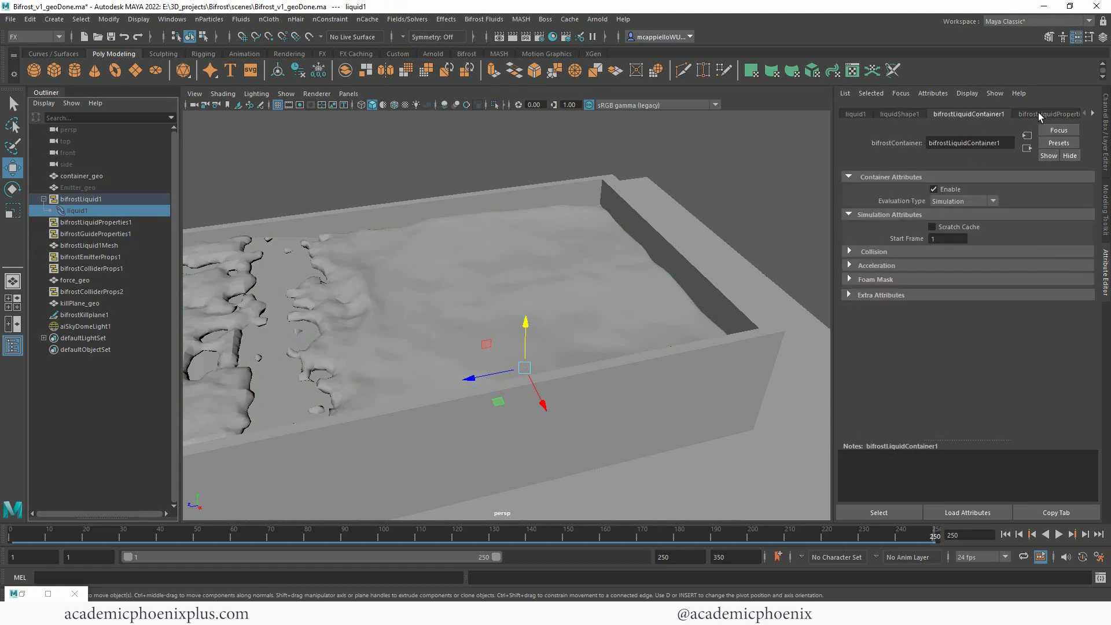
{"action": "left_click", "coordinate": [1056, 113]}
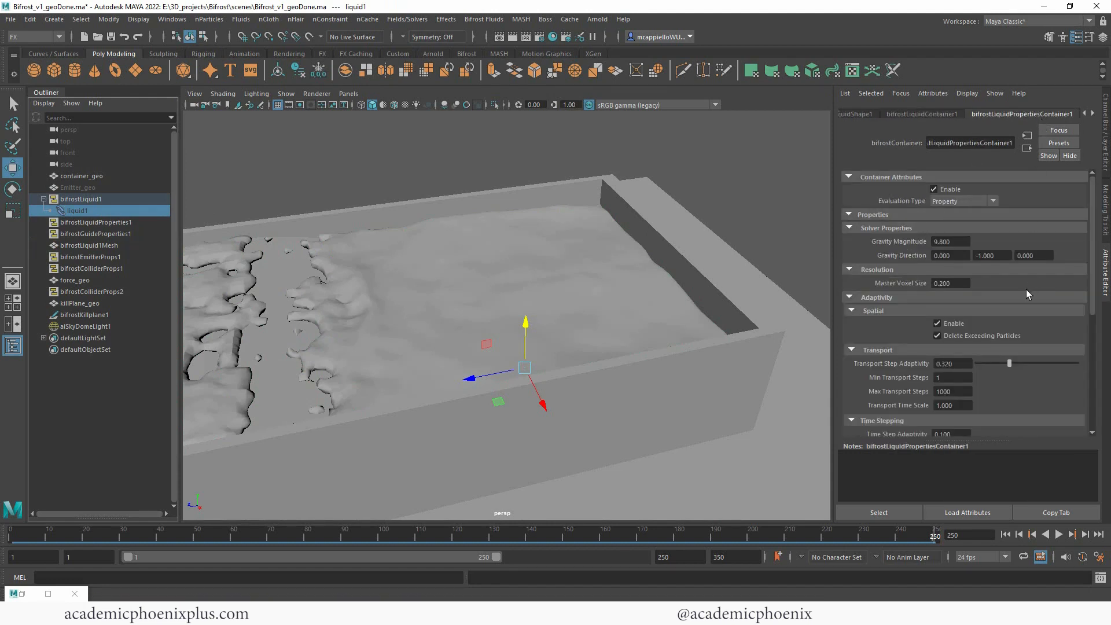
{"action": "triple_click", "coordinate": [949, 282]}
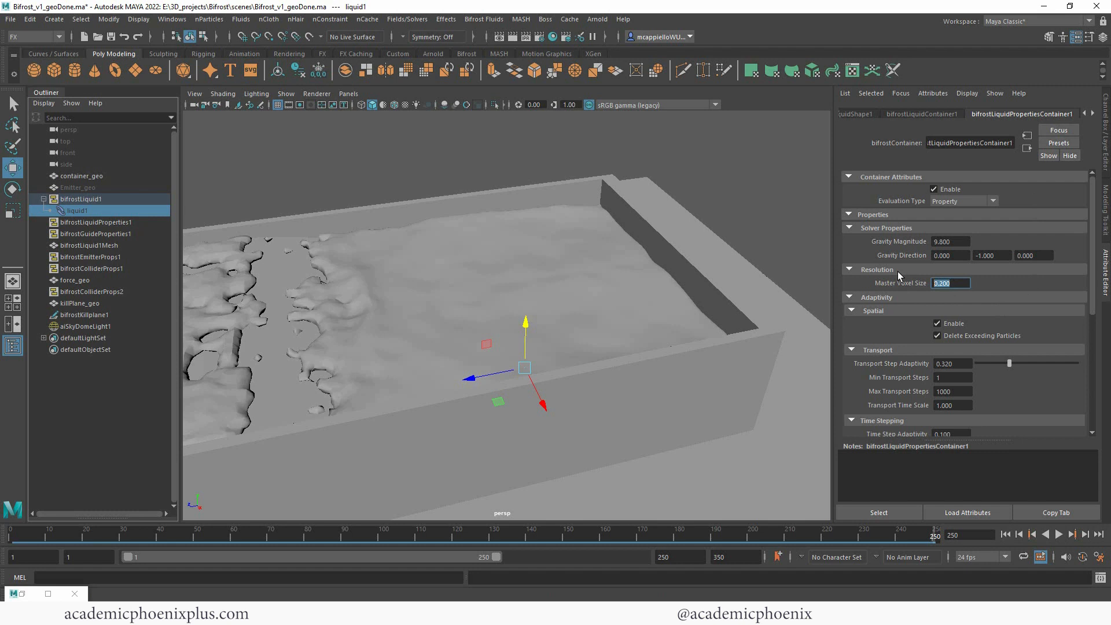
{"action": "type", "text": "0"}
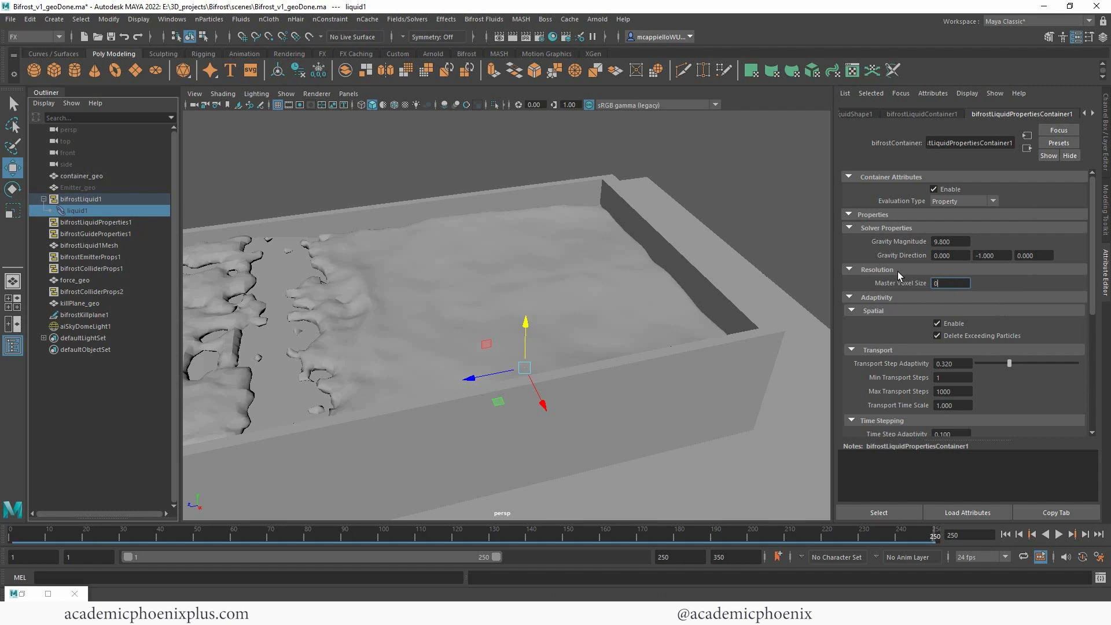
{"action": "type", "text": "0.120"}
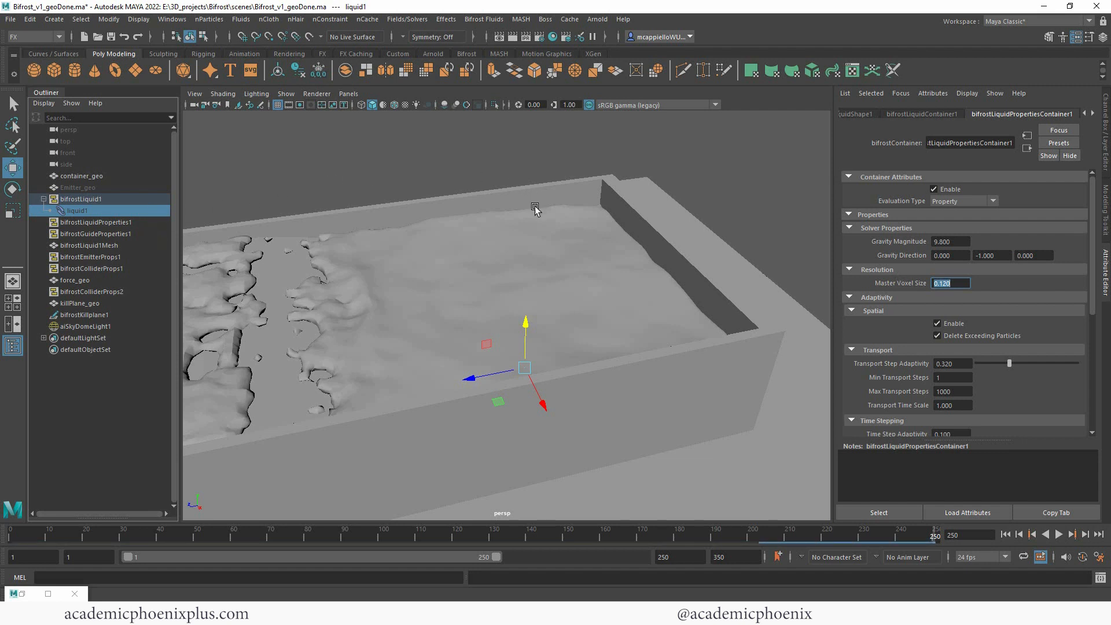
- Turn Bifrost Meshing off, rewind to frame 1, and hide liquid1 again
{"action": "left_click", "coordinate": [867, 113]}
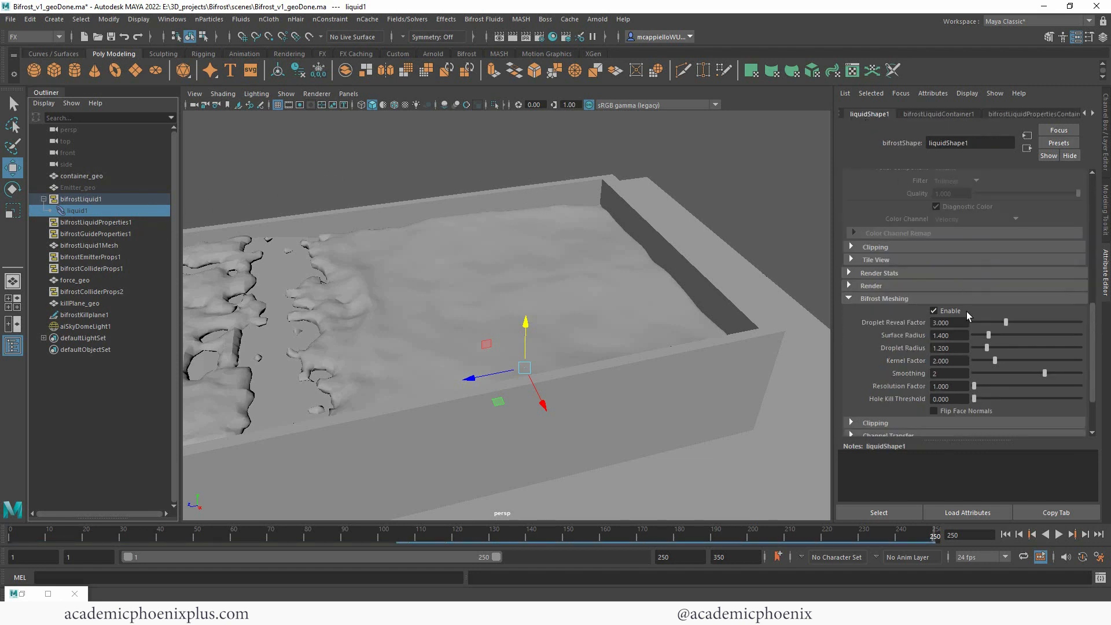
{"action": "left_click", "coordinate": [934, 310]}
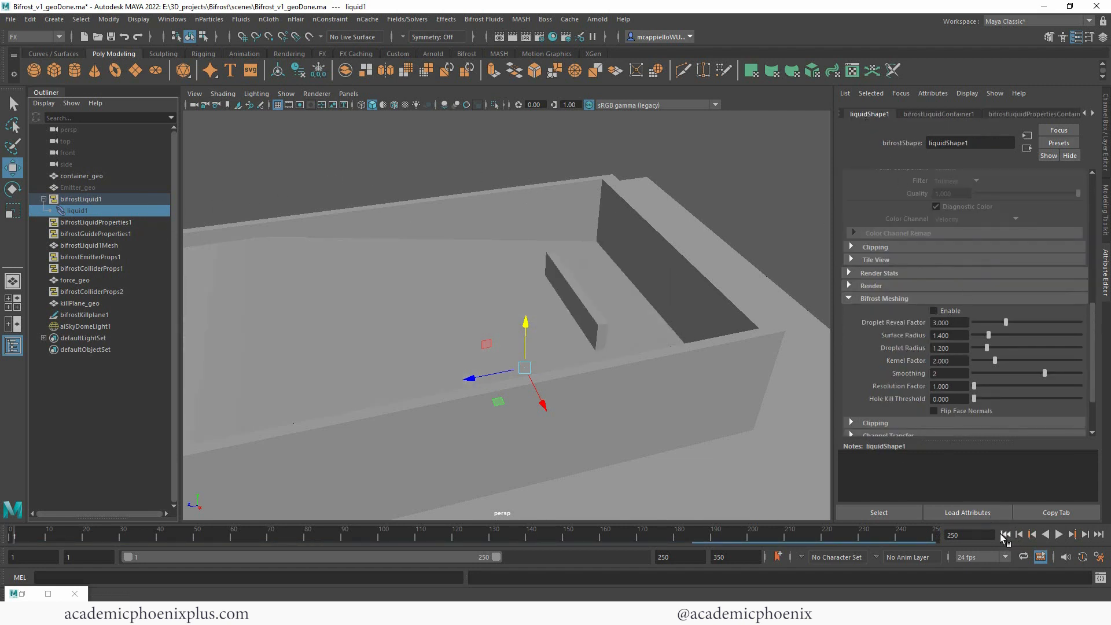
{"action": "left_click", "coordinate": [1006, 533]}
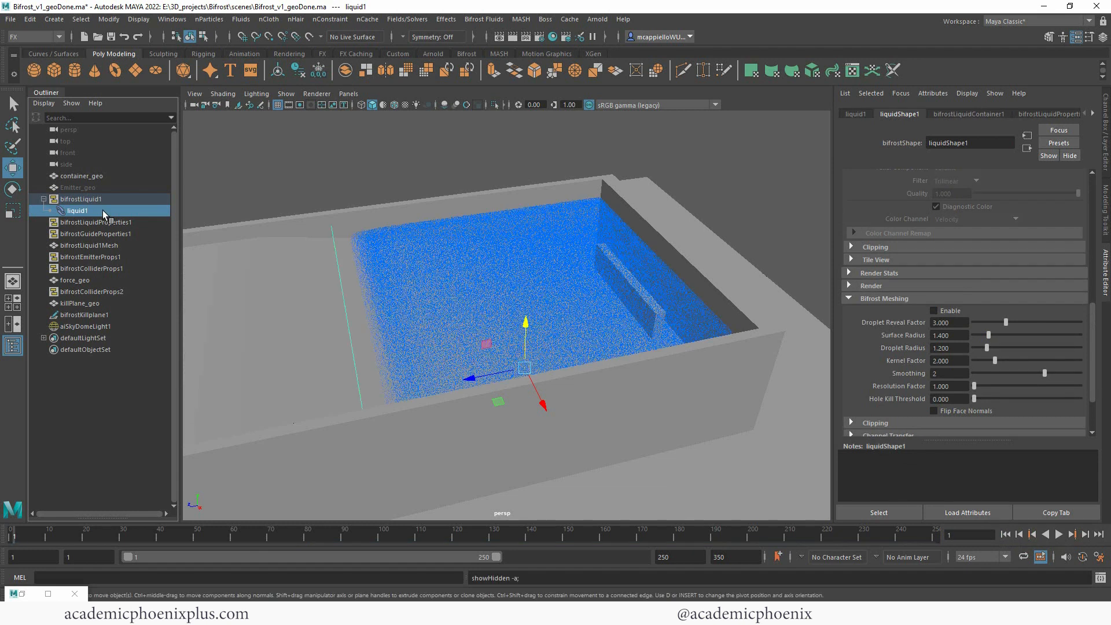
{"action": "left_click", "coordinate": [81, 176]}
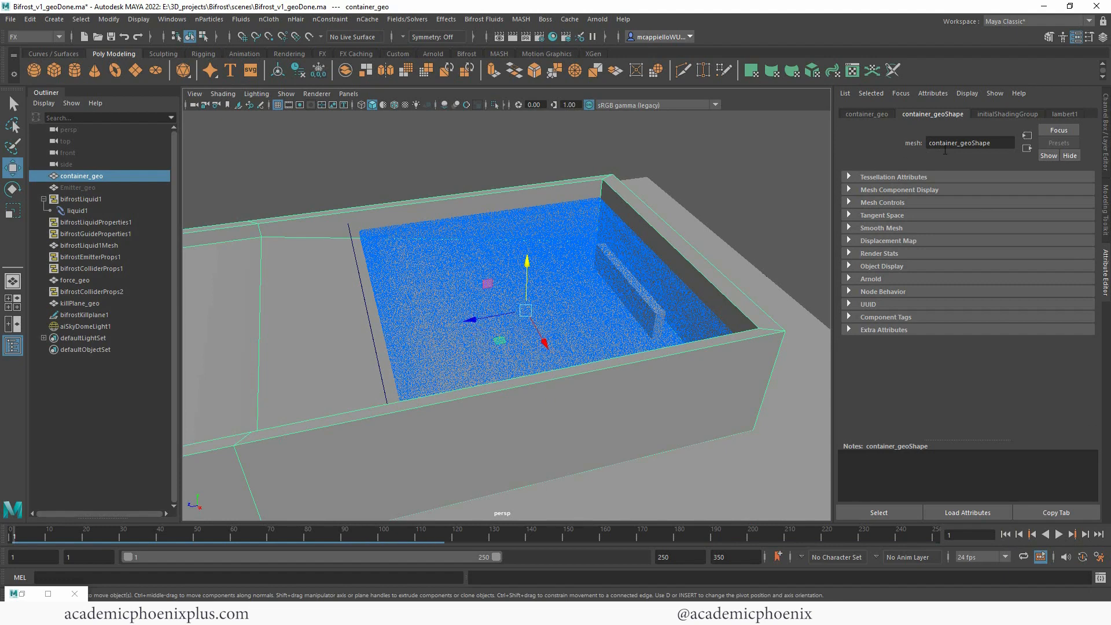
{"action": "mouse_move", "coordinate": [375, 291]}
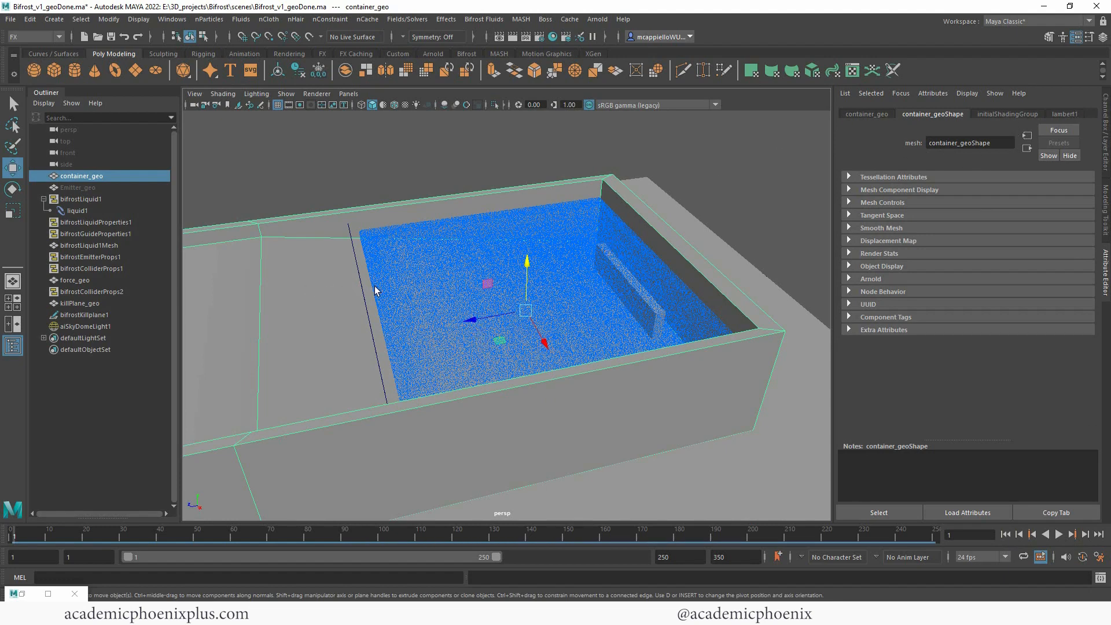
{"action": "left_click", "coordinate": [78, 210]}
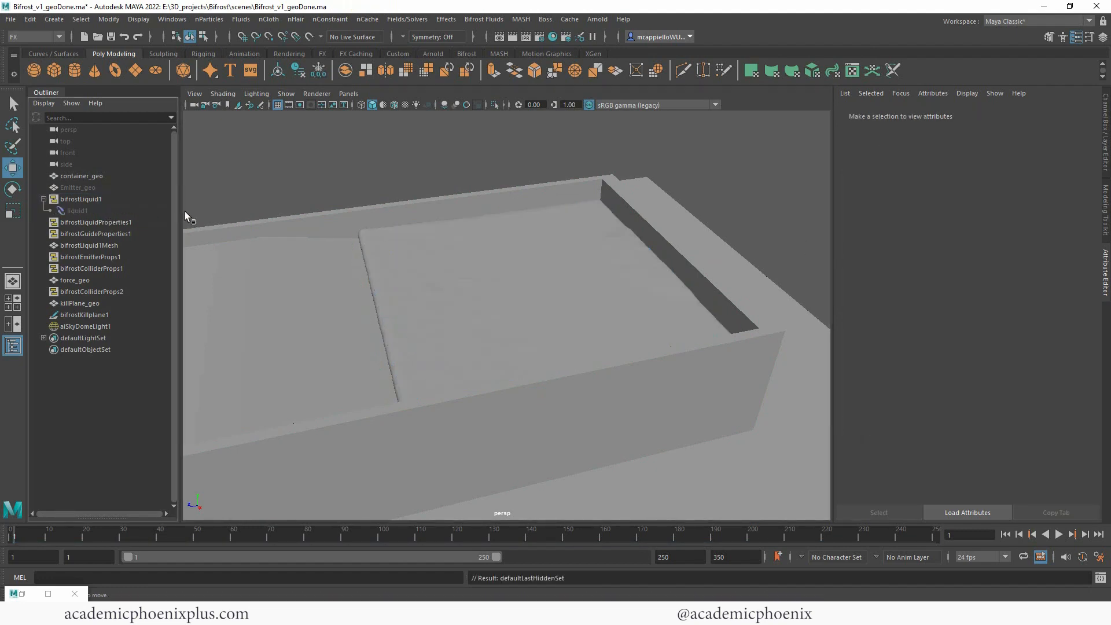
- Select bifrostLiquid1Mesh and record a new playblast of the finer-resolution simulation
{"action": "left_click", "coordinate": [91, 246]}
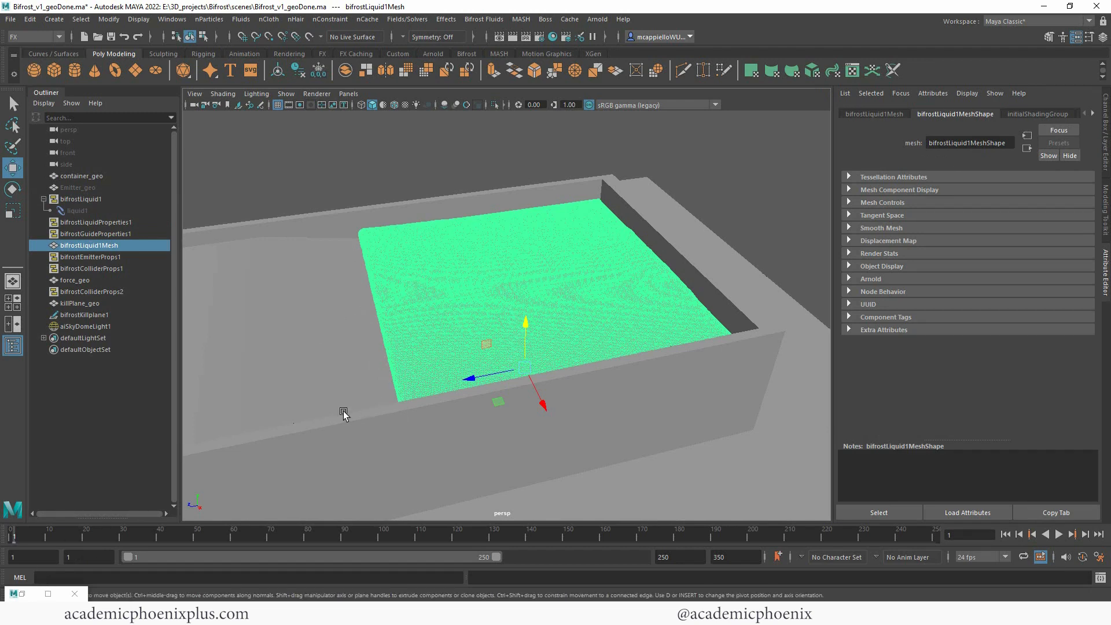
{"action": "left_click", "coordinate": [74, 210]}
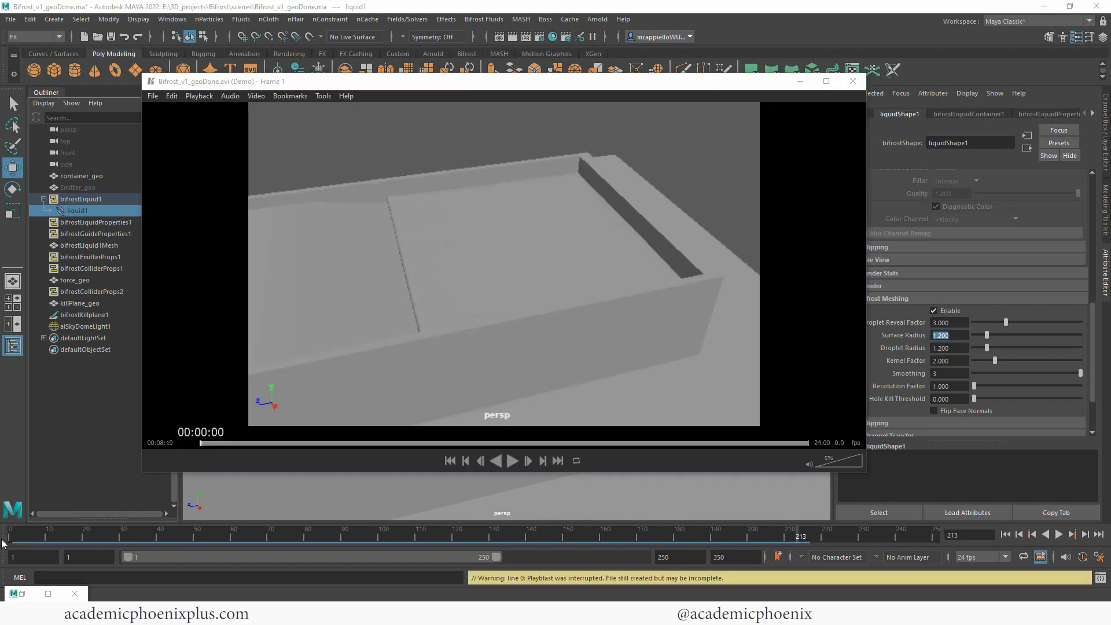
{"action": "left_click", "coordinate": [512, 461]}
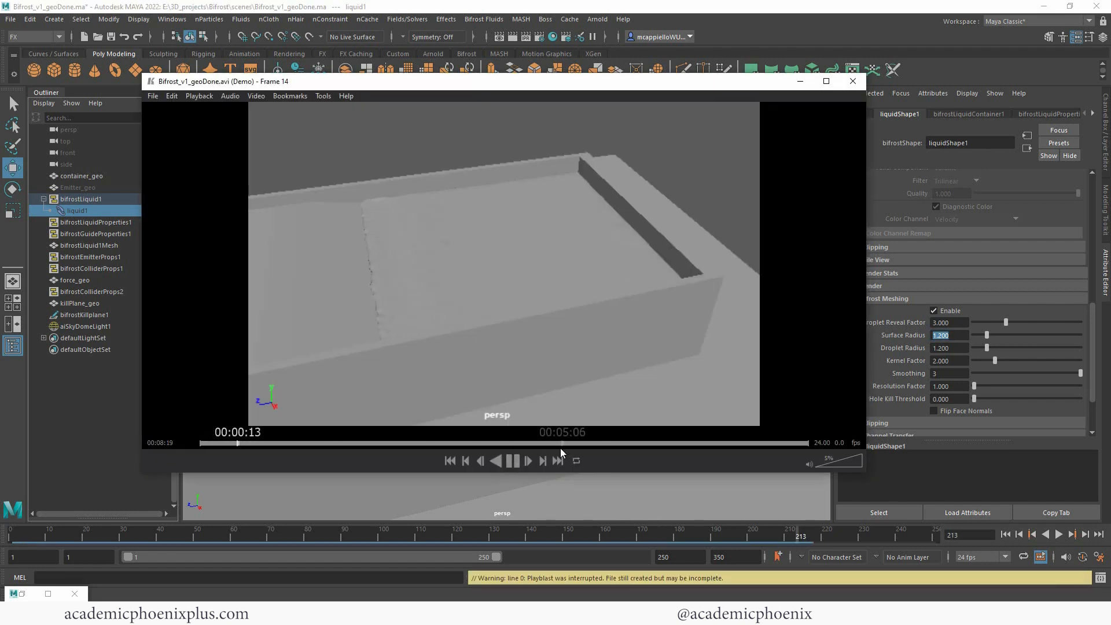
{"action": "left_click", "coordinate": [374, 443]}
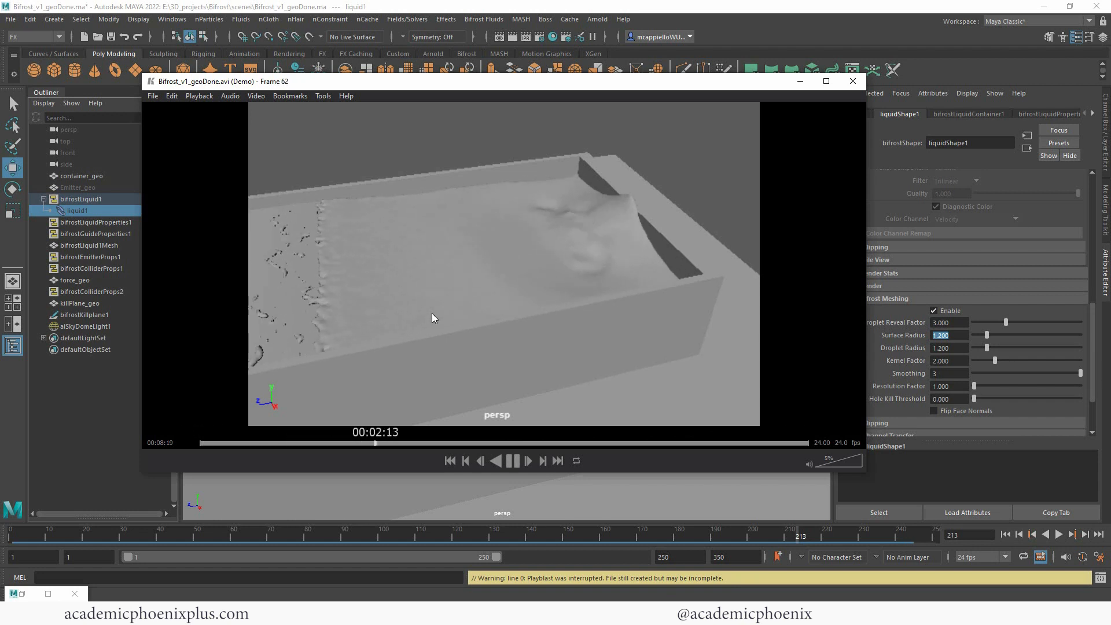
{"action": "left_click", "coordinate": [513, 461]}
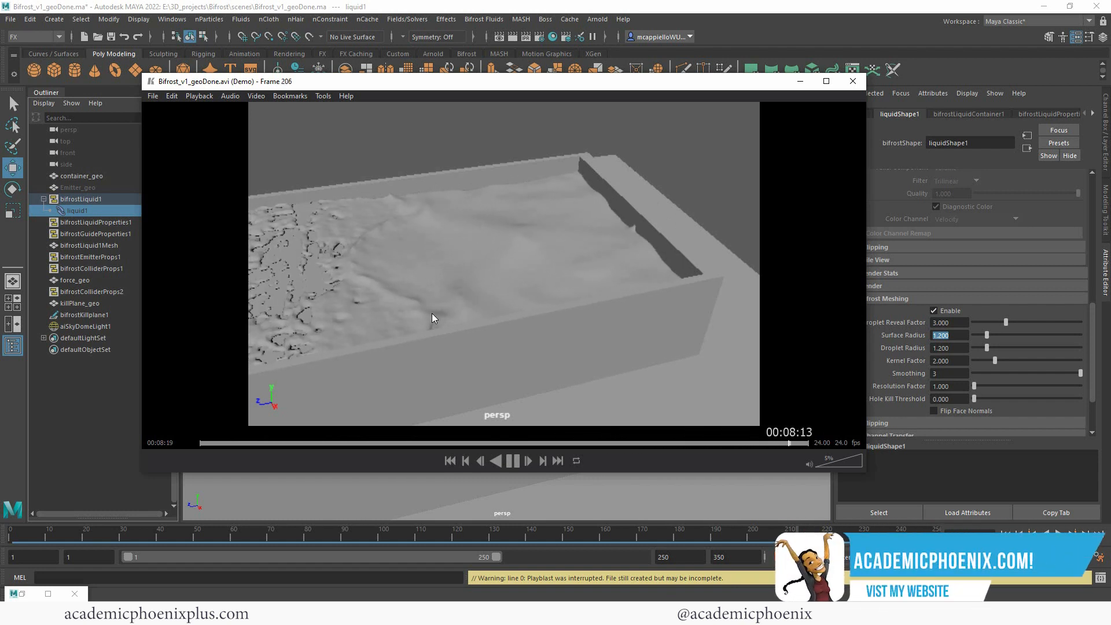
{"action": "left_click", "coordinate": [320, 443]}
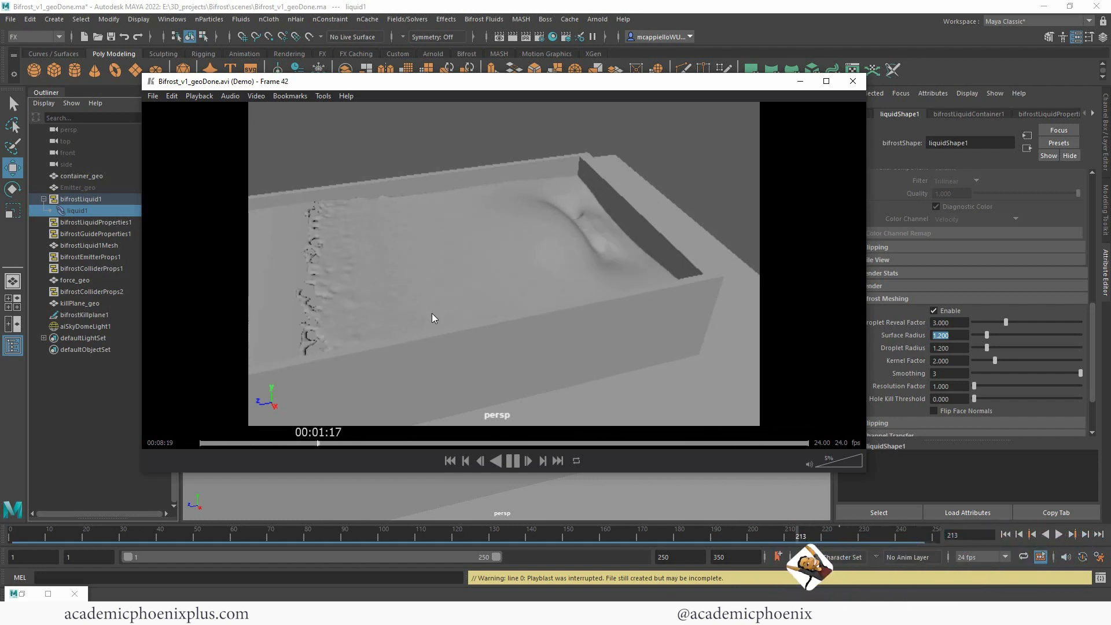